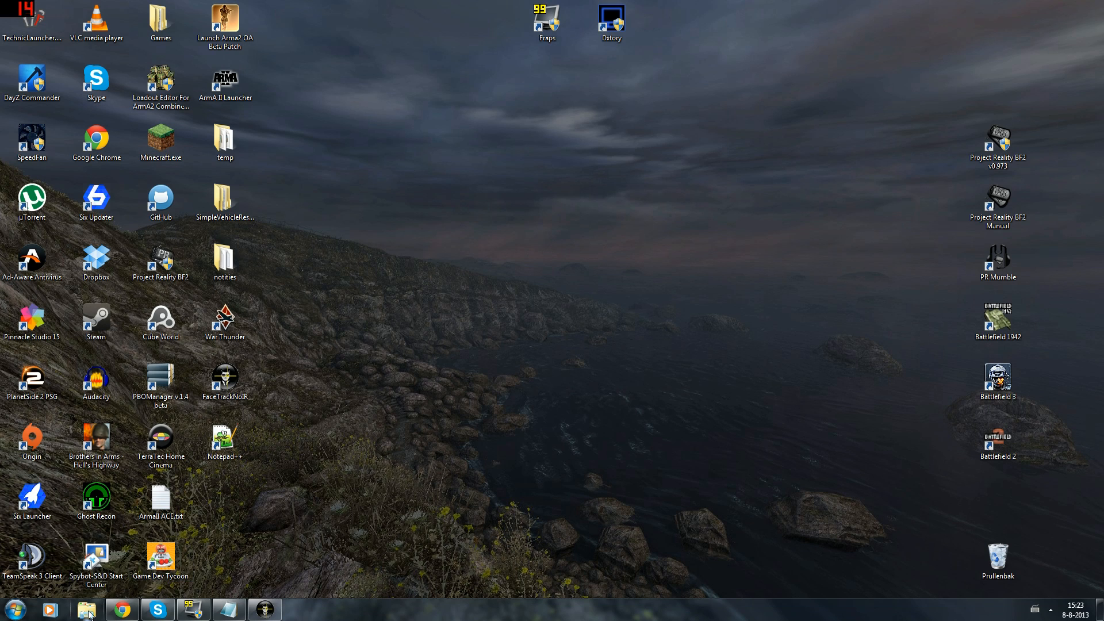
- Bring up Chrome on the FaceTrackNoIR site and go to its Downloads page
click(121, 609)
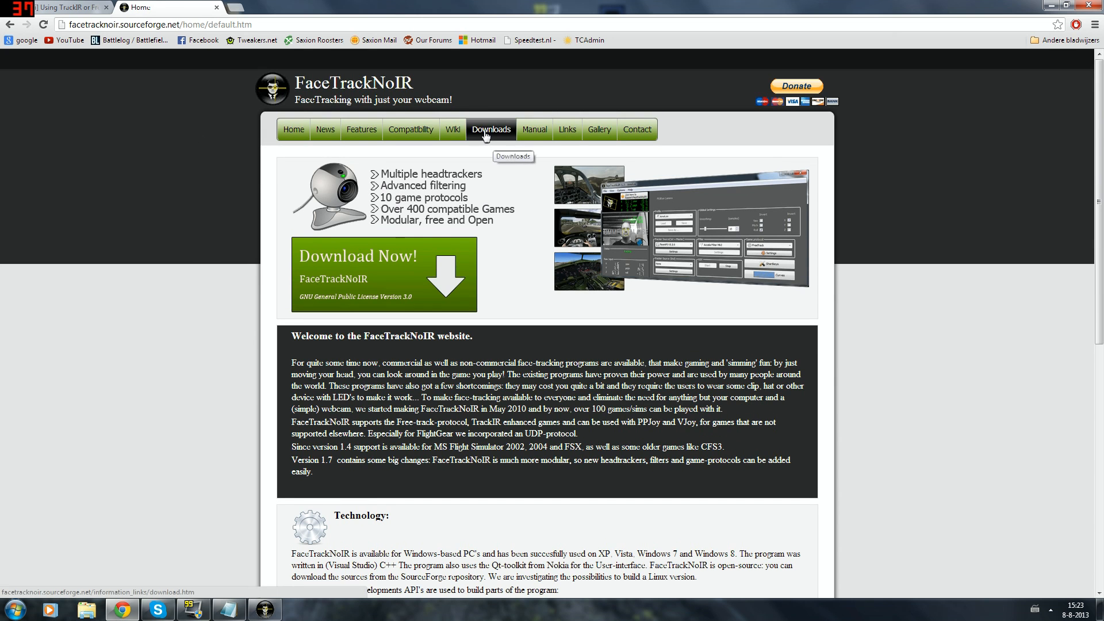
click(490, 129)
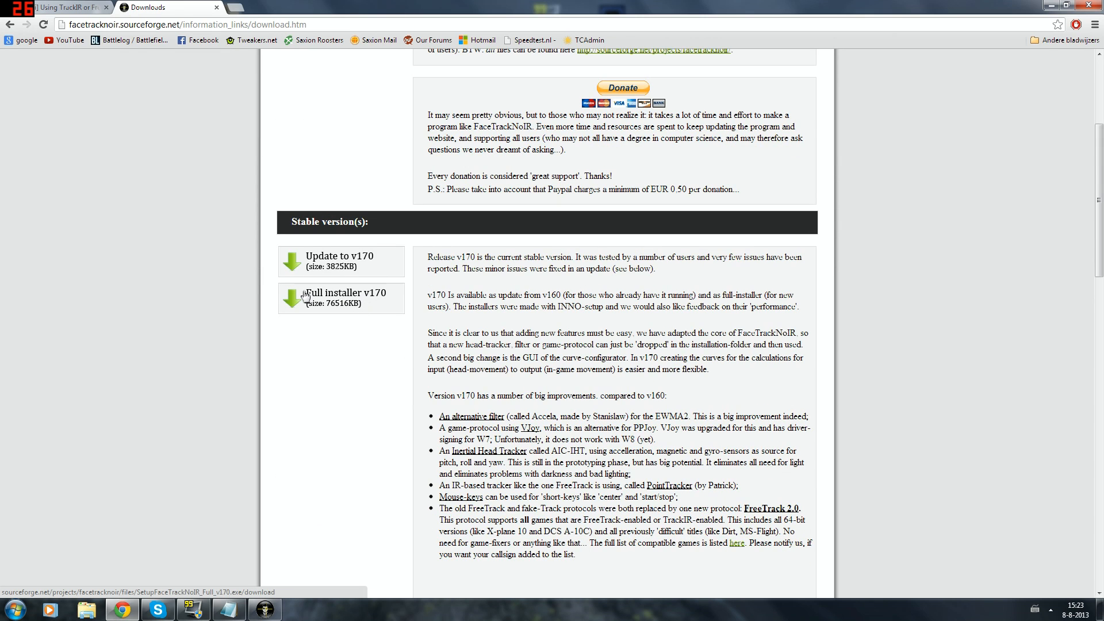
mouse_move(326, 307)
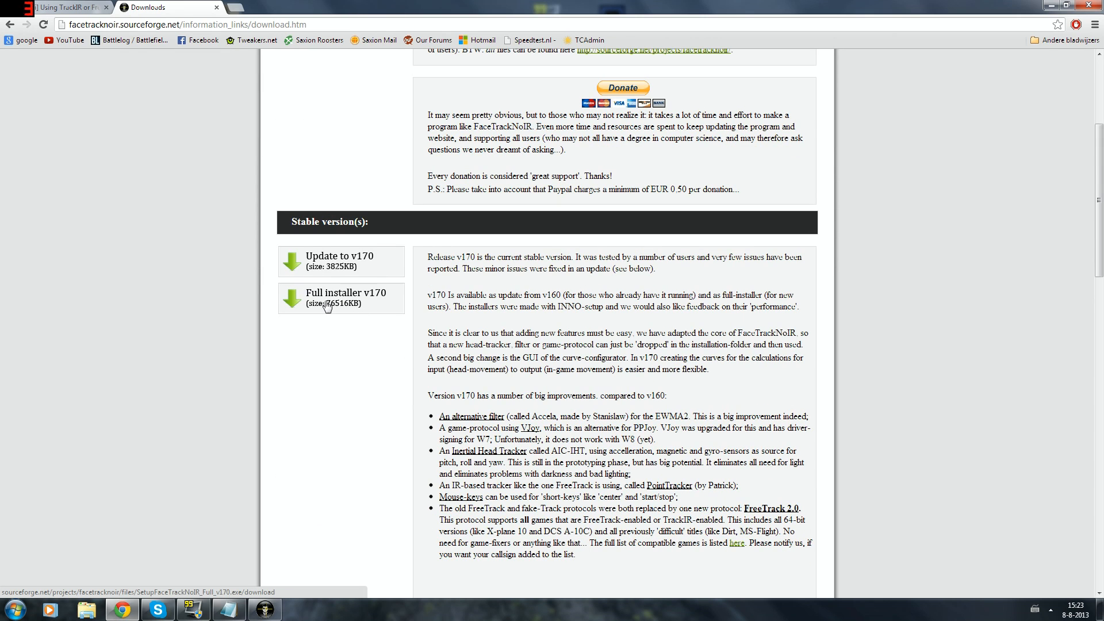
mouse_move(229, 308)
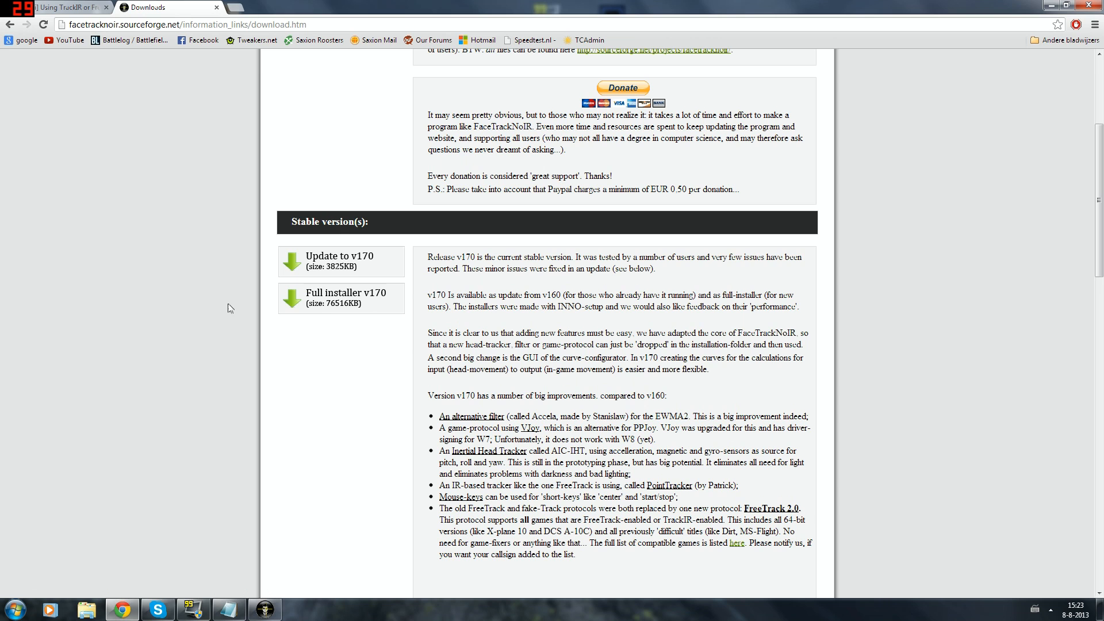
mouse_move(387, 301)
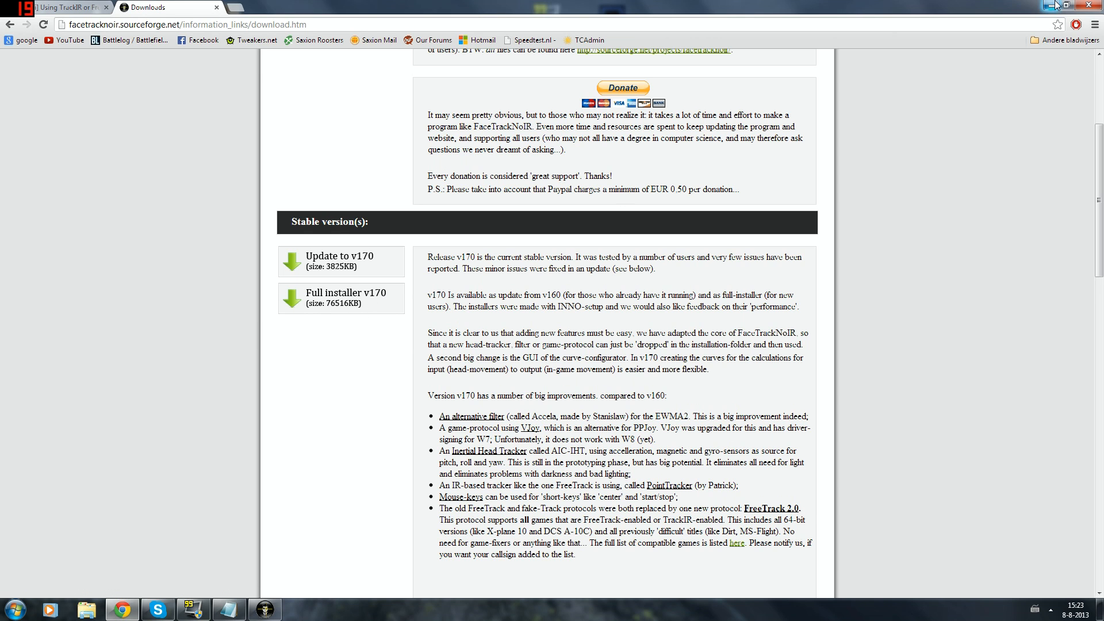
- Minimize Chrome, launch FaceTrackNoIR from the desktop shortcut, then close it
click(1070, 4)
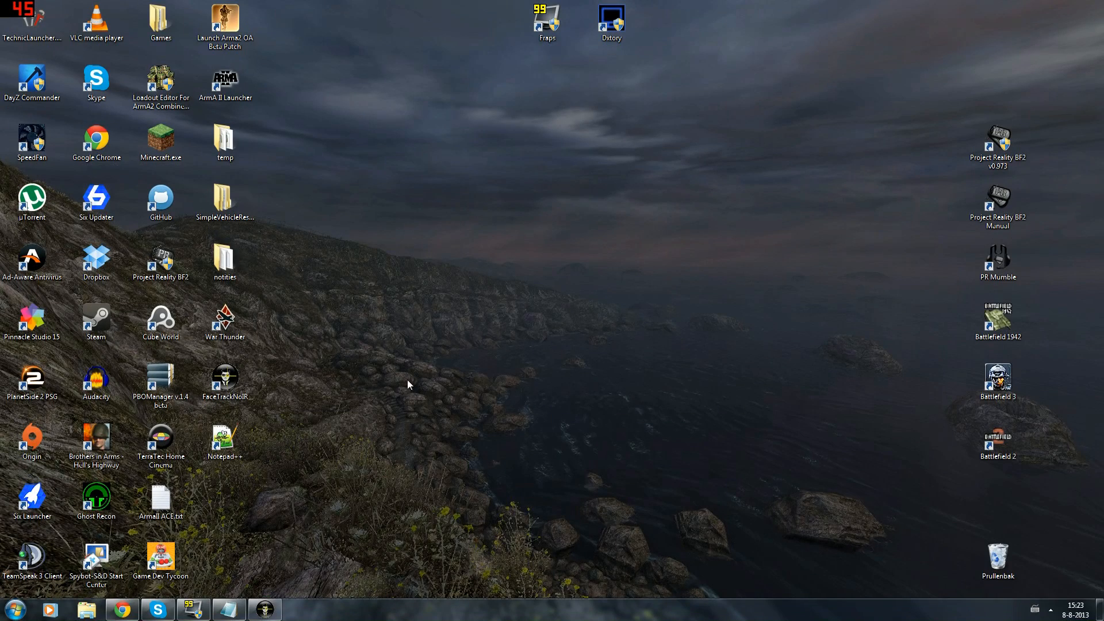
click(224, 376)
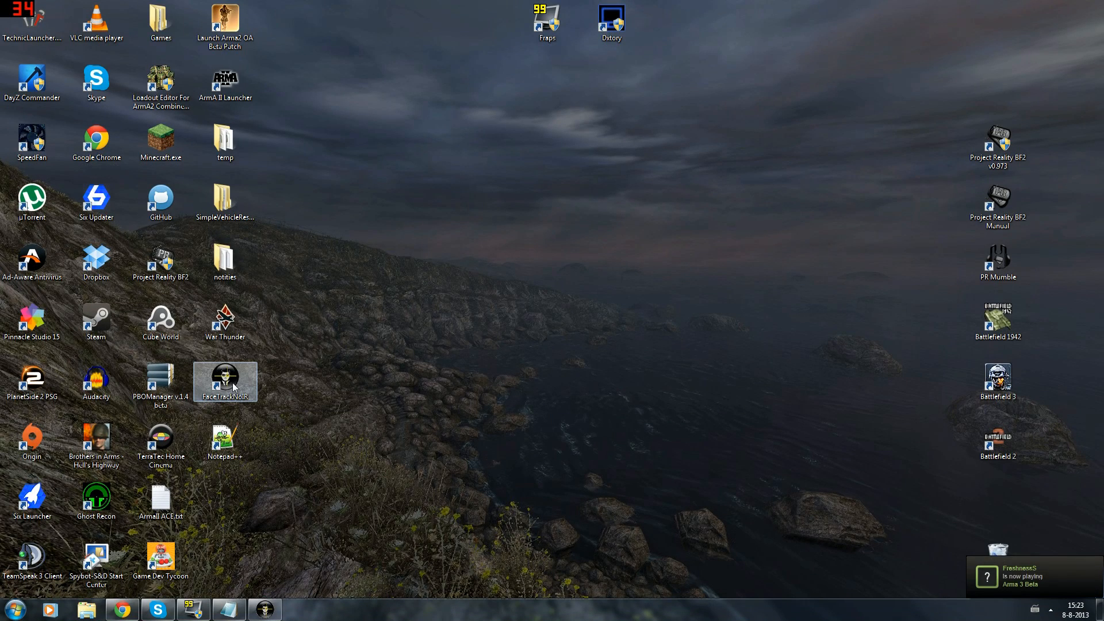
double_click(225, 382)
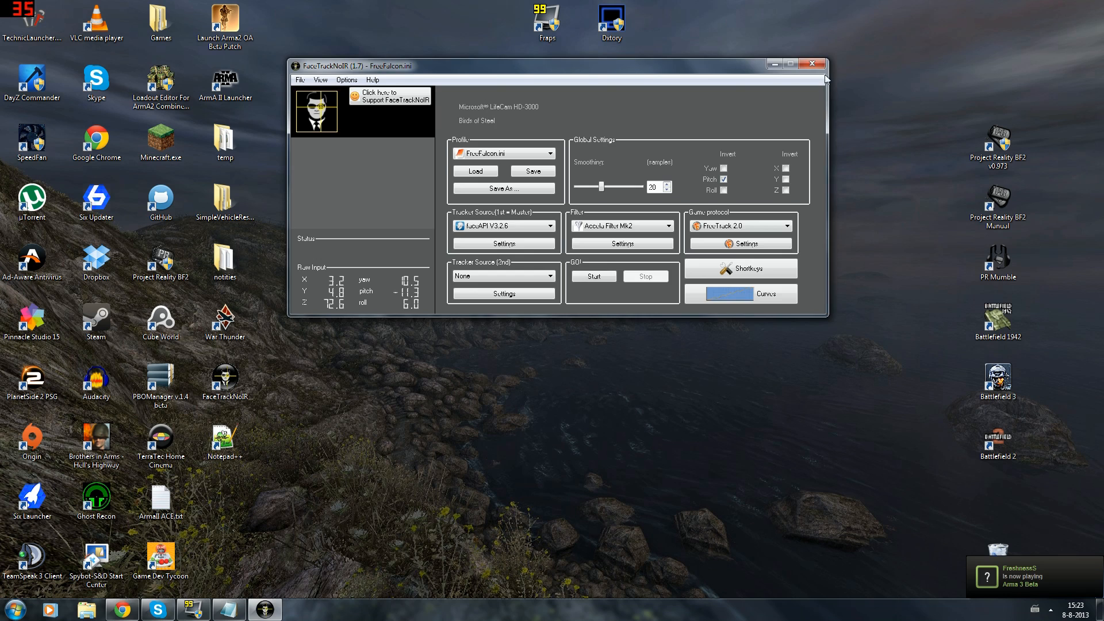
click(812, 63)
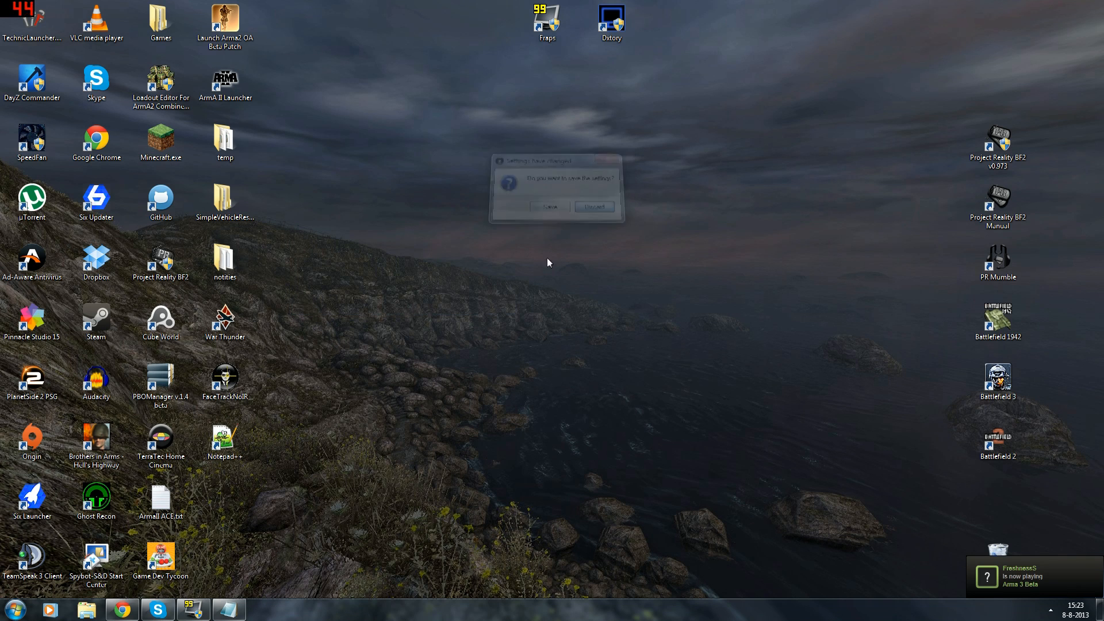
- Relaunch FaceTrackNoIR from its desktop shortcut with Run as administrator
right_click(223, 380)
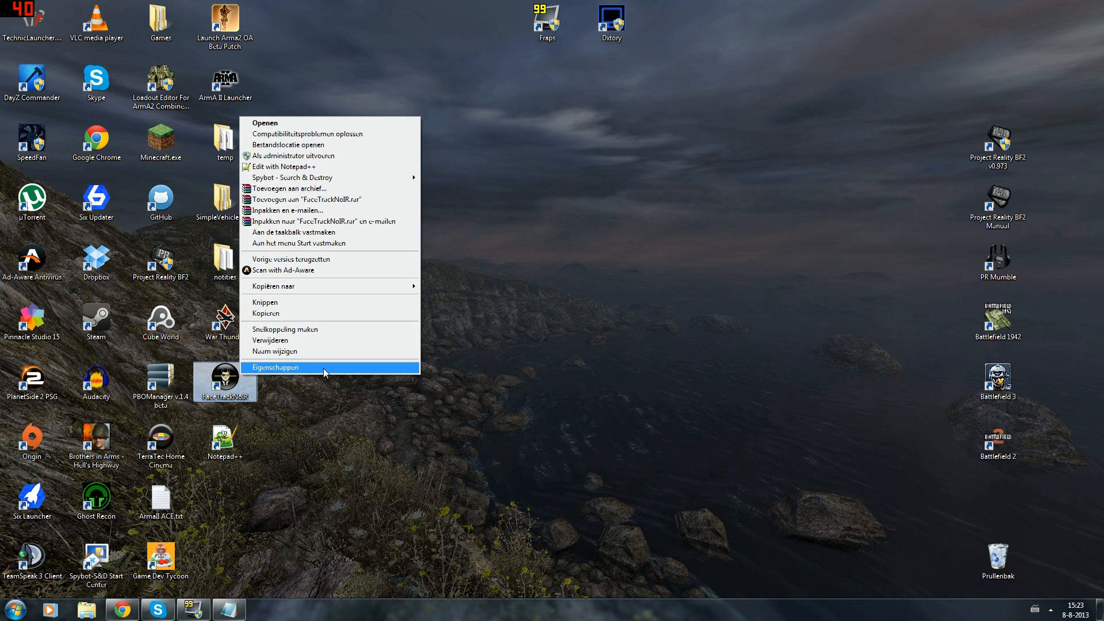
mouse_move(329, 156)
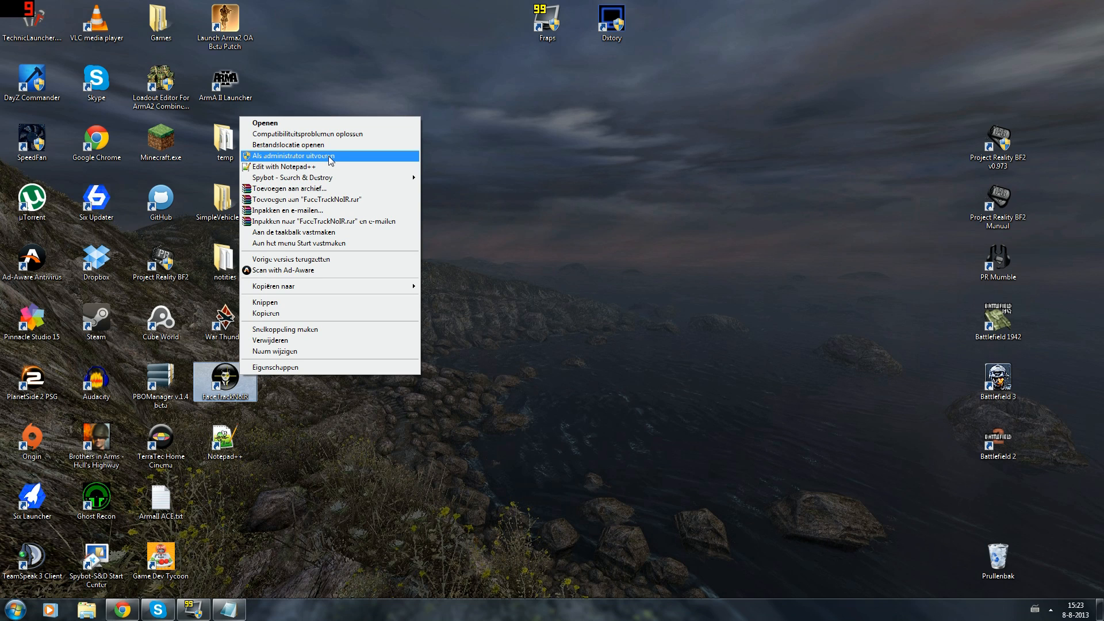
click(292, 156)
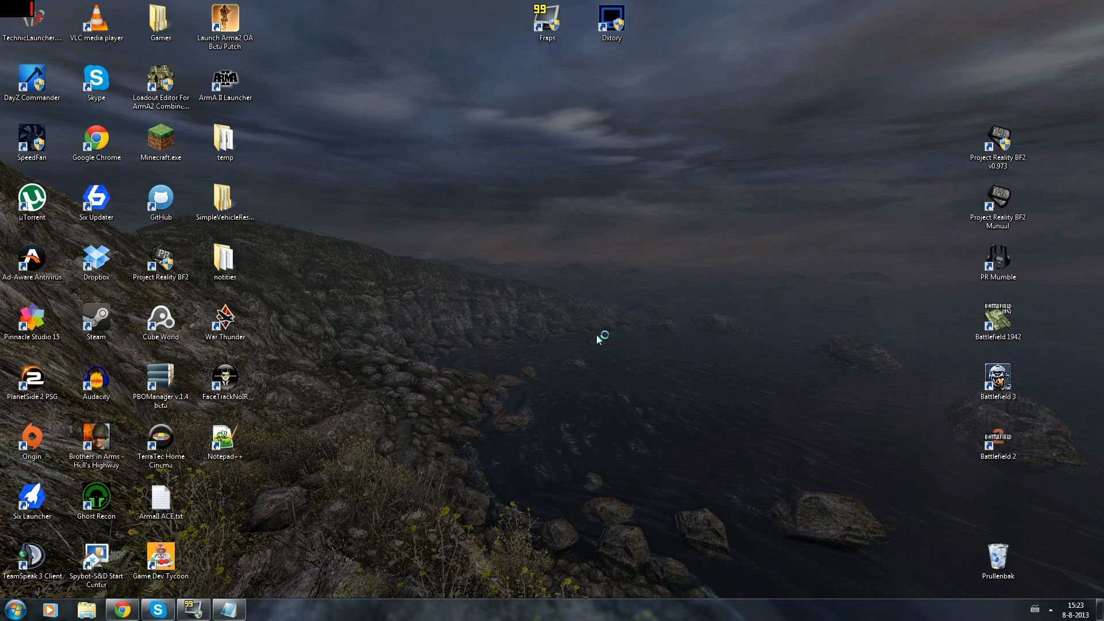
double_click(224, 377)
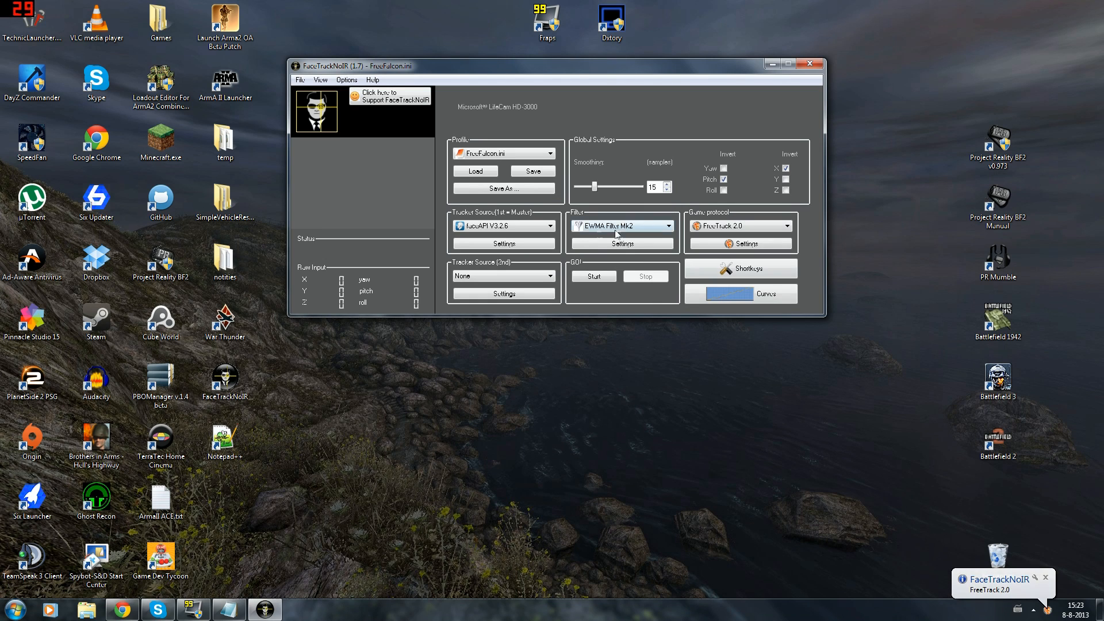
mouse_move(879, 252)
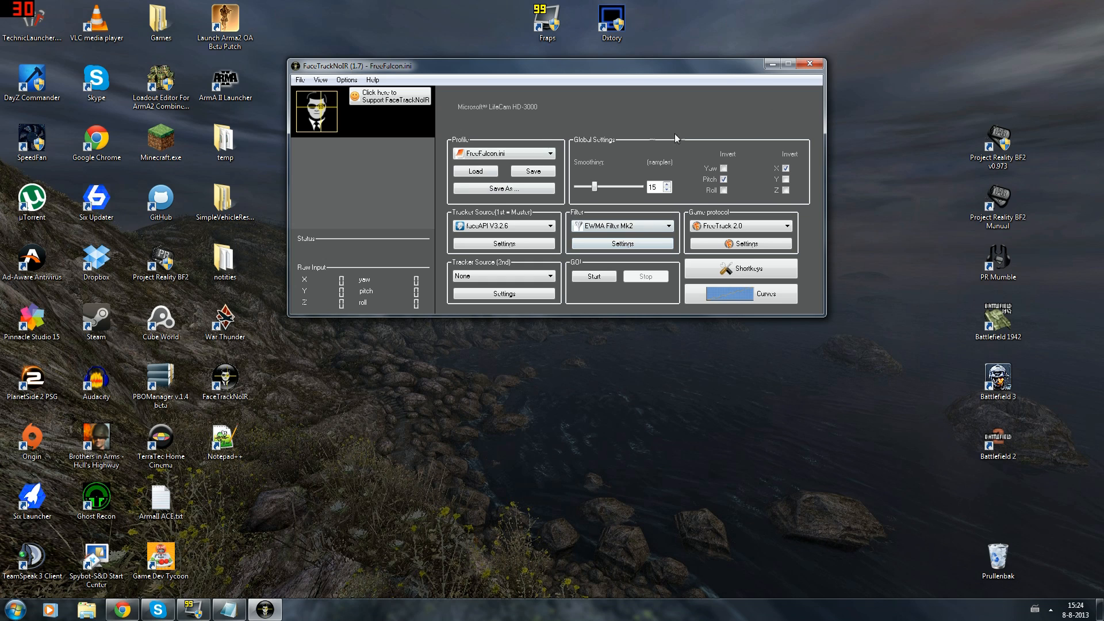
mouse_move(715, 213)
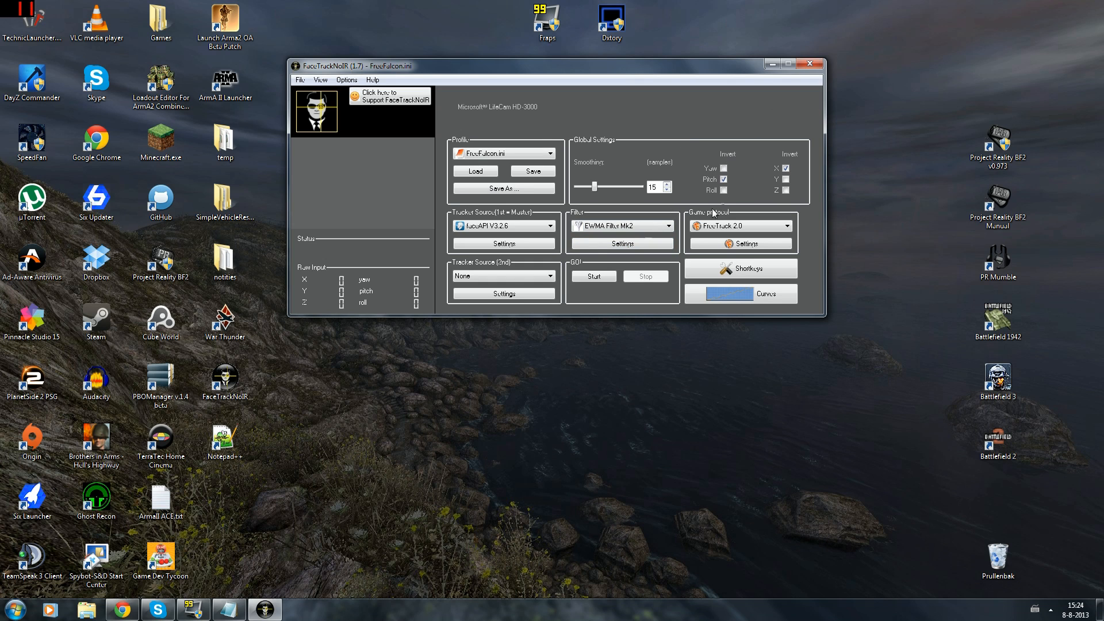
mouse_move(778, 200)
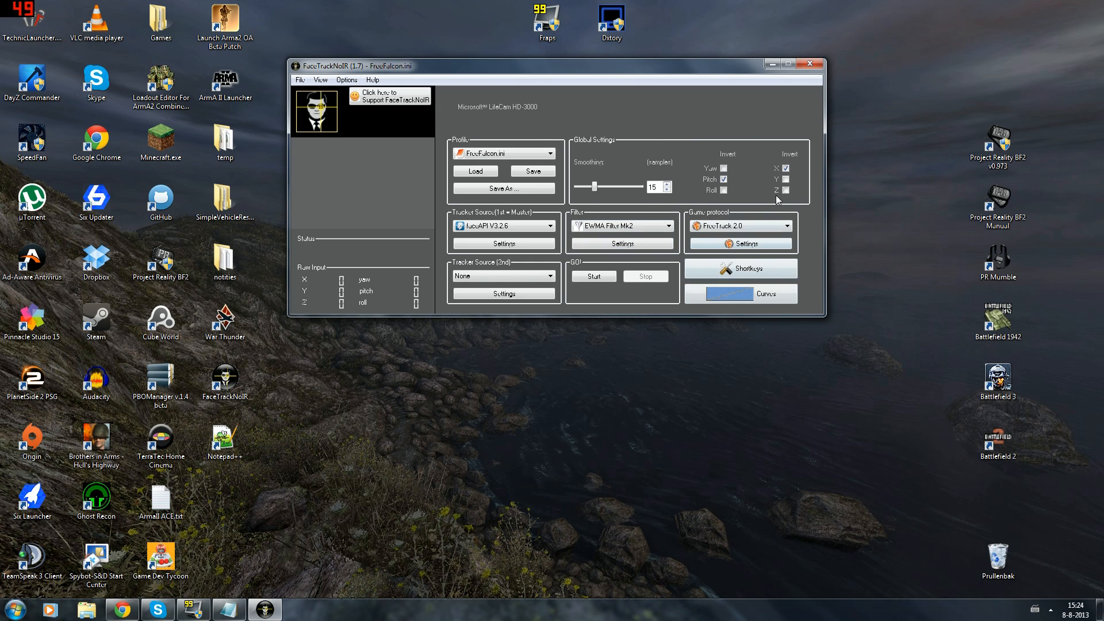
mouse_move(122, 607)
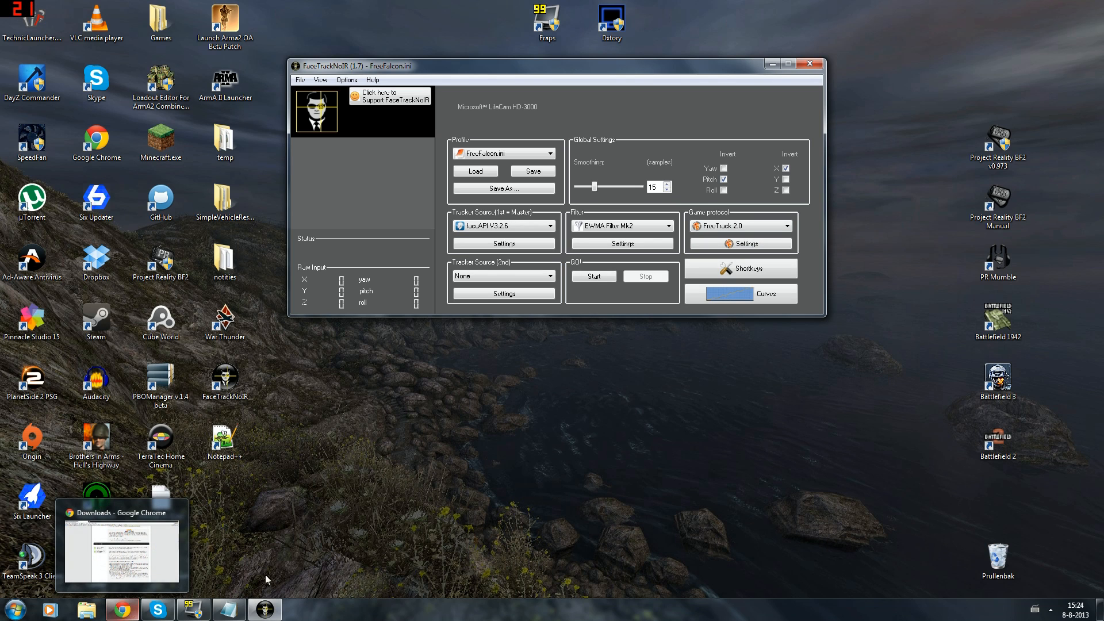
mouse_move(651, 363)
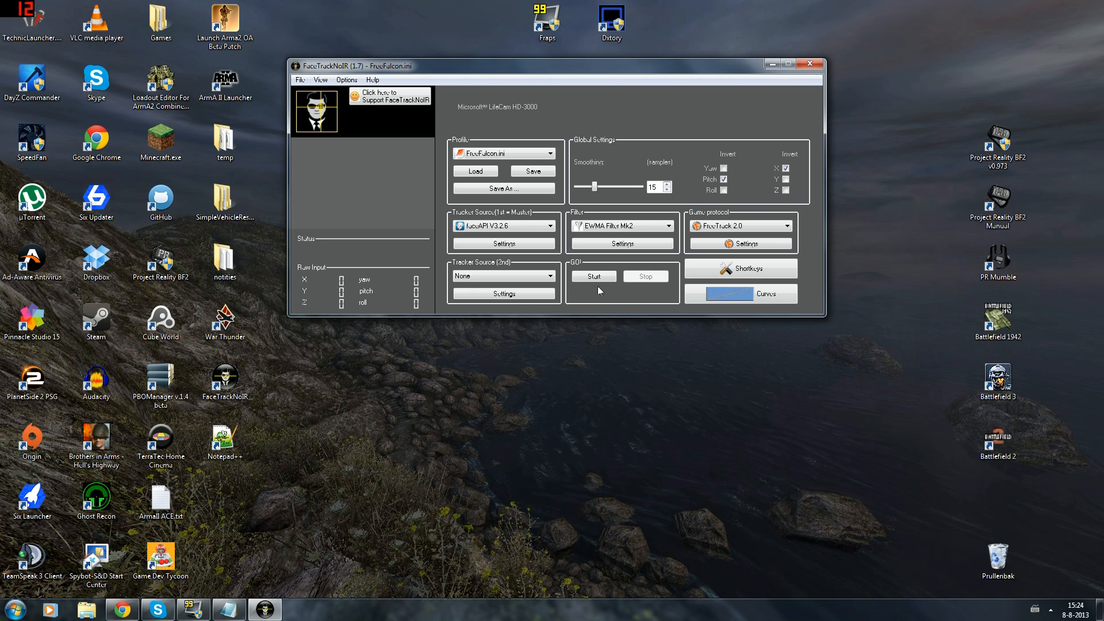
mouse_move(674, 291)
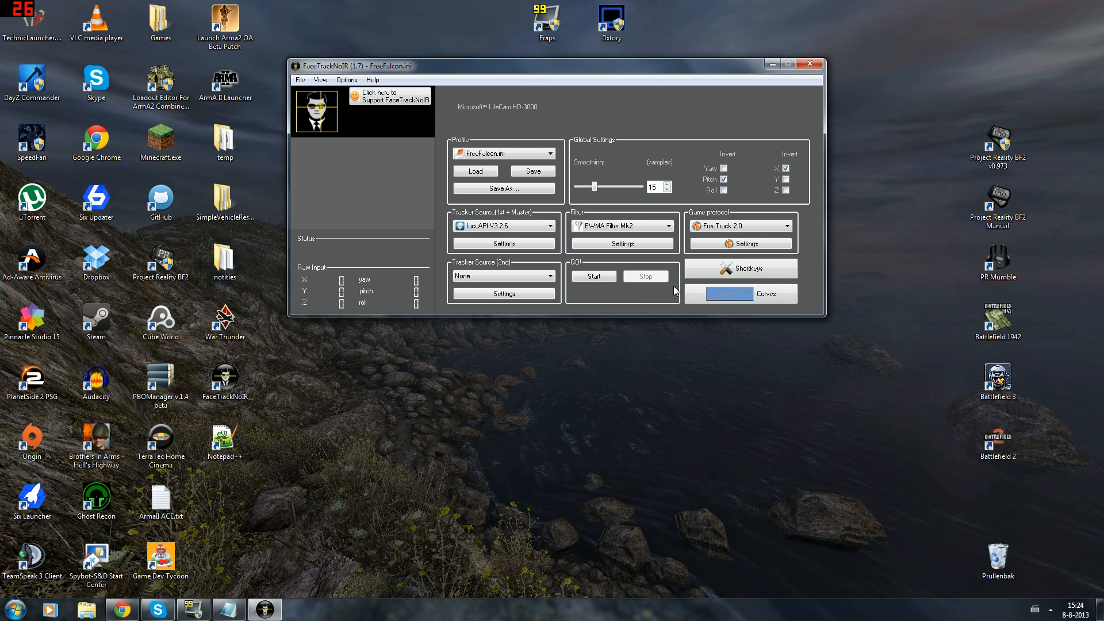
mouse_move(512, 88)
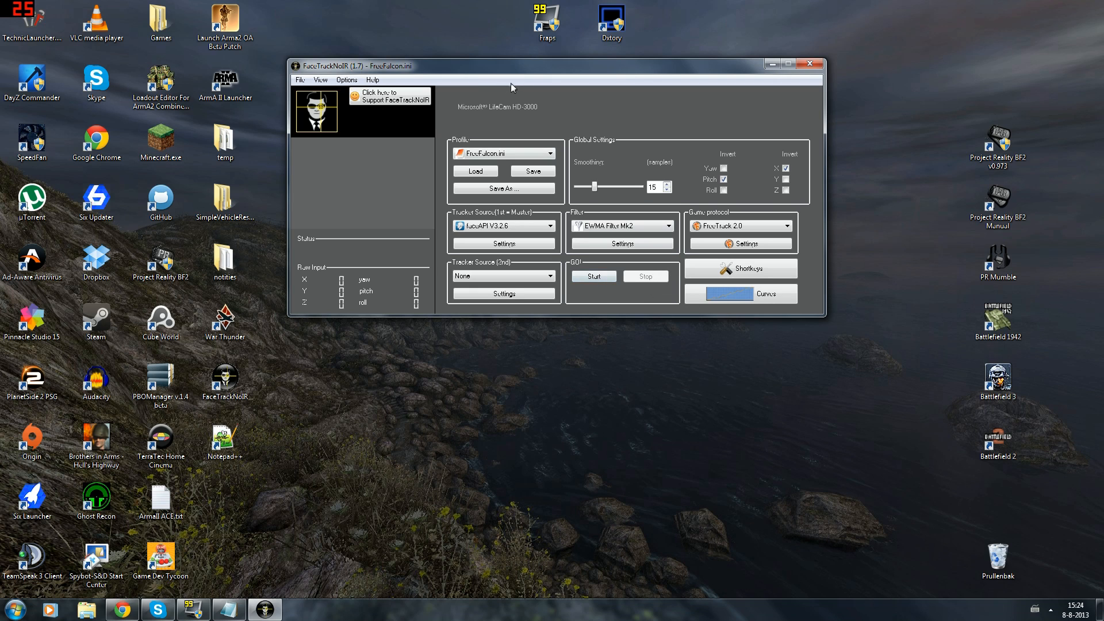
mouse_move(122, 609)
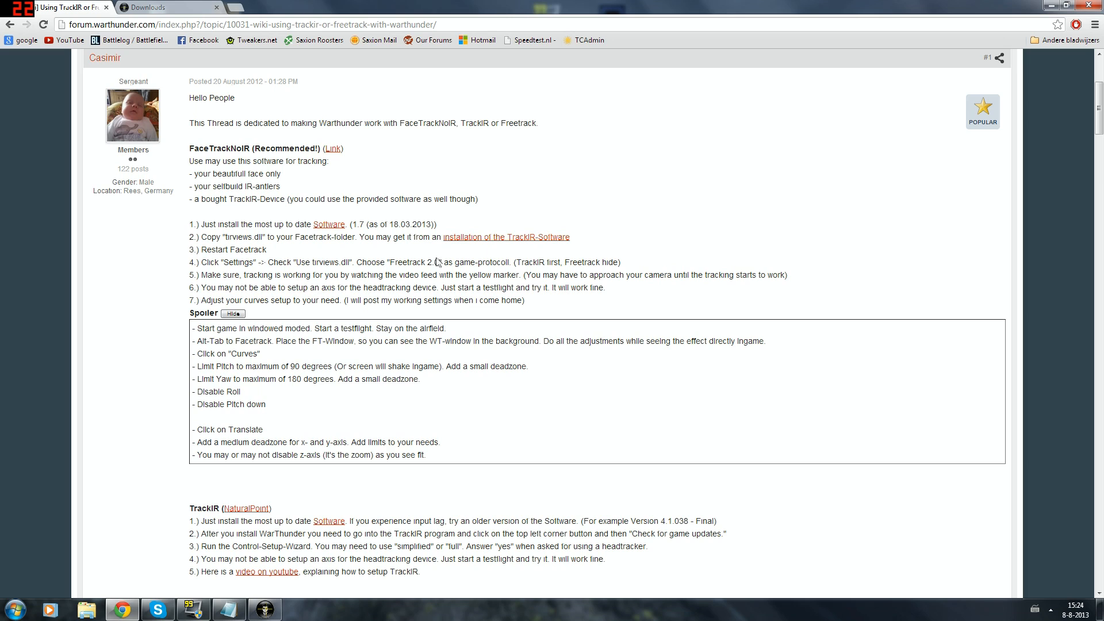
mouse_move(408, 251)
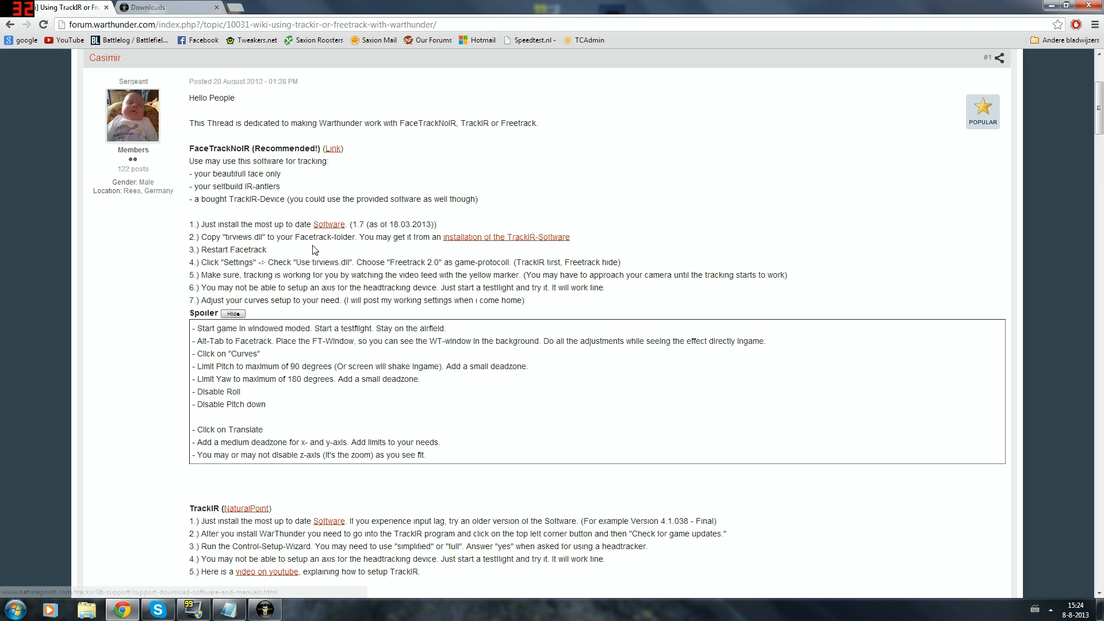
mouse_move(295, 222)
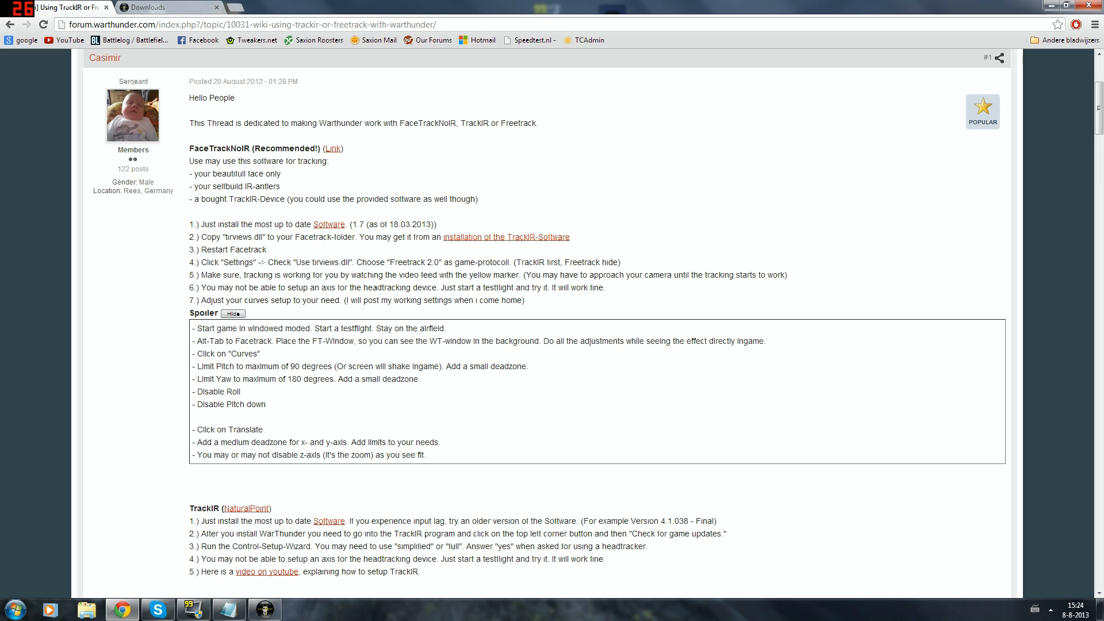
mouse_move(248, 285)
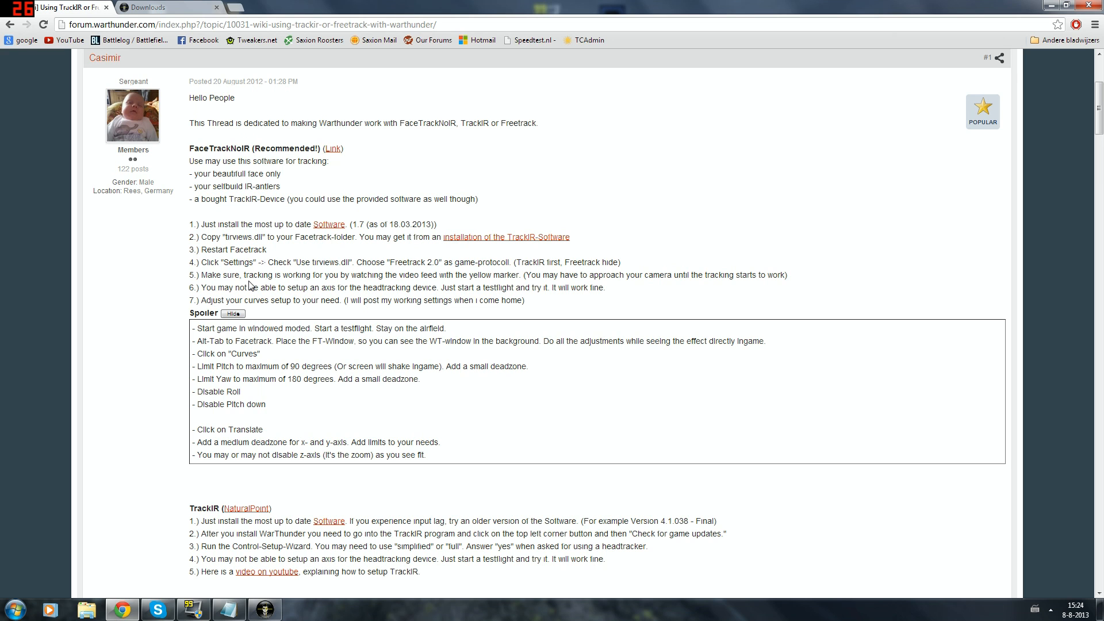
- Scroll through the forum guide's TrackIR and FreeTrack sections and back to the top
scroll(down, 3)
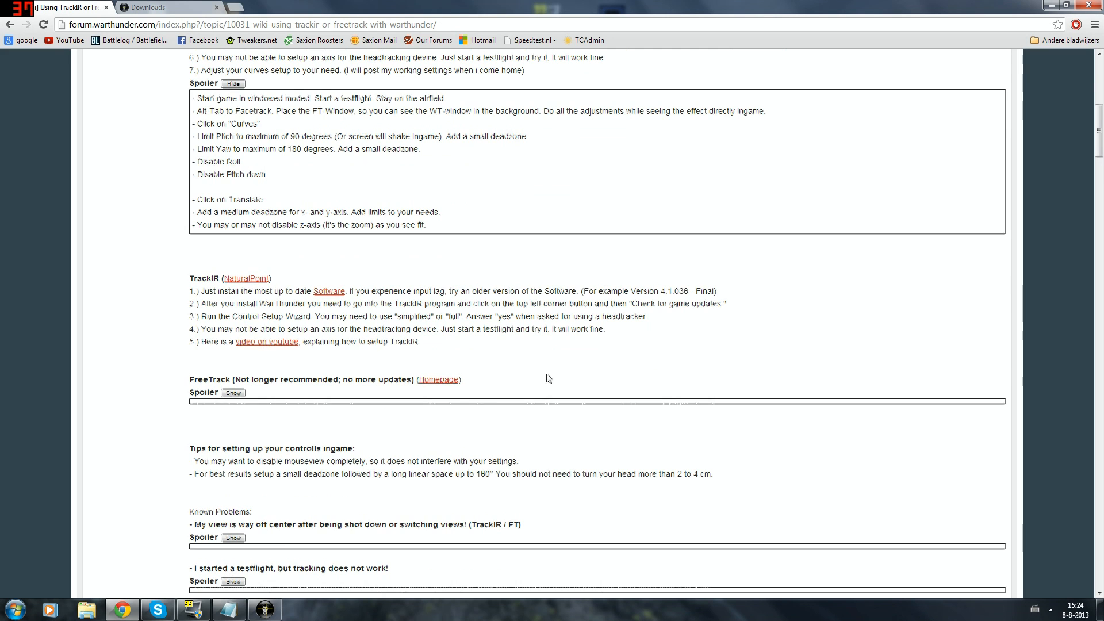
scroll(up, 3)
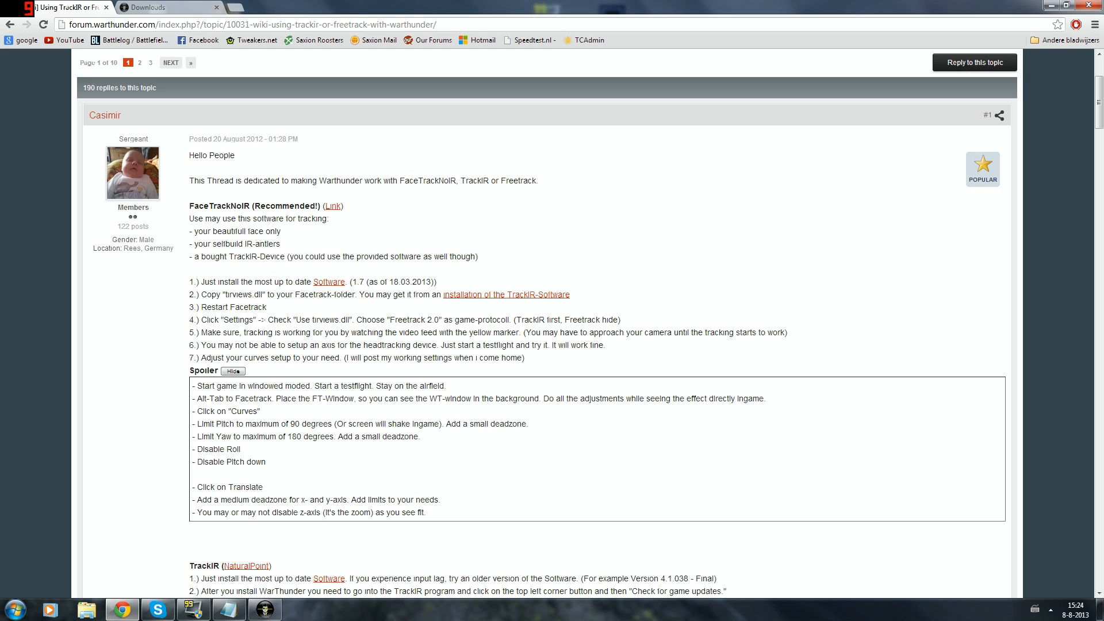
mouse_move(505, 295)
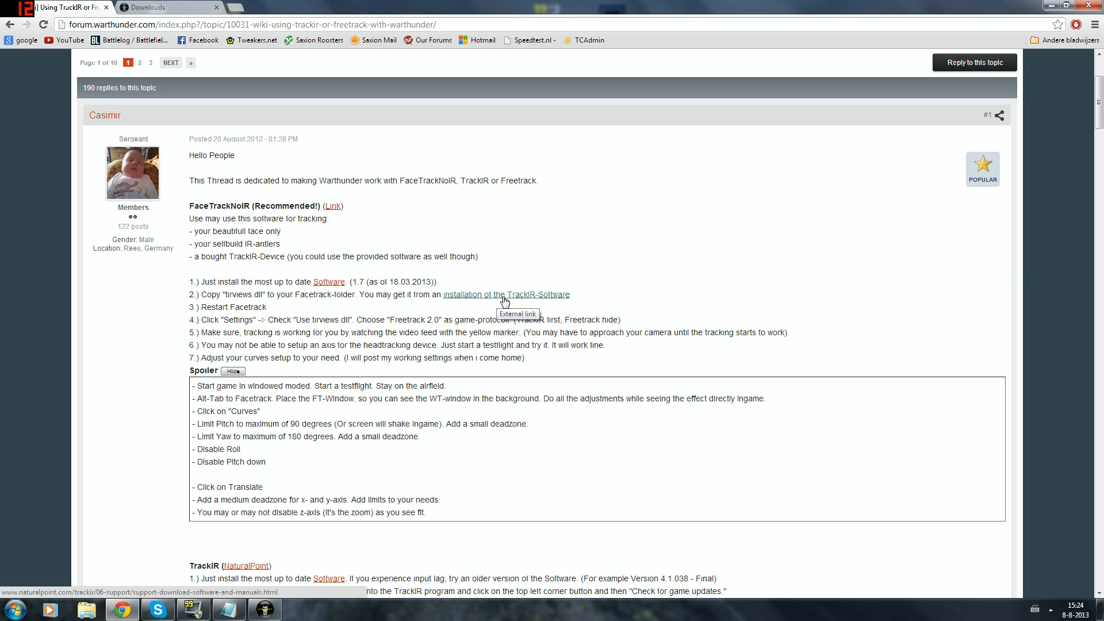
- Follow the 'installation of the TrackIR-Software' link to the NaturalPoint download page and look through it
click(505, 294)
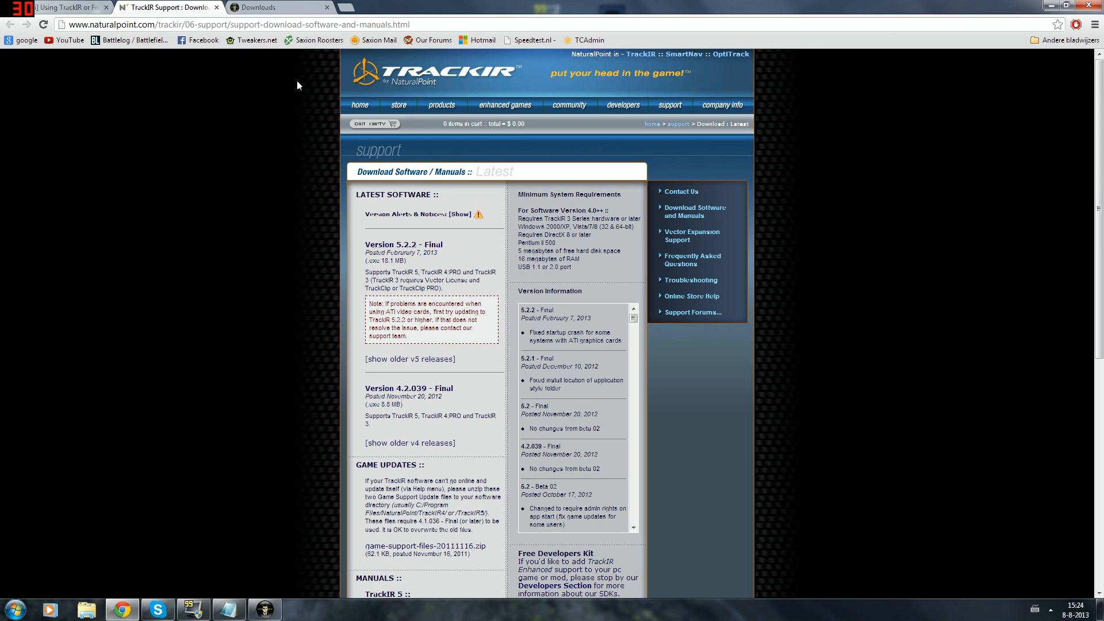
mouse_move(457, 148)
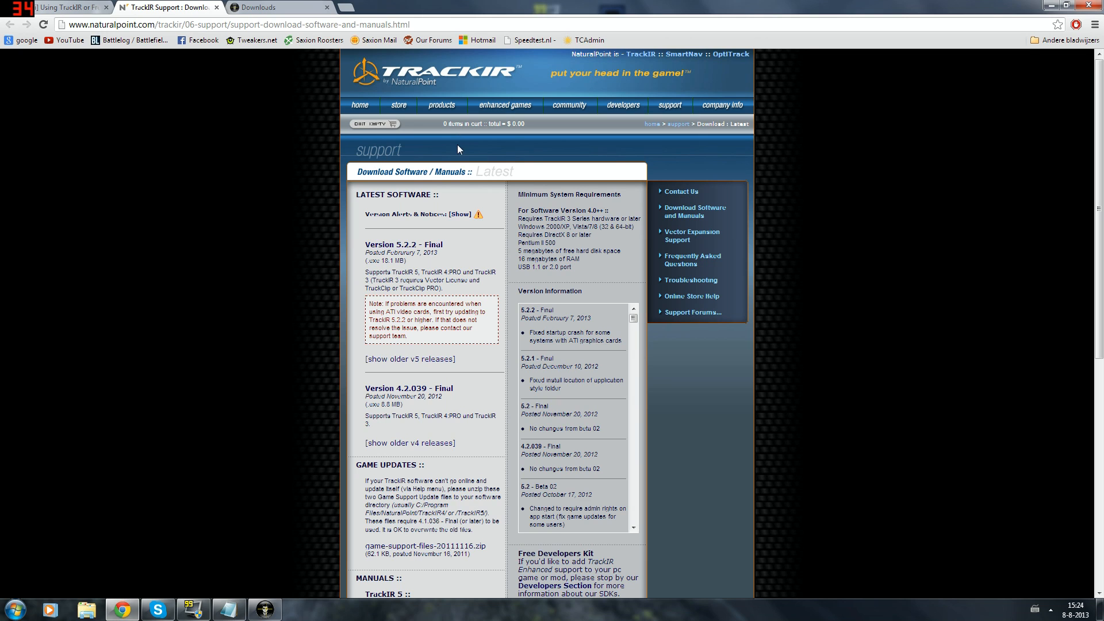
mouse_move(854, 276)
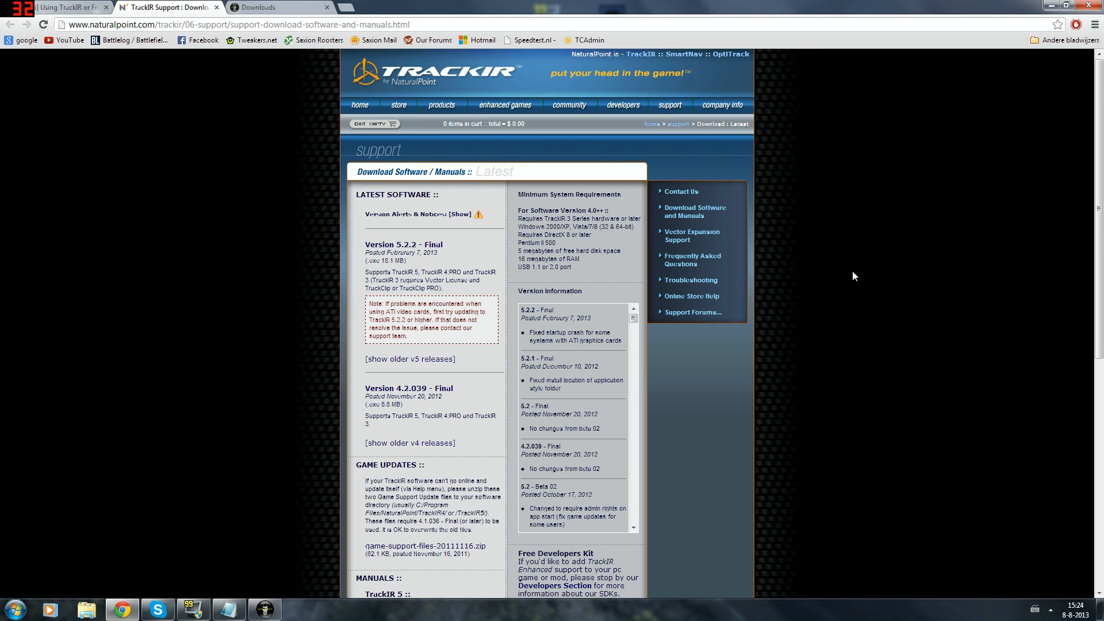
scroll(down, 3)
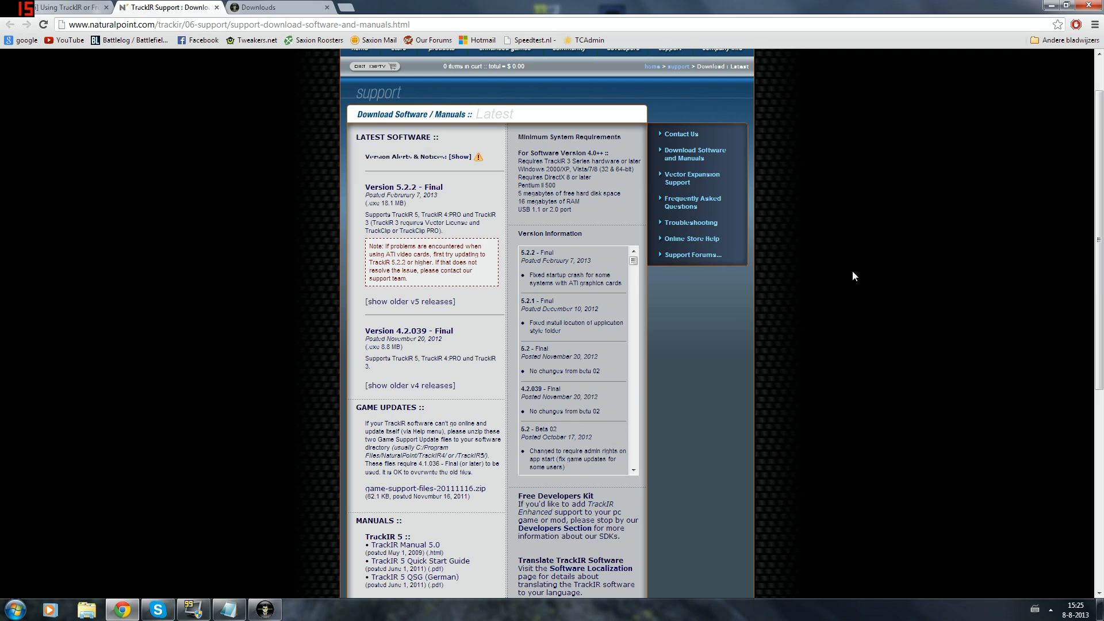
click(9, 609)
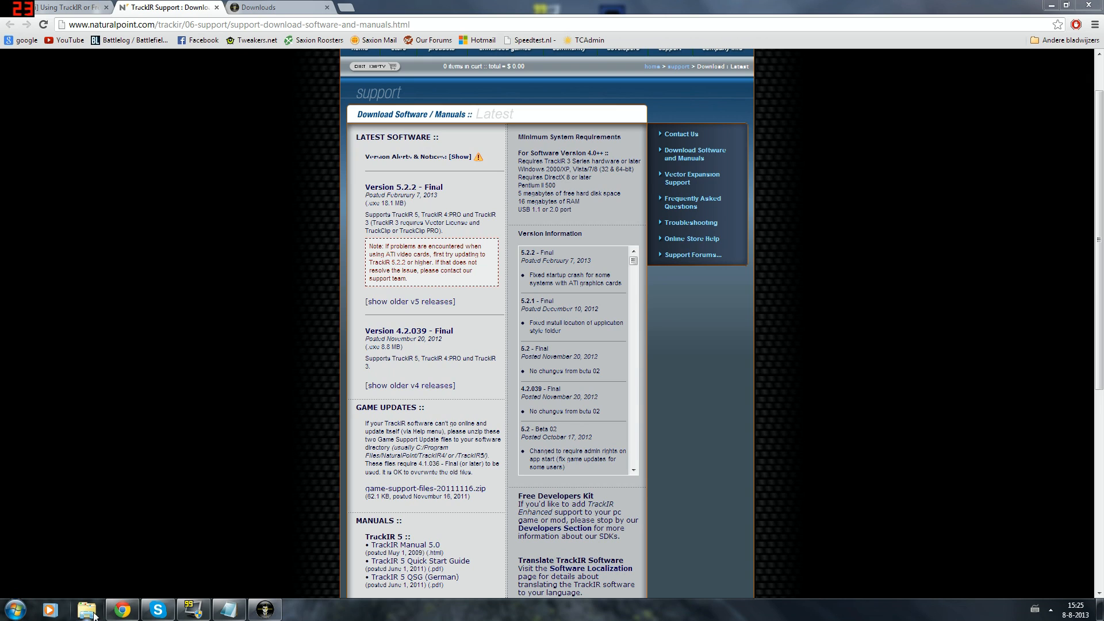
mouse_move(86, 609)
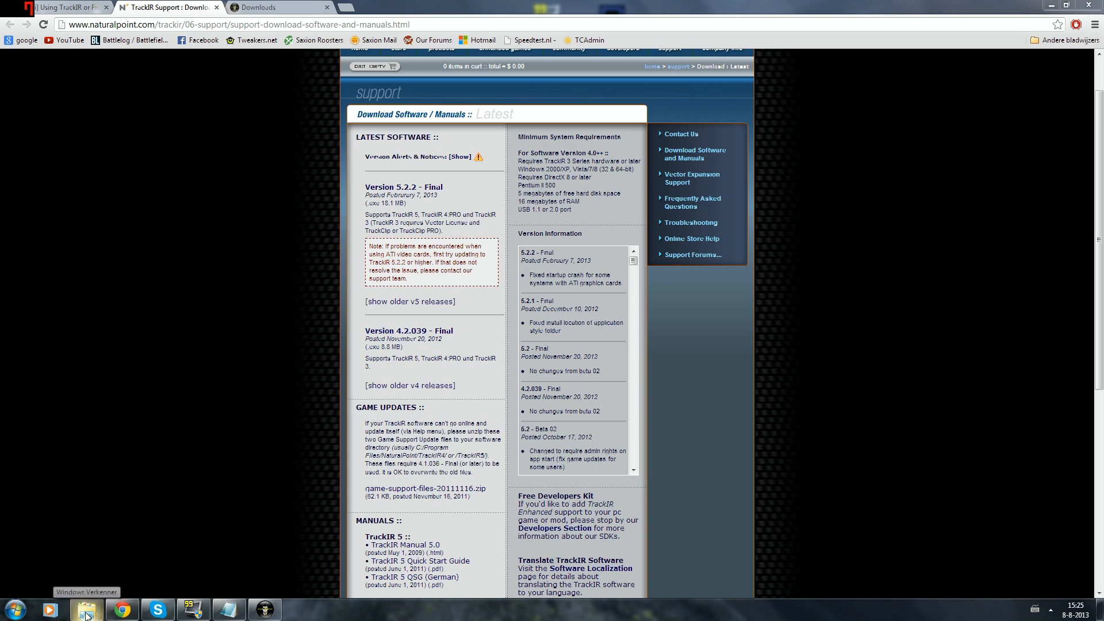
- Browse to C:\Program Files (x86)\NaturalPoint\TrackIR5 in Explorer and select TIRViews.dll
click(85, 609)
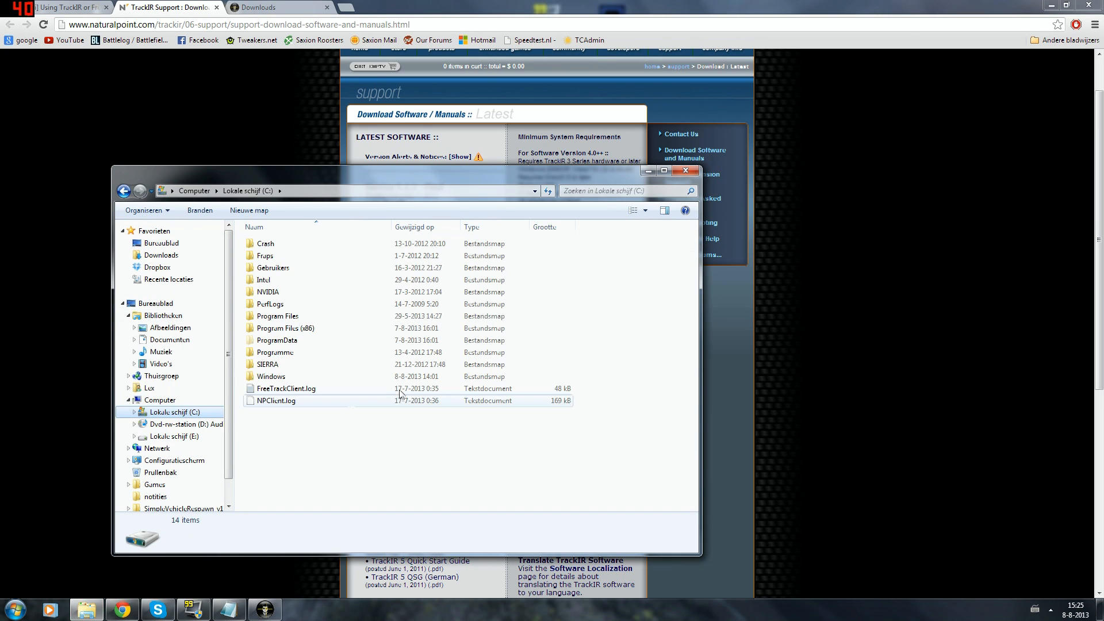
double_click(286, 327)
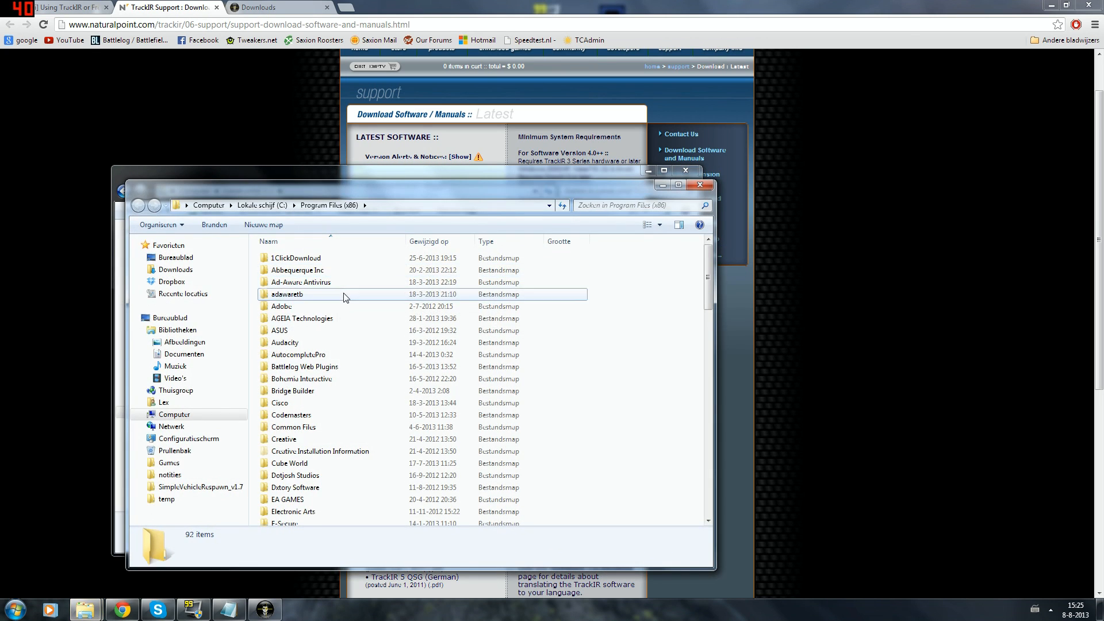
click(286, 294)
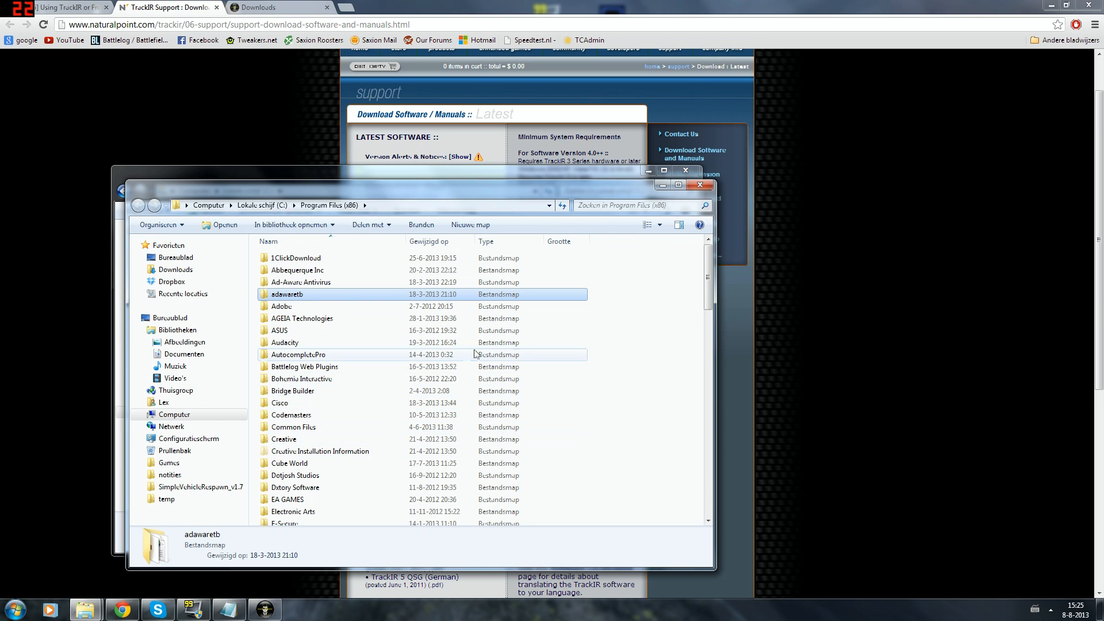
scroll(down, 3)
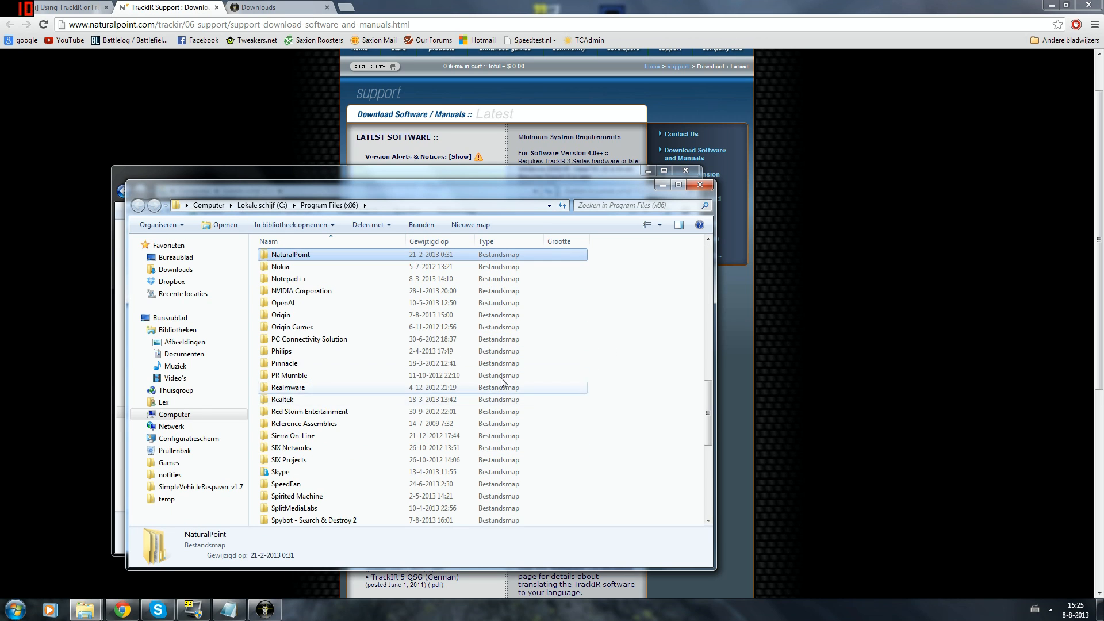
double_click(290, 254)
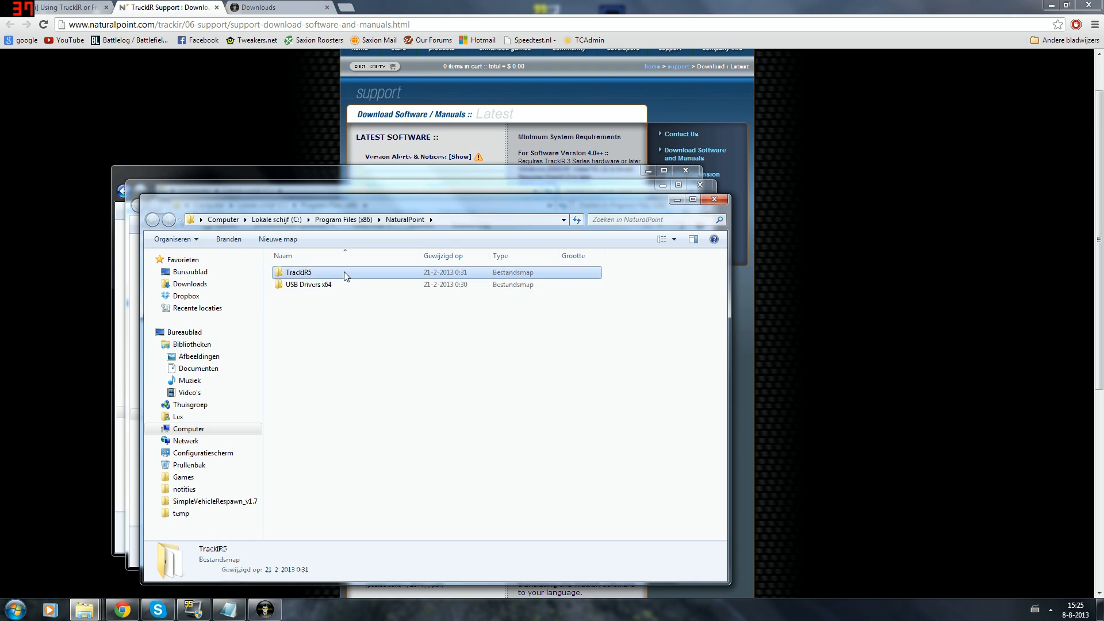
double_click(298, 273)
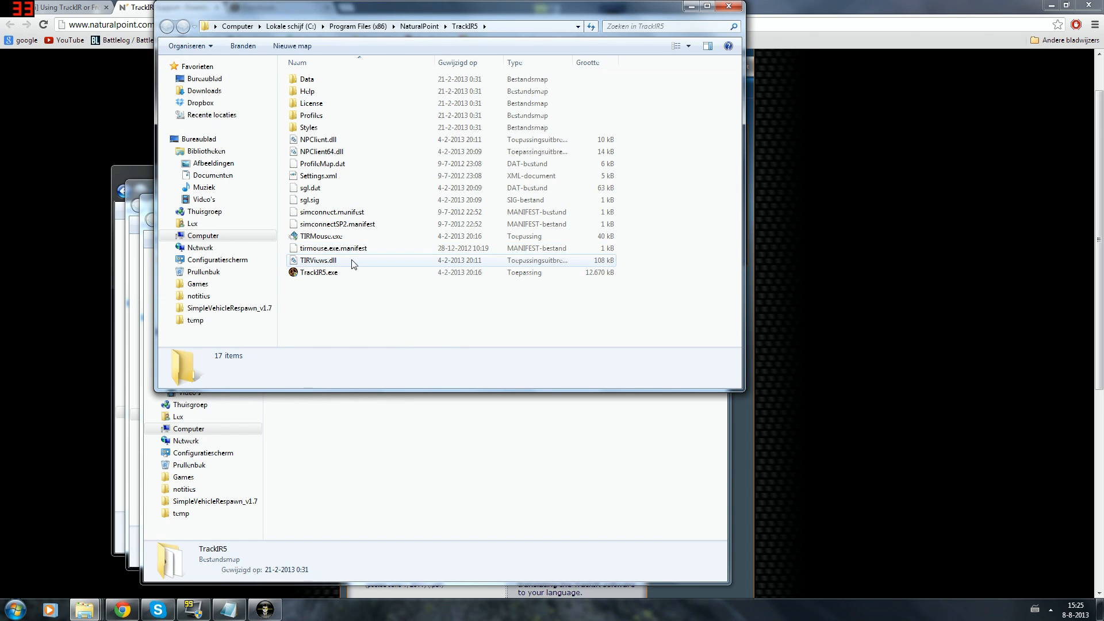
click(317, 259)
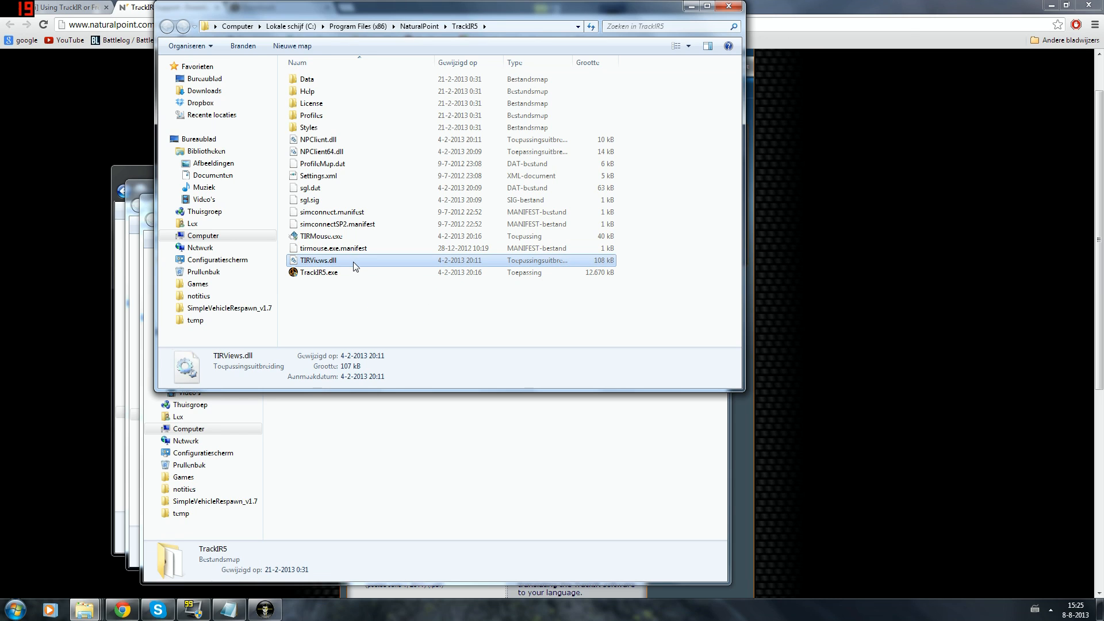
click(318, 260)
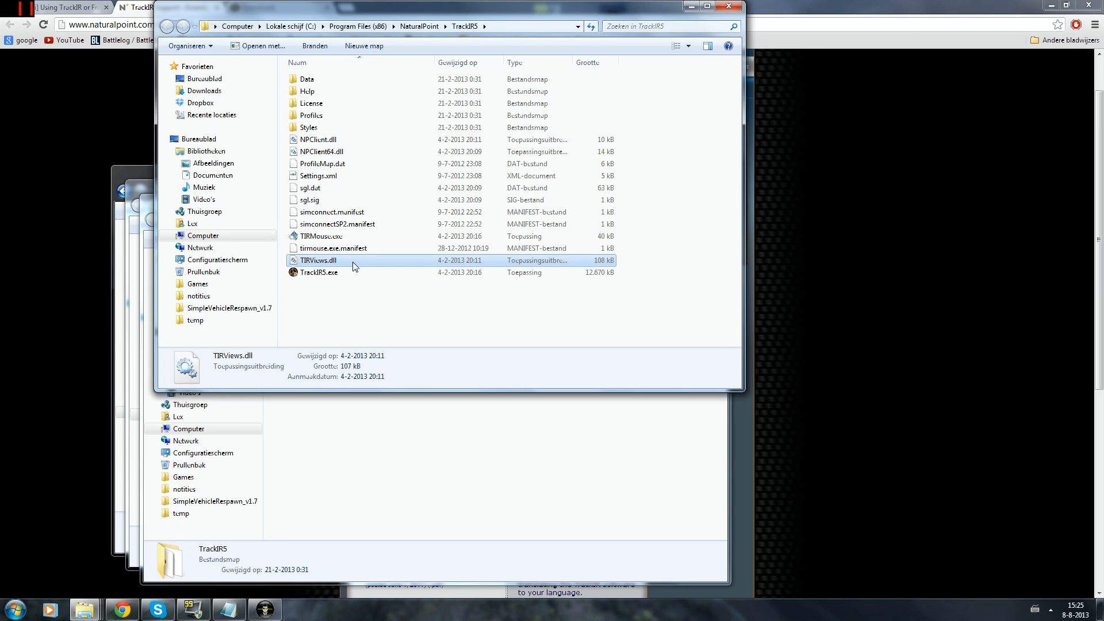
mouse_move(366, 264)
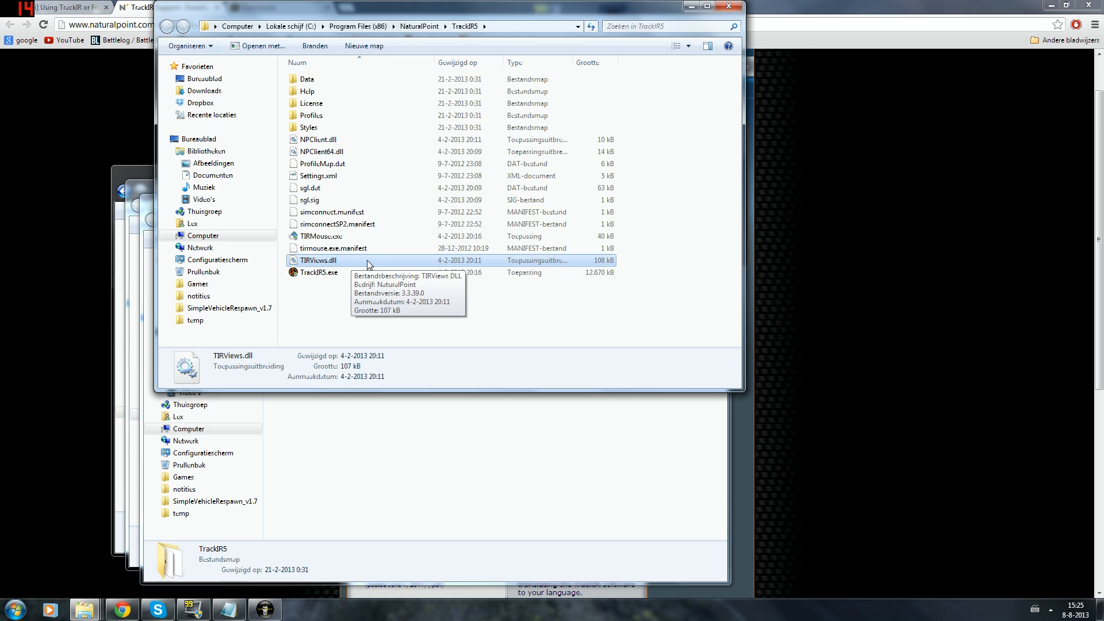
mouse_move(364, 267)
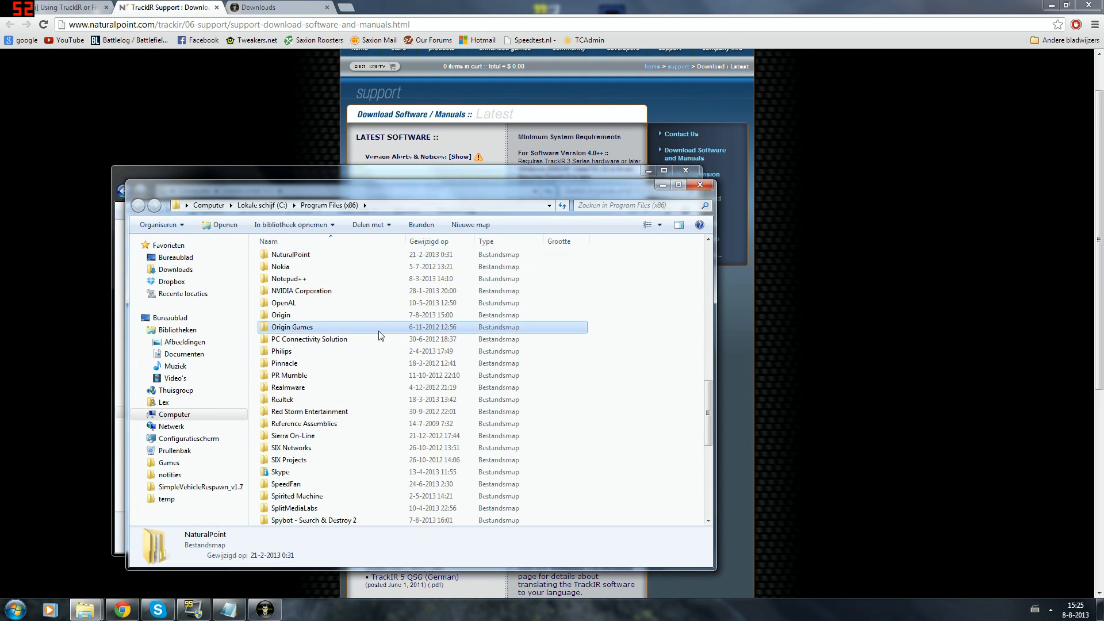
- Go back up and into the Abbequerque Inc\FaceTrackNoIR program folder
scroll(up, 3)
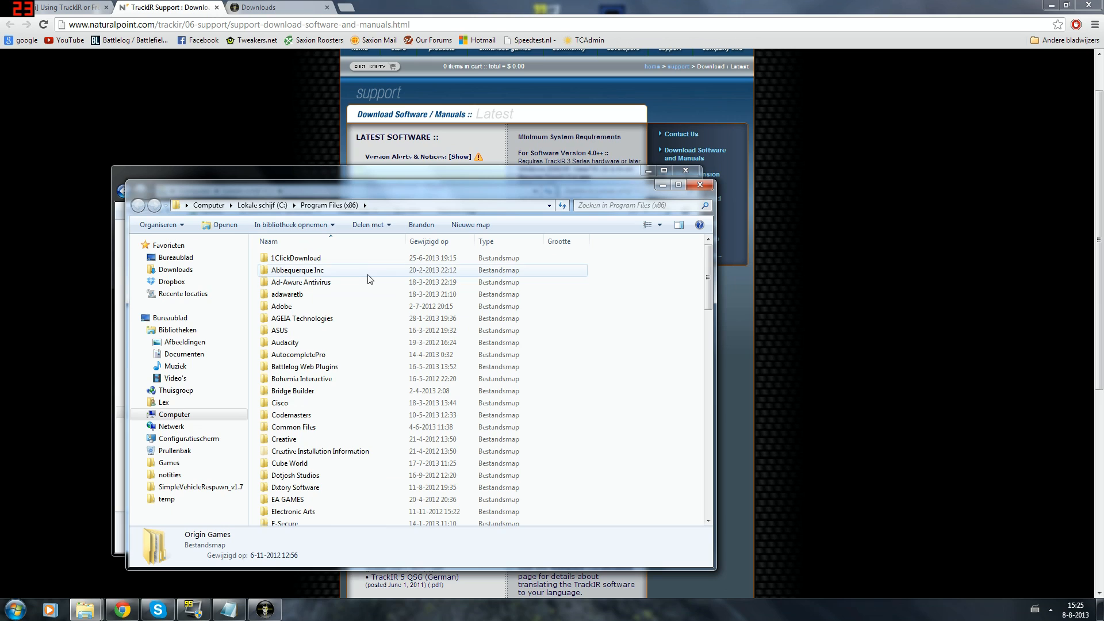
click(297, 269)
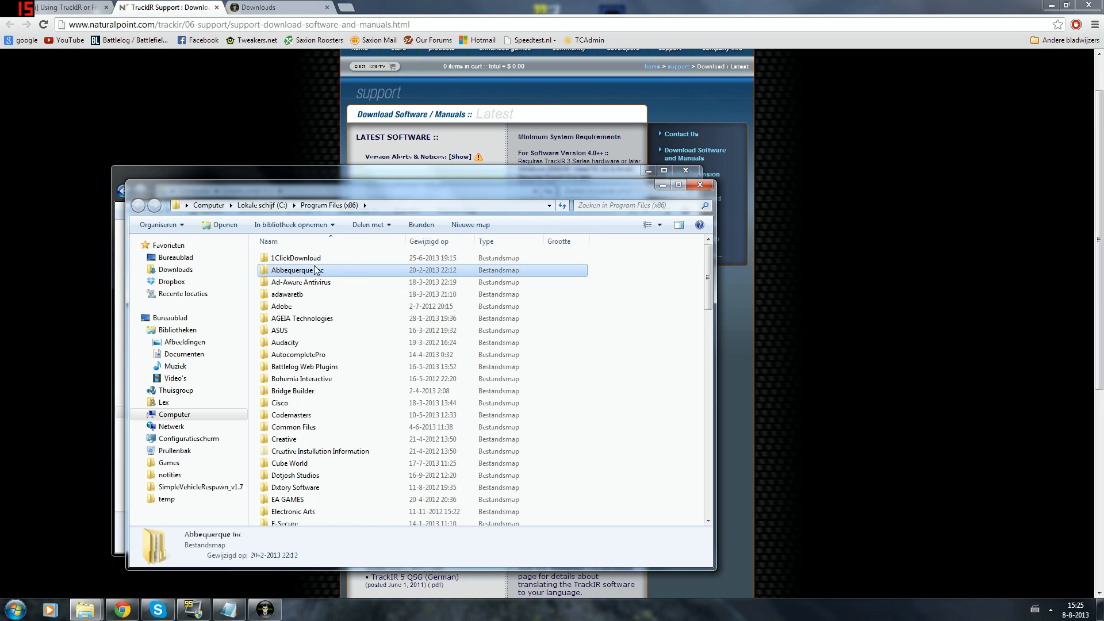
mouse_move(361, 275)
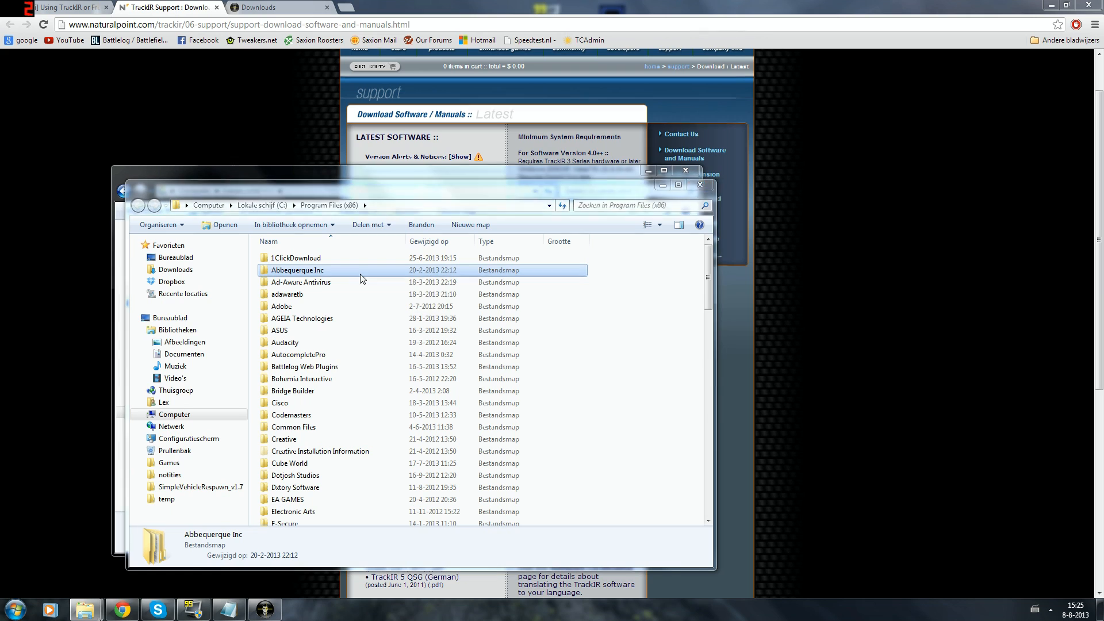
double_click(296, 270)
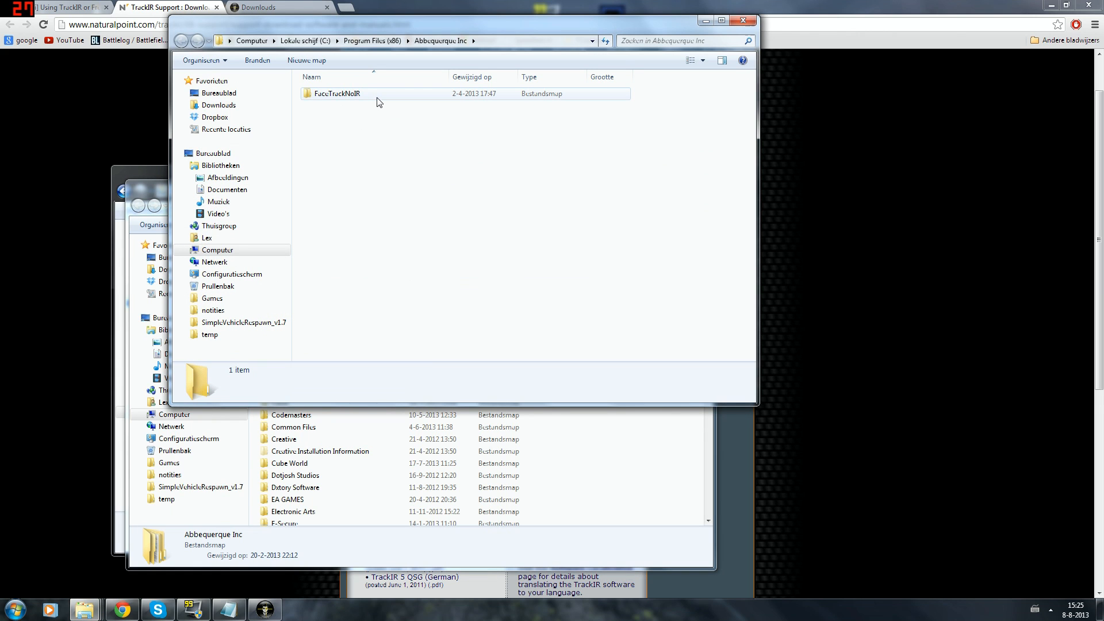
double_click(336, 93)
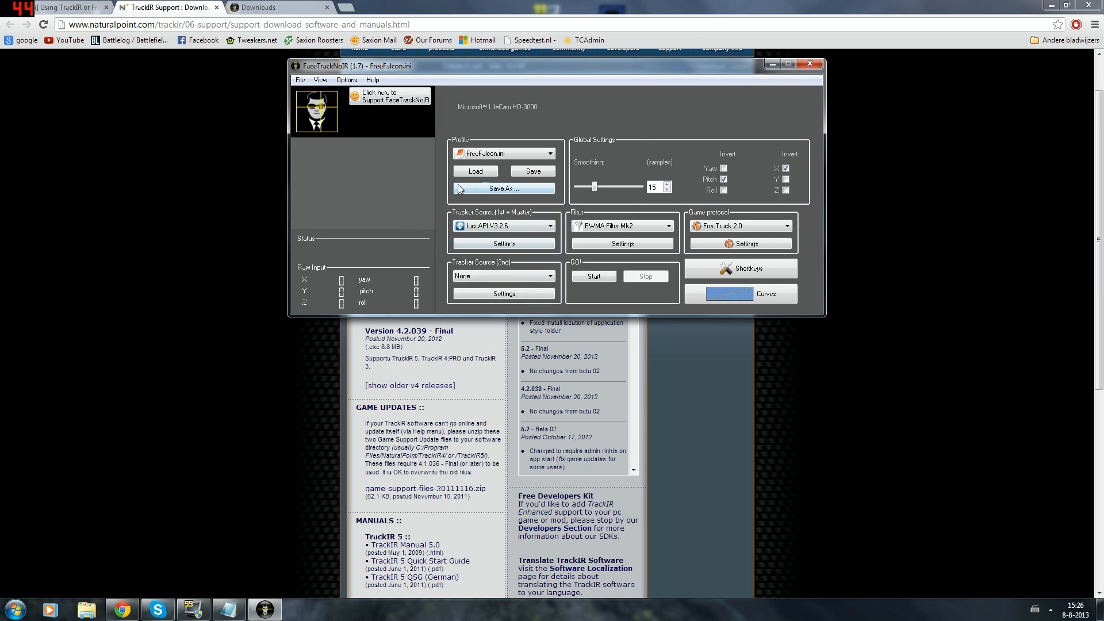
mouse_move(740, 225)
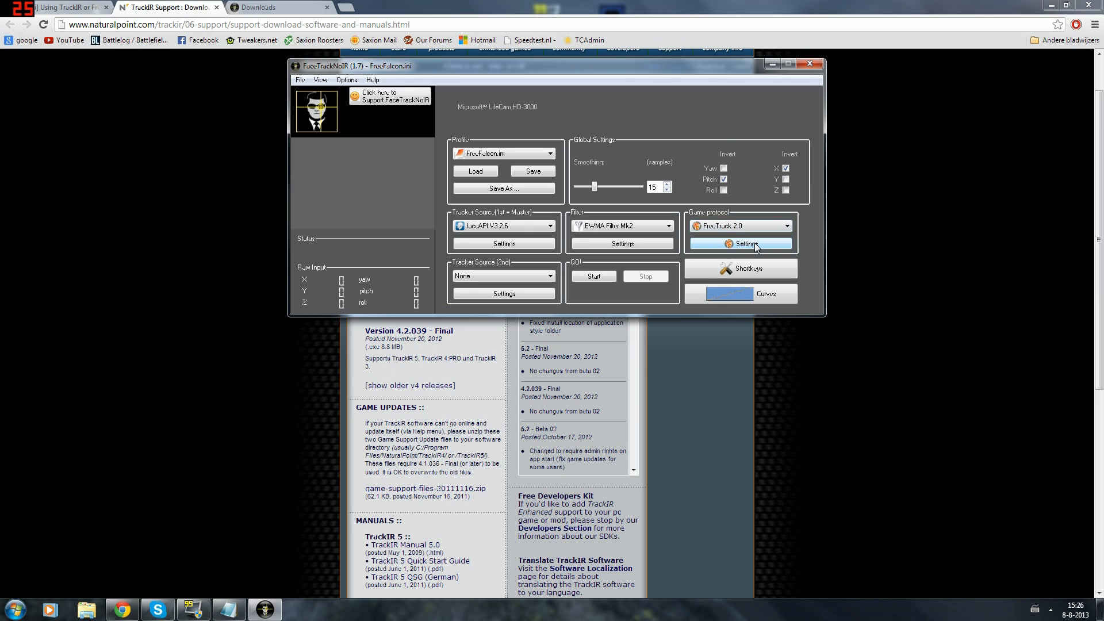
- In the FreeTrack 2.0 protocol settings, cancel the Locate DLL picker, enable Use TIRViews and confirm
click(739, 244)
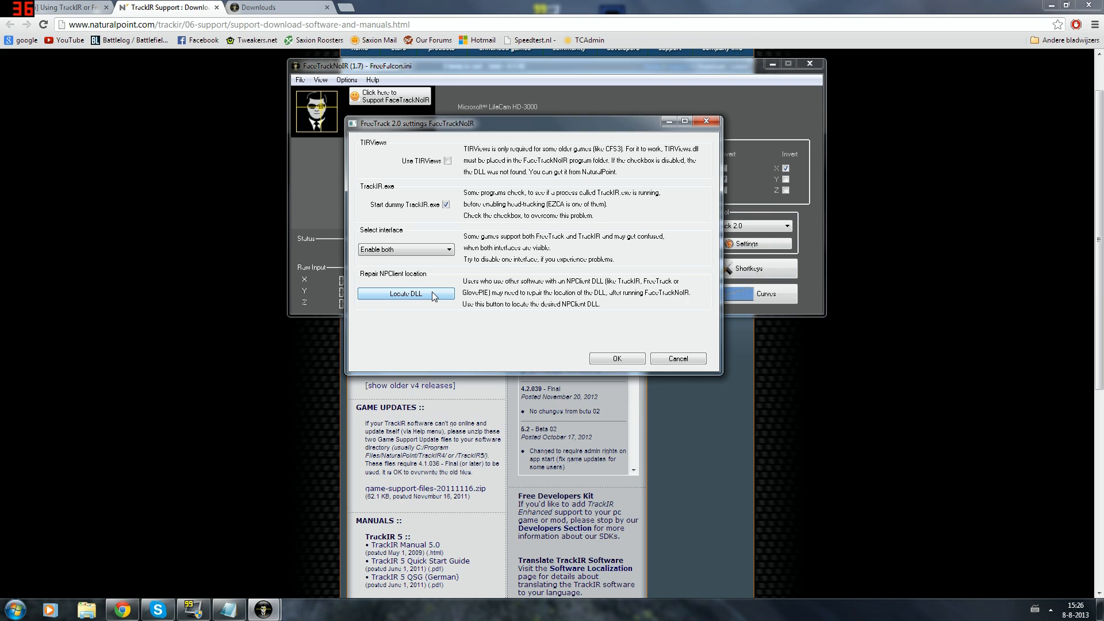
click(405, 293)
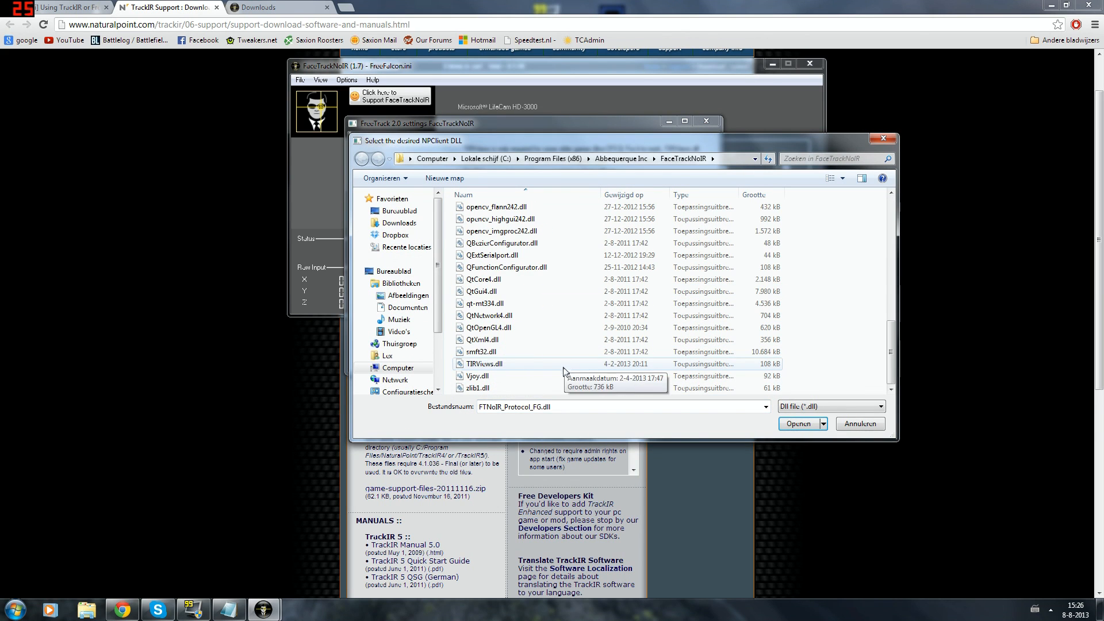
click(486, 364)
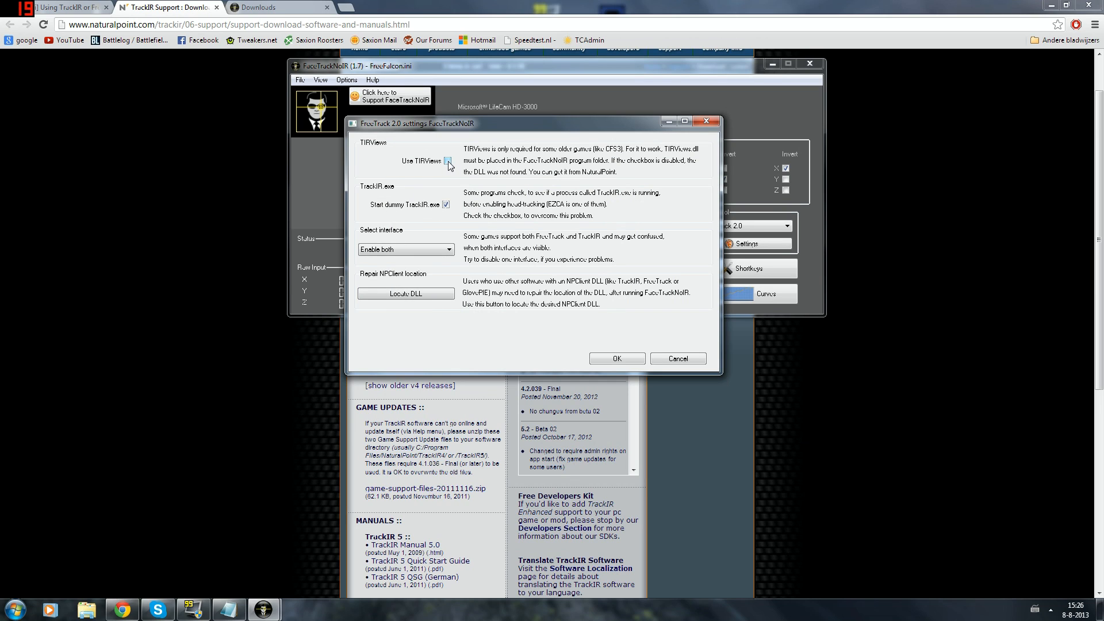
click(448, 160)
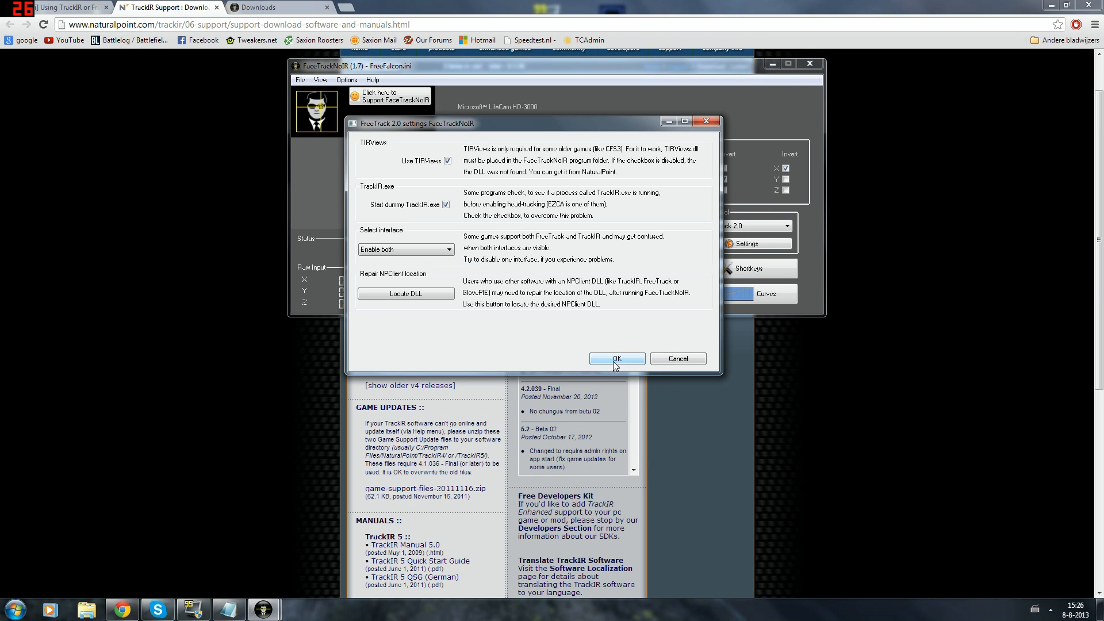
click(616, 359)
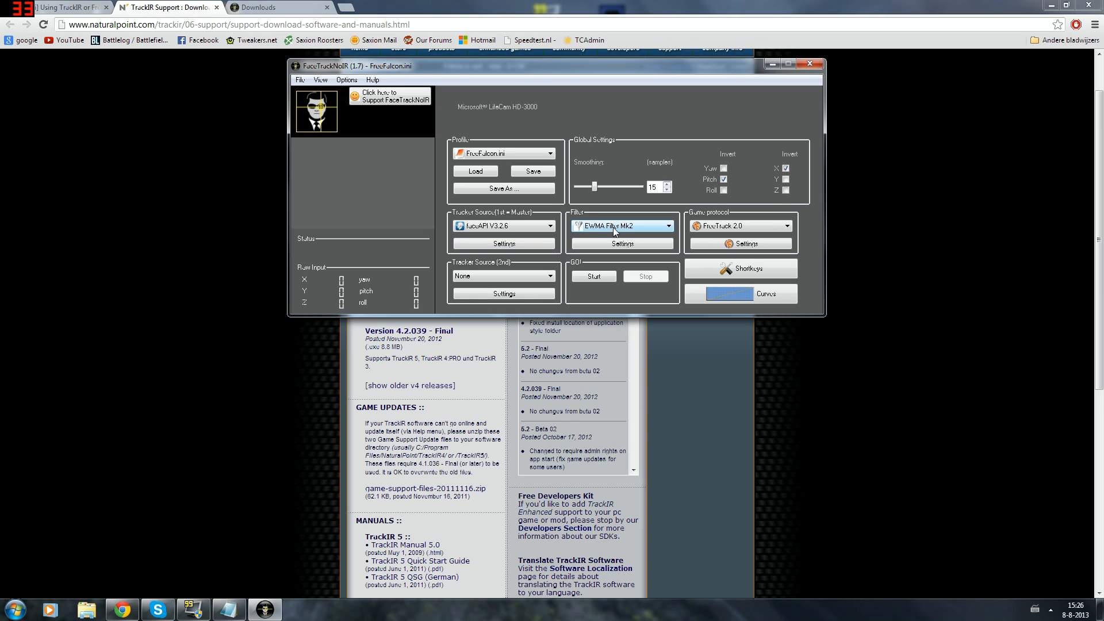
- Select Accela Filter Mk2 from the Filter dropdown in place of EWMA Filter Mk2
click(621, 226)
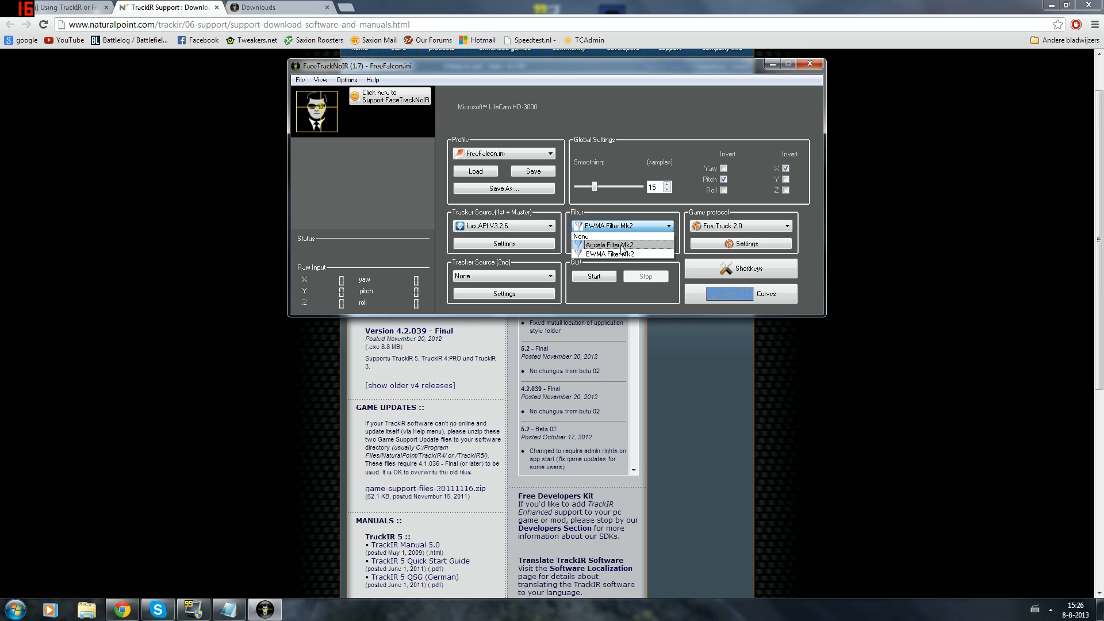
click(616, 244)
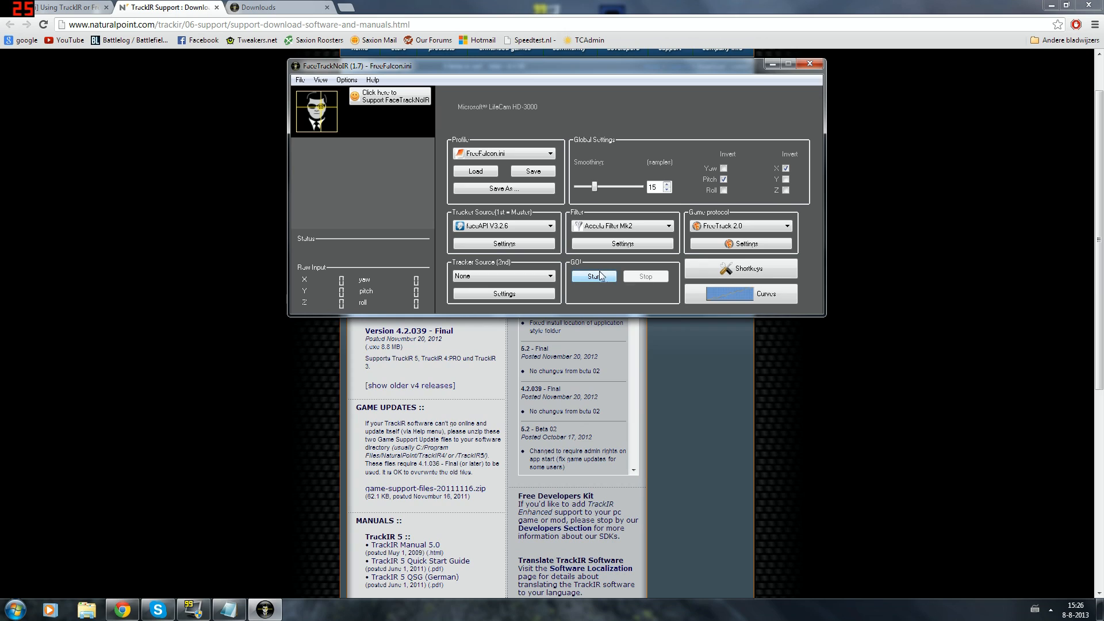
mouse_move(593, 276)
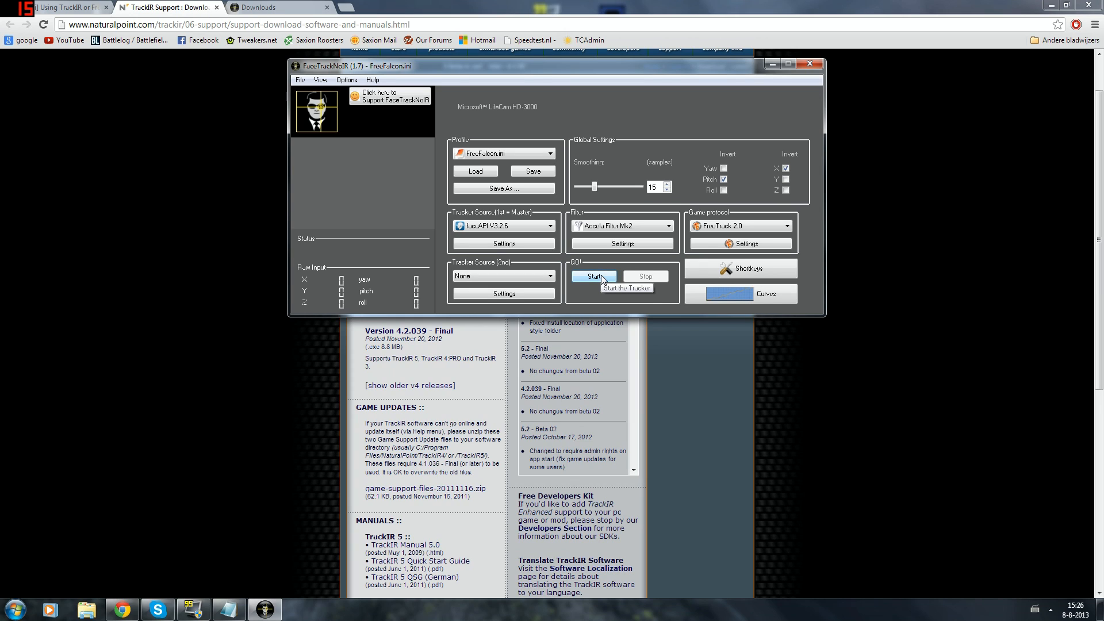
mouse_move(593, 275)
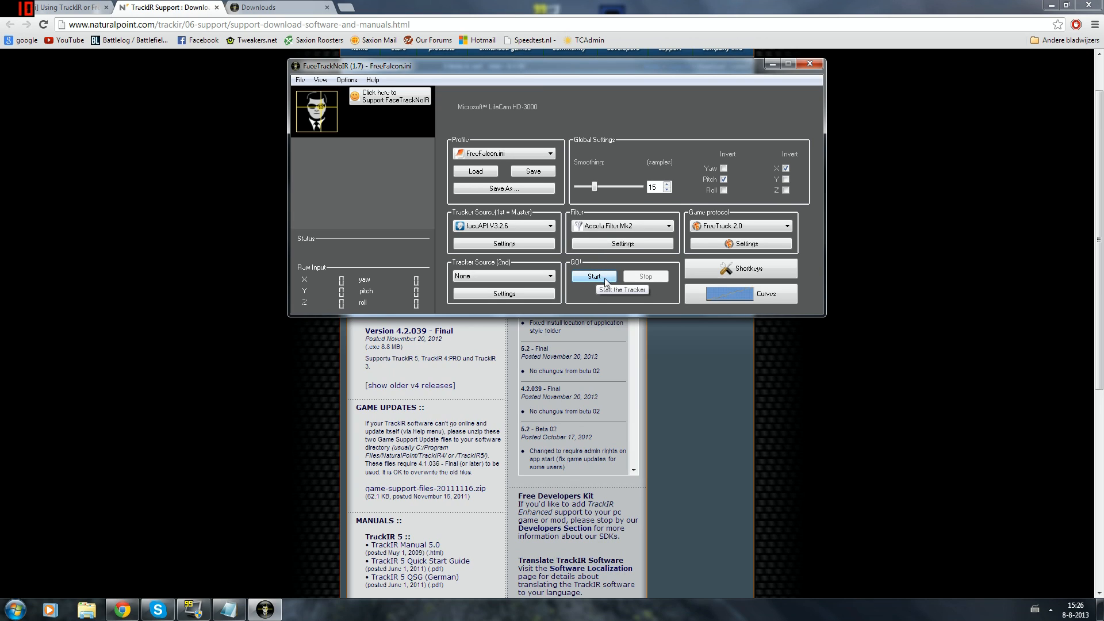
- Start head tracking, stop and restart it once, and untick Invert X
click(593, 275)
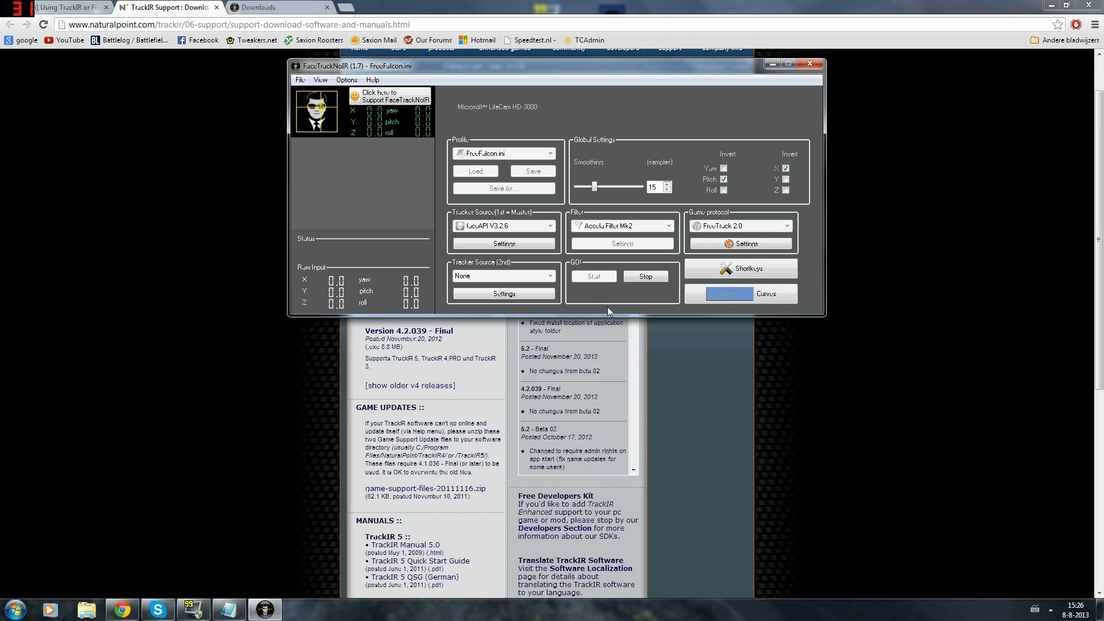
mouse_move(593, 104)
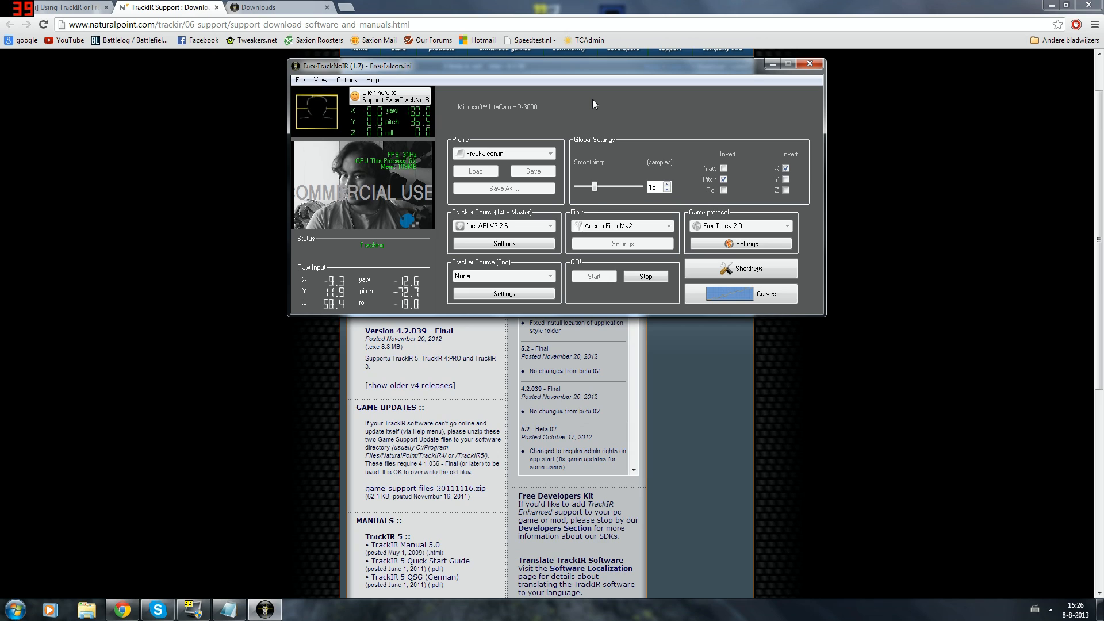
click(644, 275)
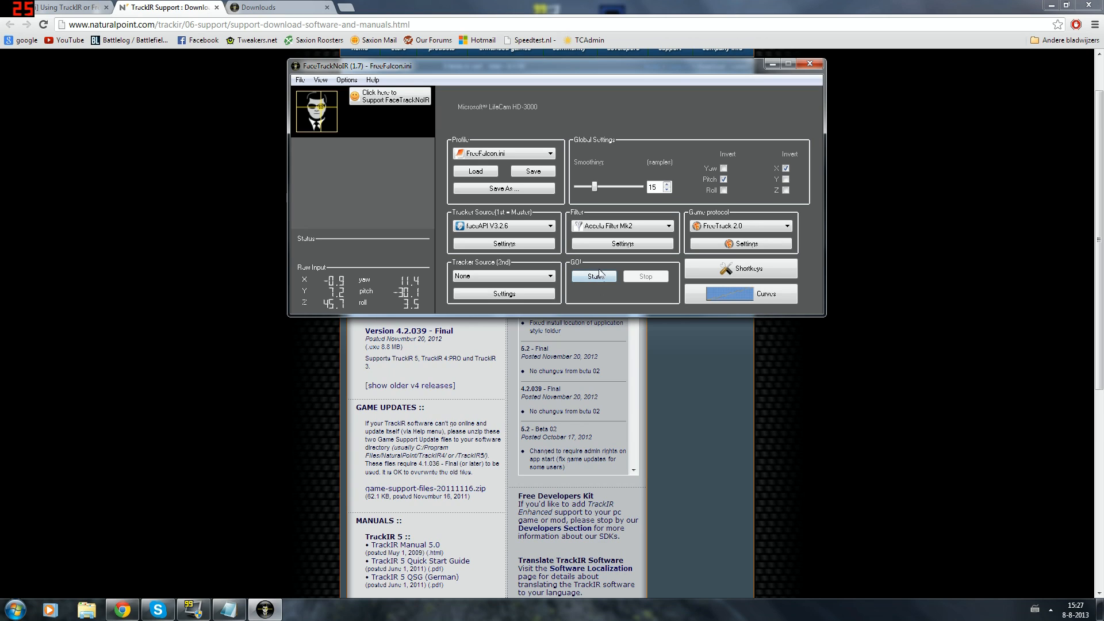
click(593, 276)
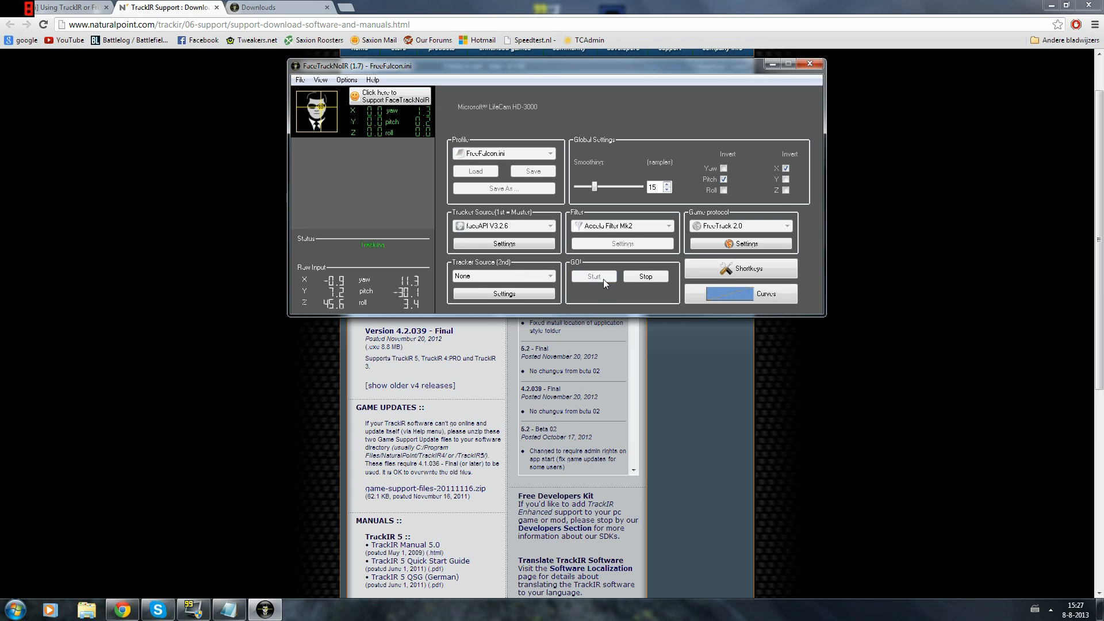
mouse_move(608, 282)
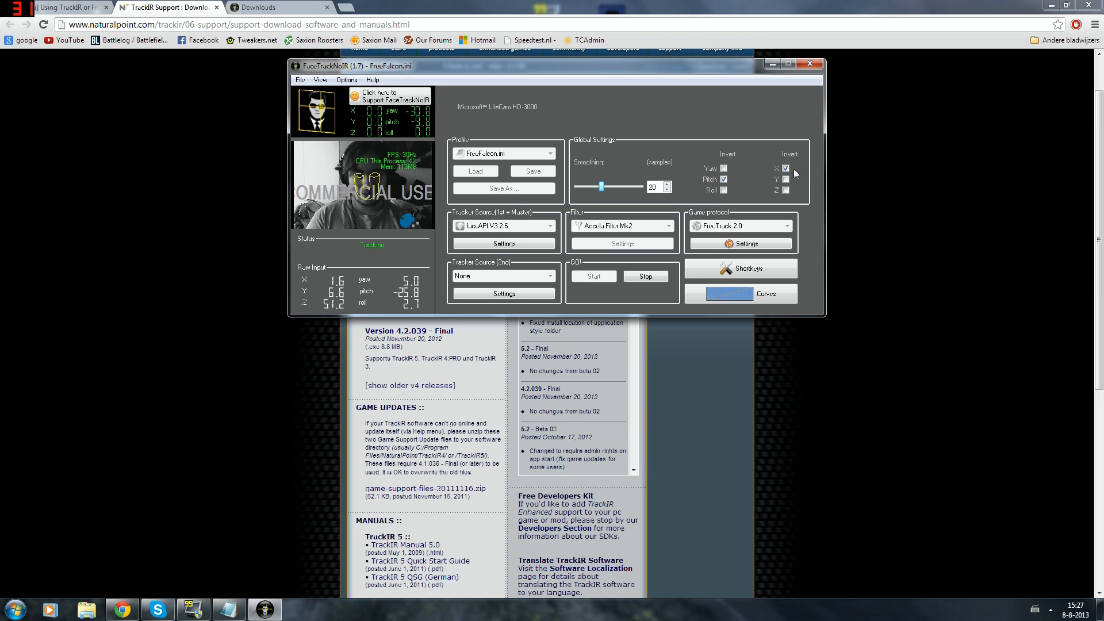
click(785, 167)
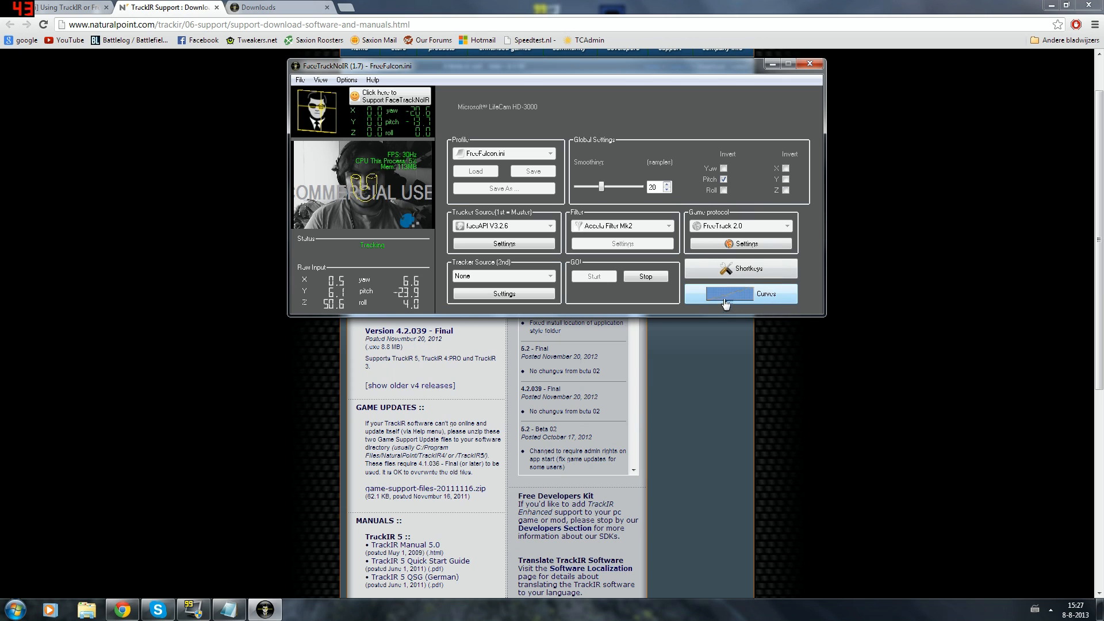
mouse_move(730, 297)
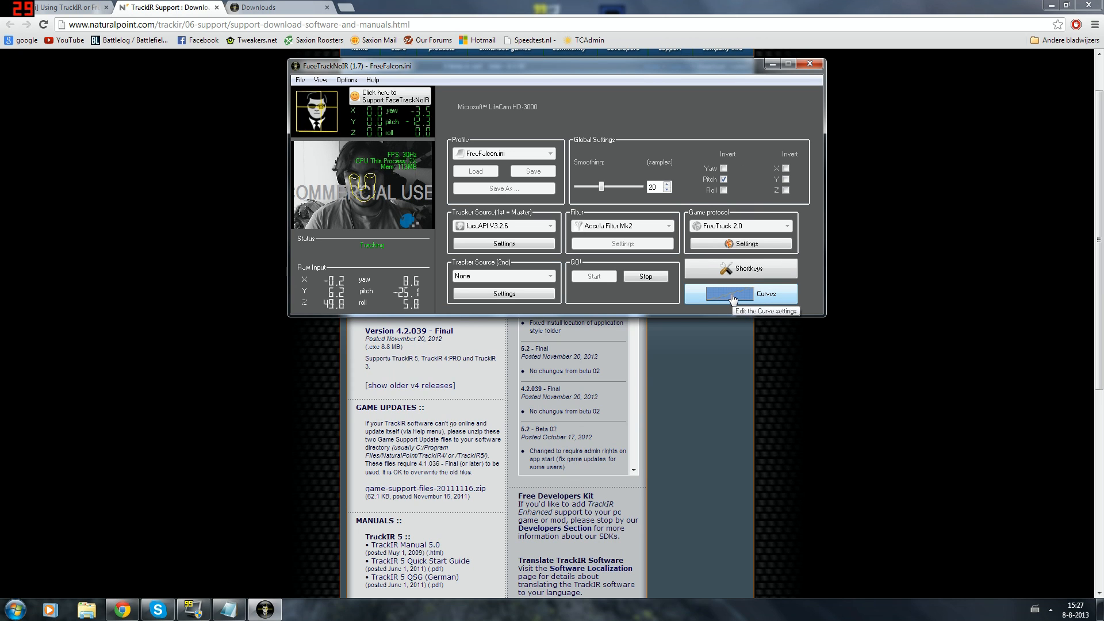
- In Curves, reshape the Yaw rotation curve to a gradual slope up to 50 degrees and confirm
click(733, 293)
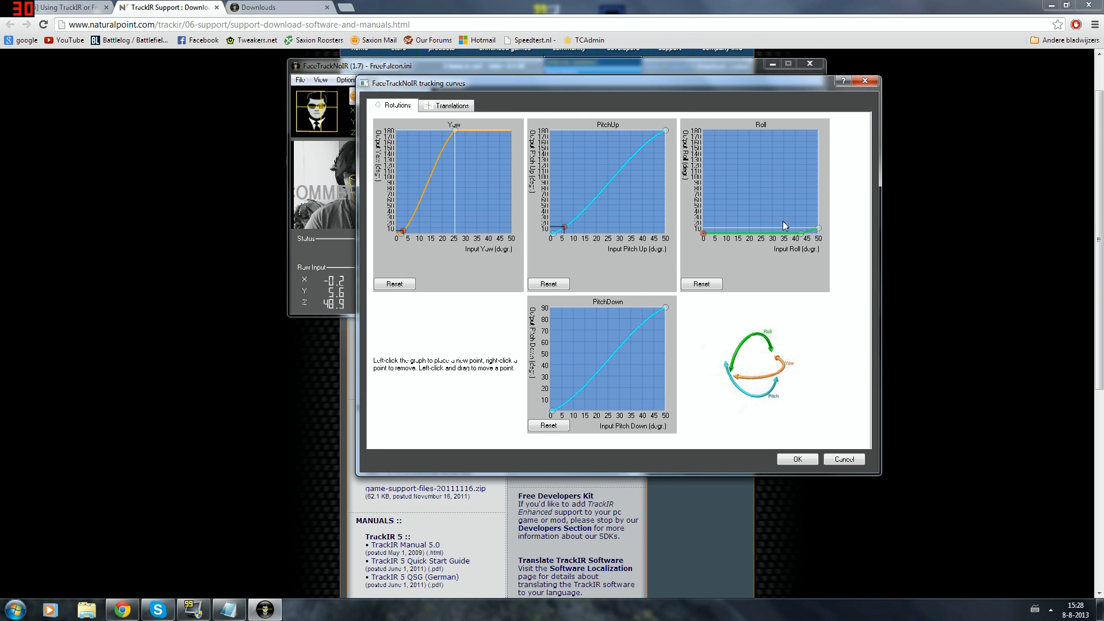
click(766, 191)
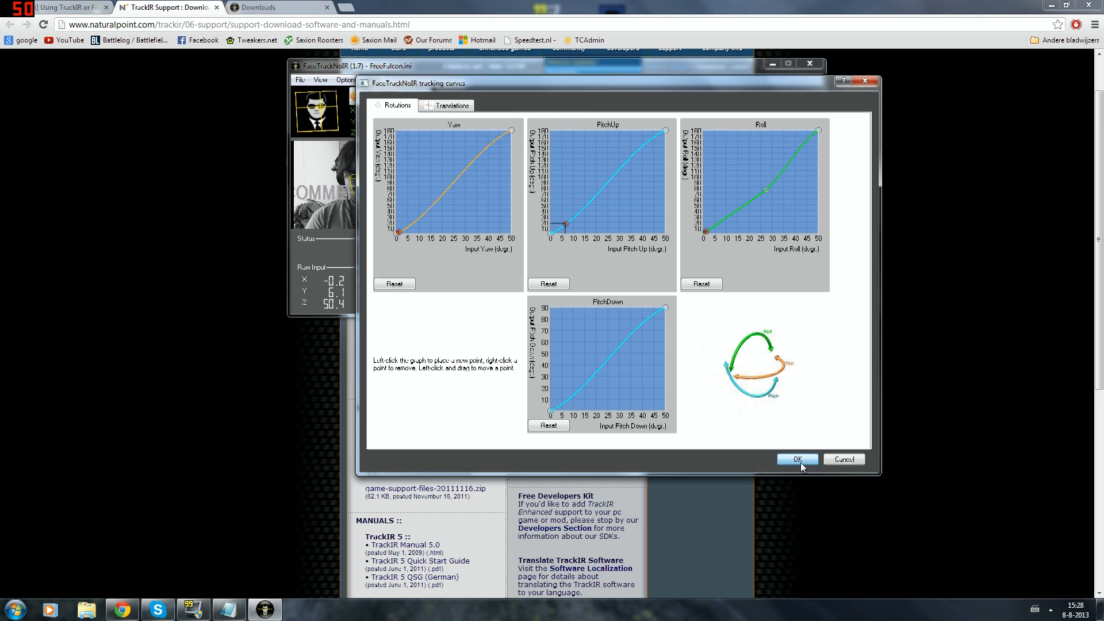
click(796, 459)
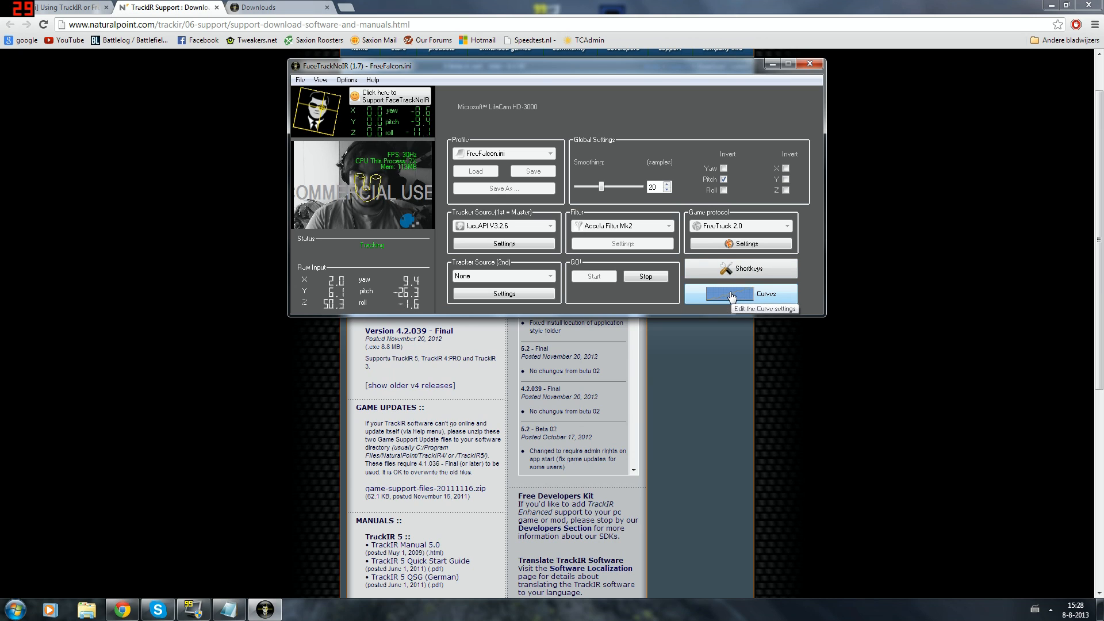
click(730, 294)
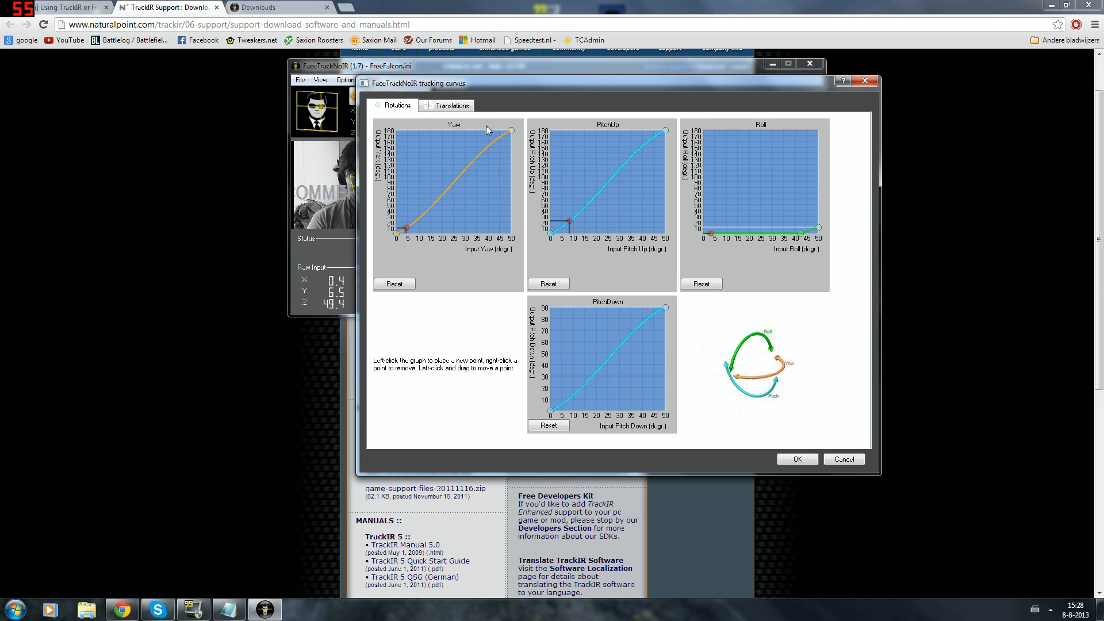
click(449, 106)
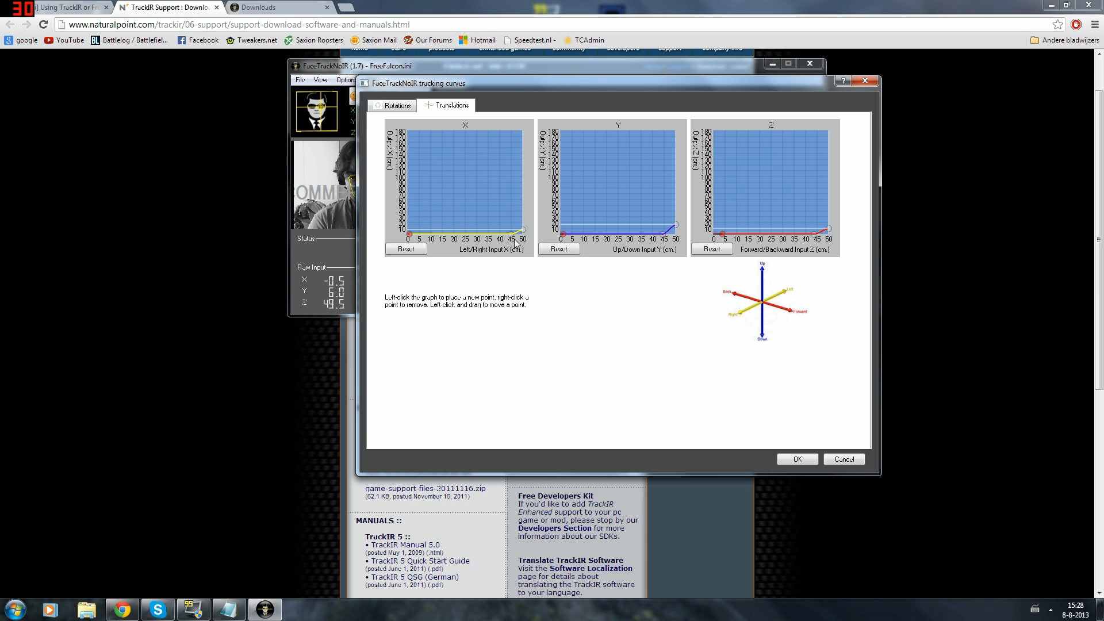
click(457, 194)
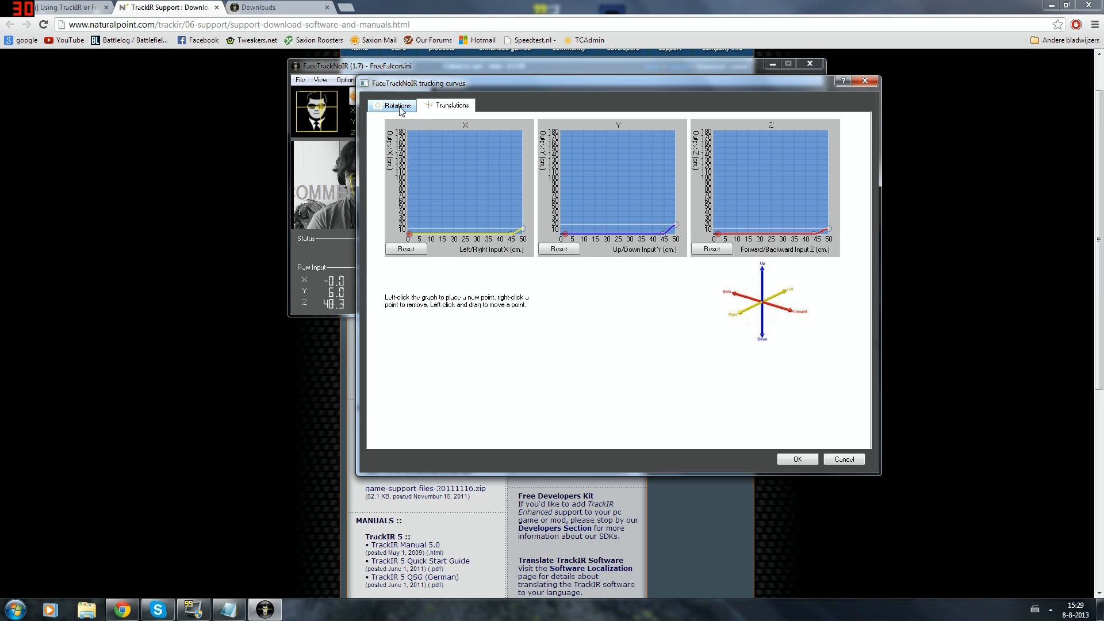
mouse_move(627, 186)
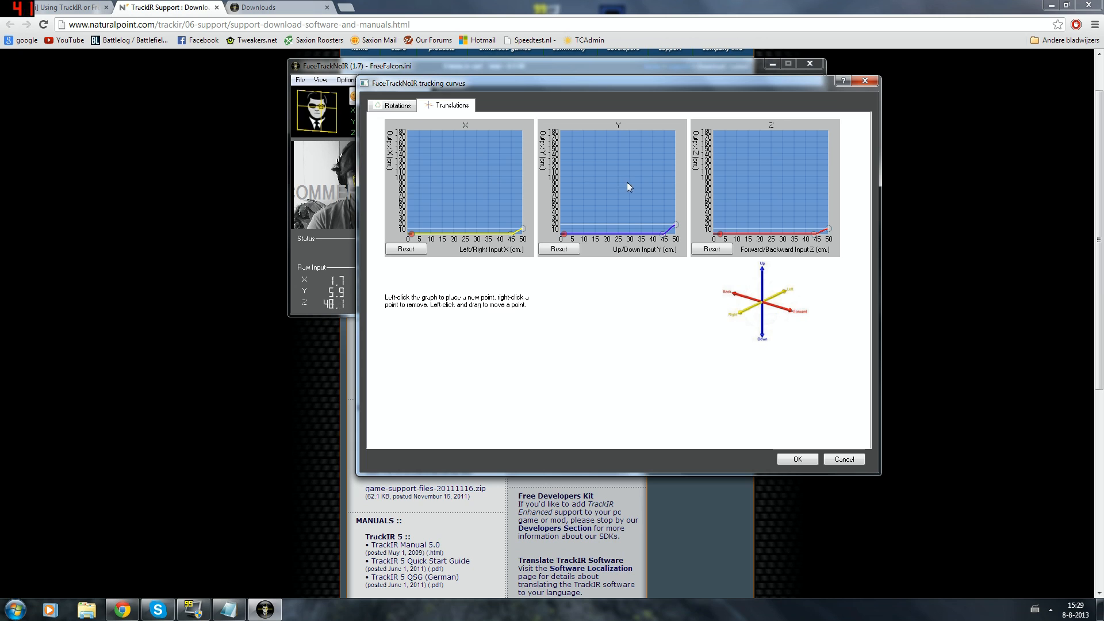
click(395, 105)
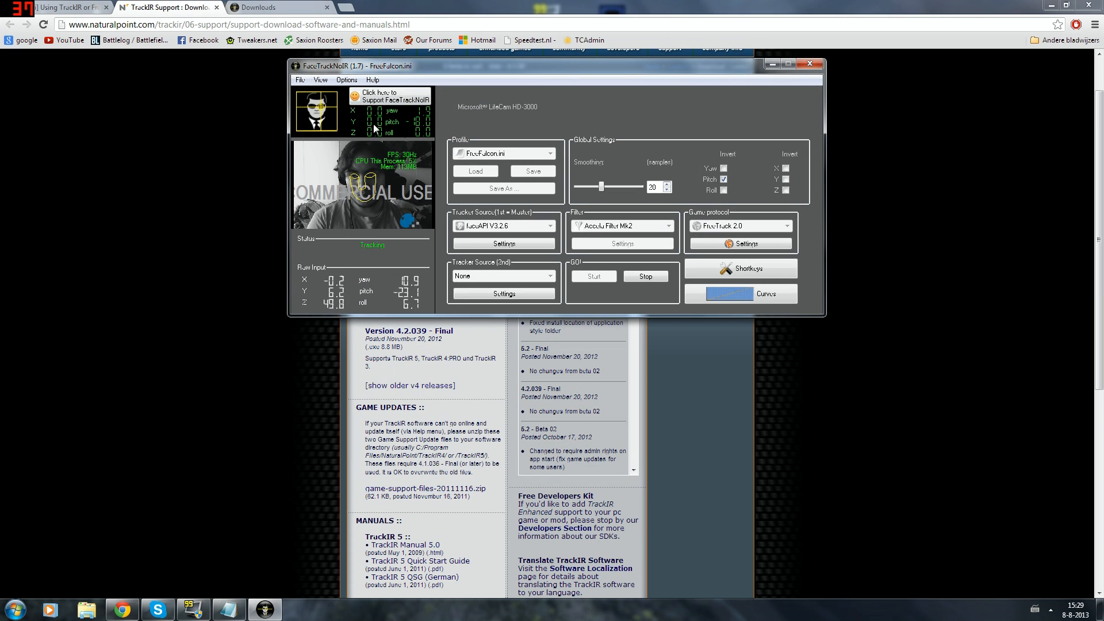
mouse_move(479, 203)
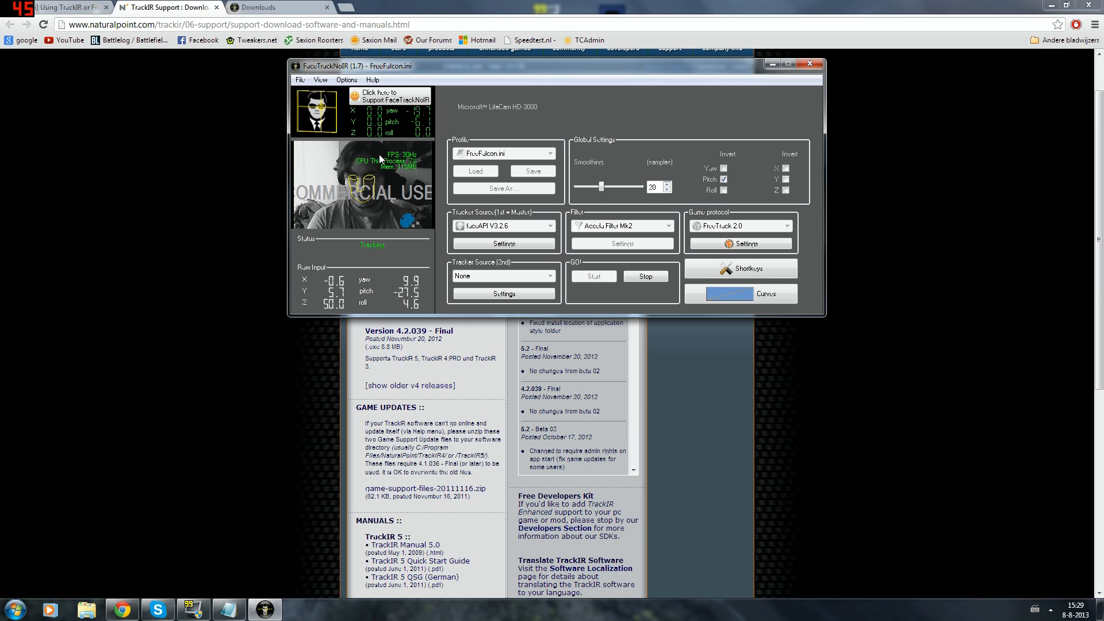
click(770, 294)
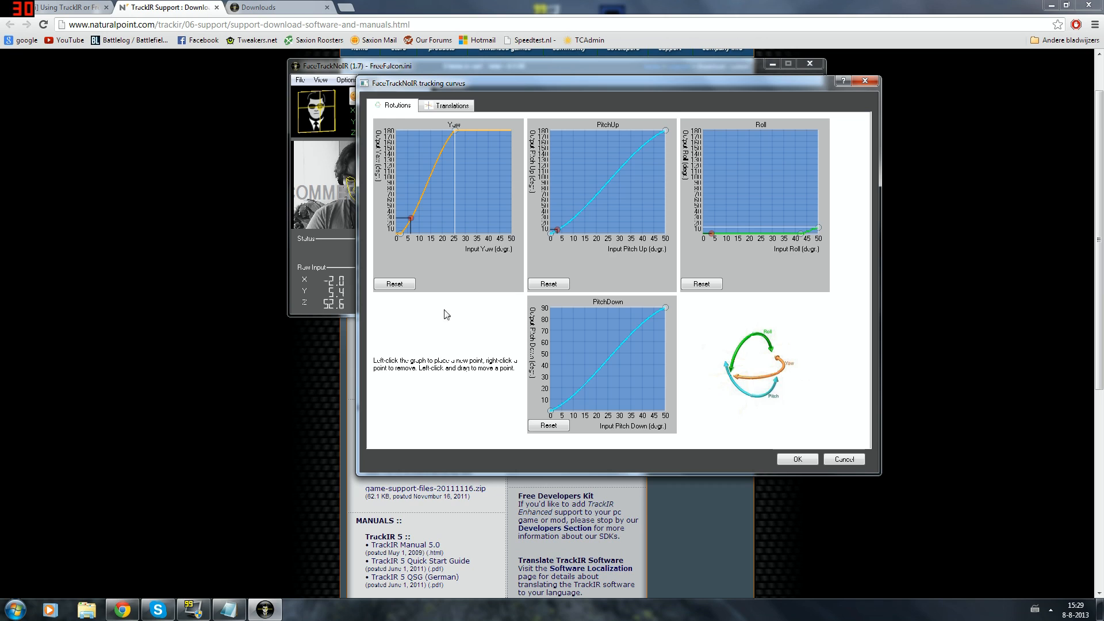
mouse_move(400, 248)
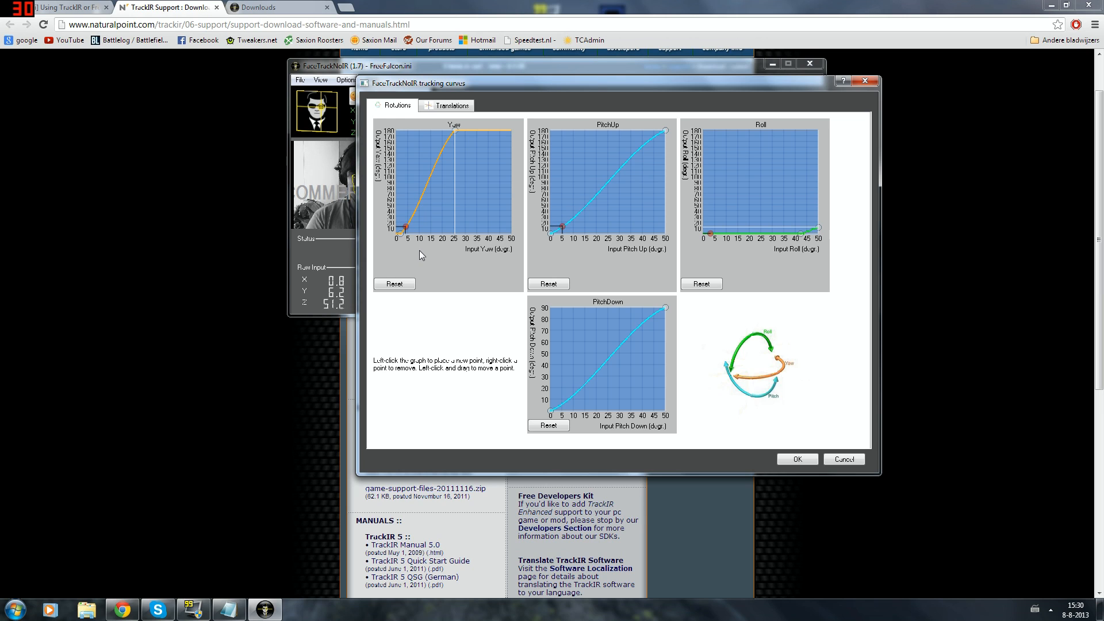
mouse_move(499, 251)
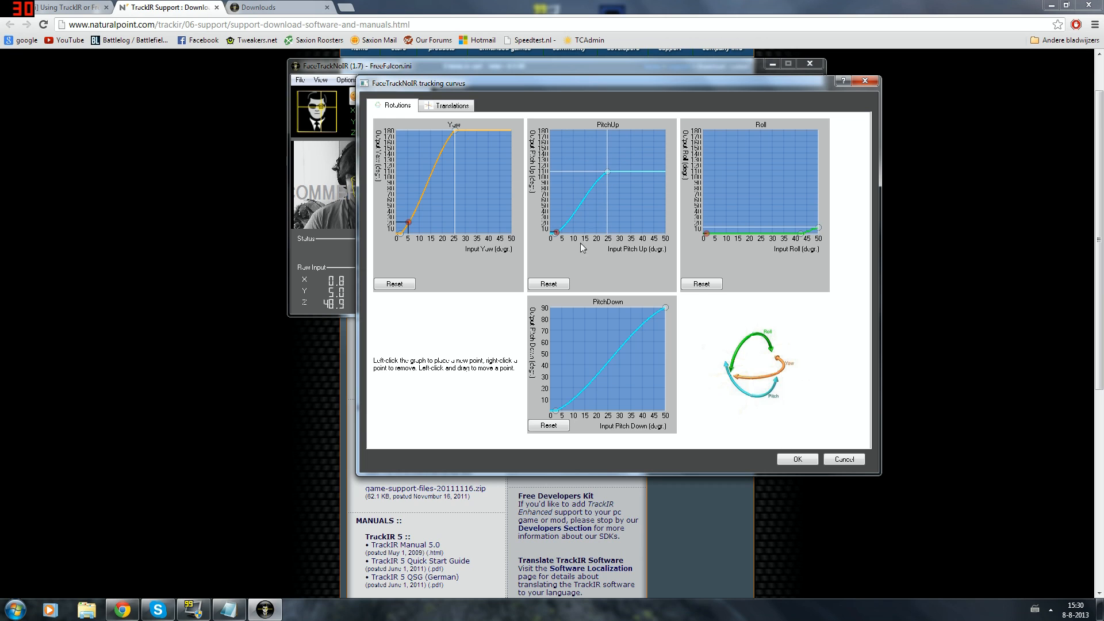
mouse_move(669, 319)
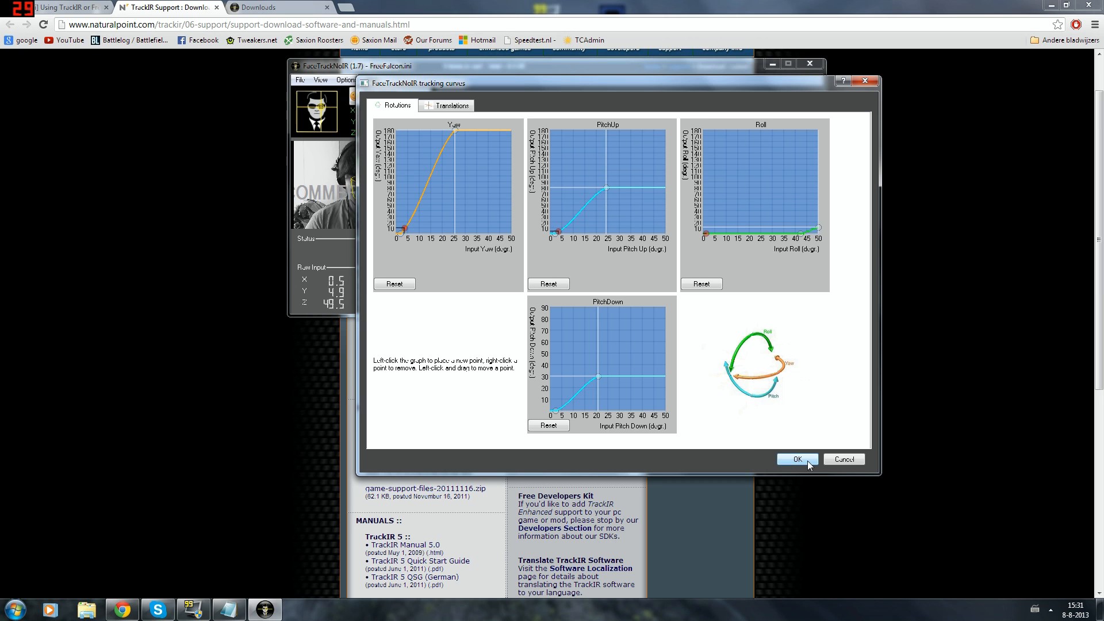
- Confirm the flattened PitchUp and PitchDown curves with OK
click(796, 459)
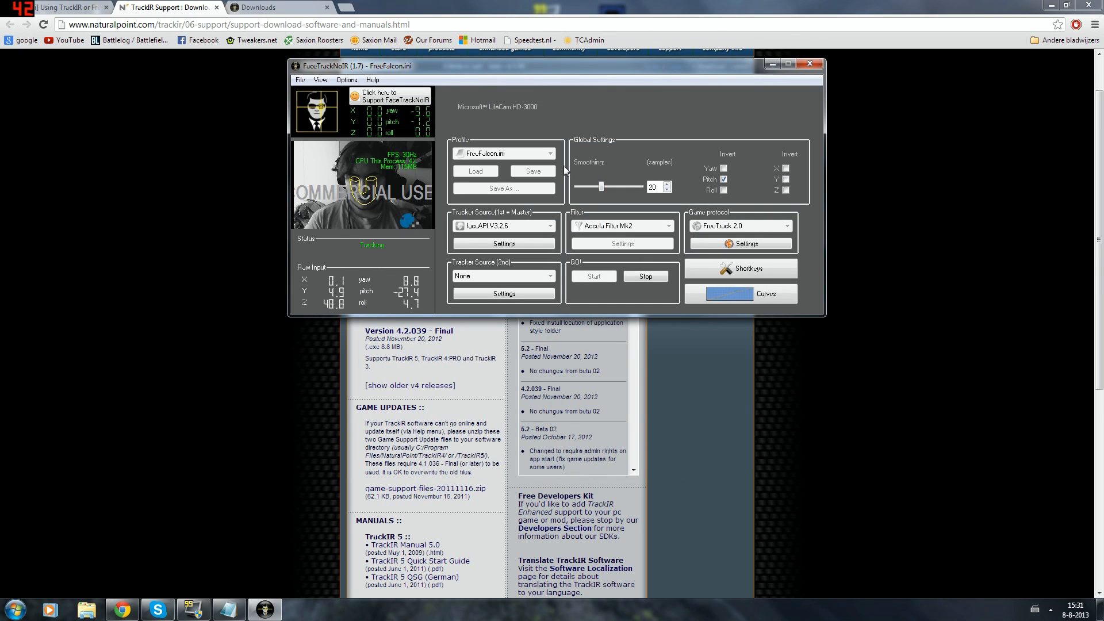
- Stop tracking, load the Test thinguh.ini profile, restart tracking and bring up its curves
click(645, 275)
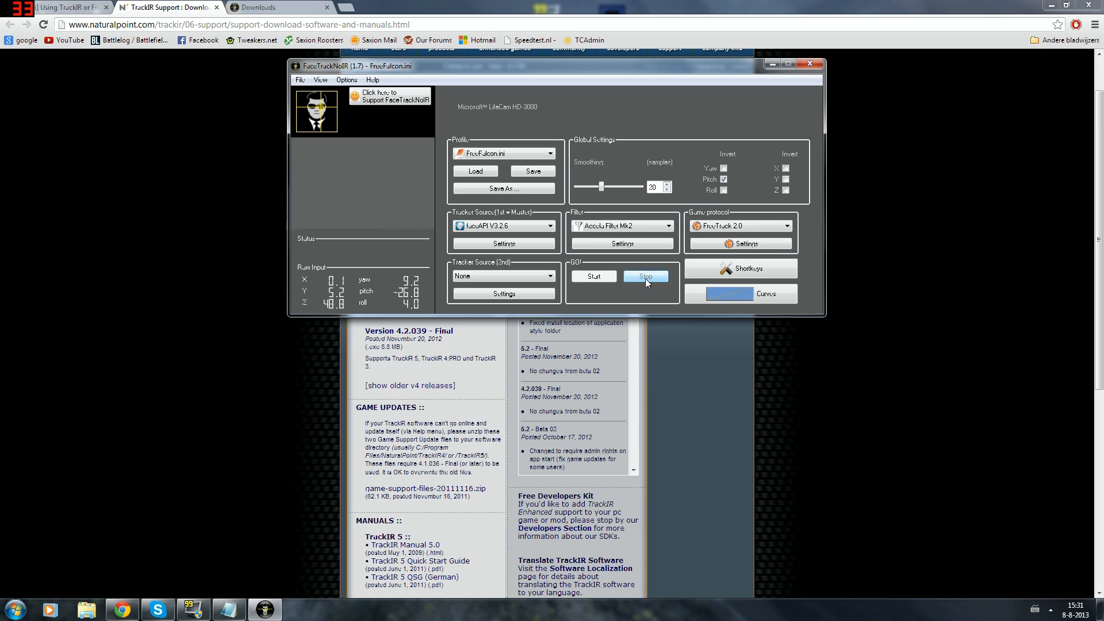
click(551, 153)
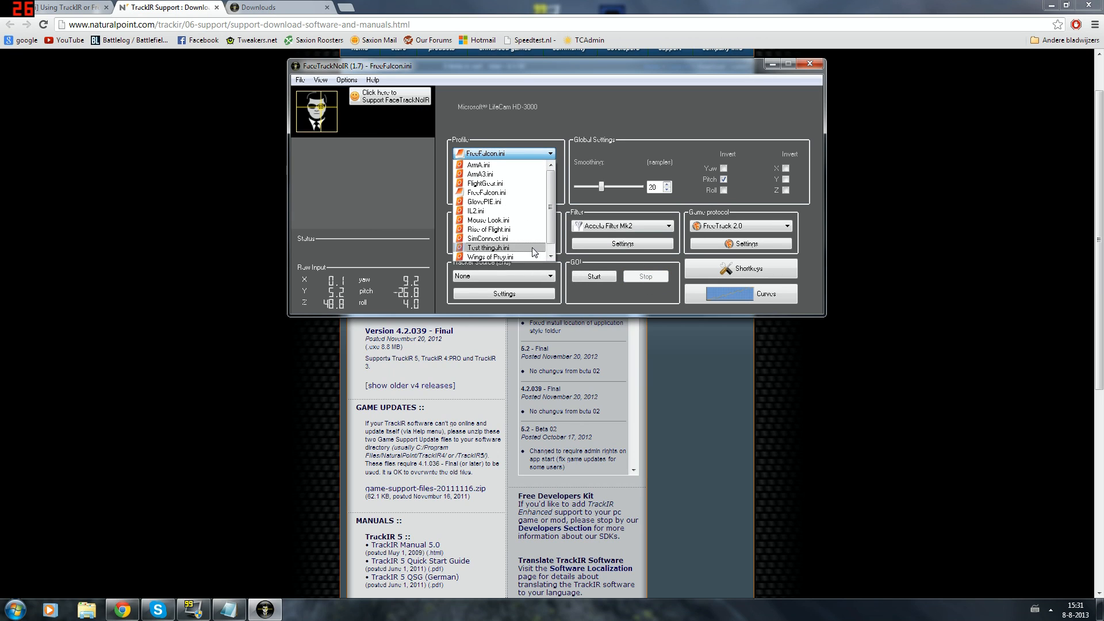
click(490, 248)
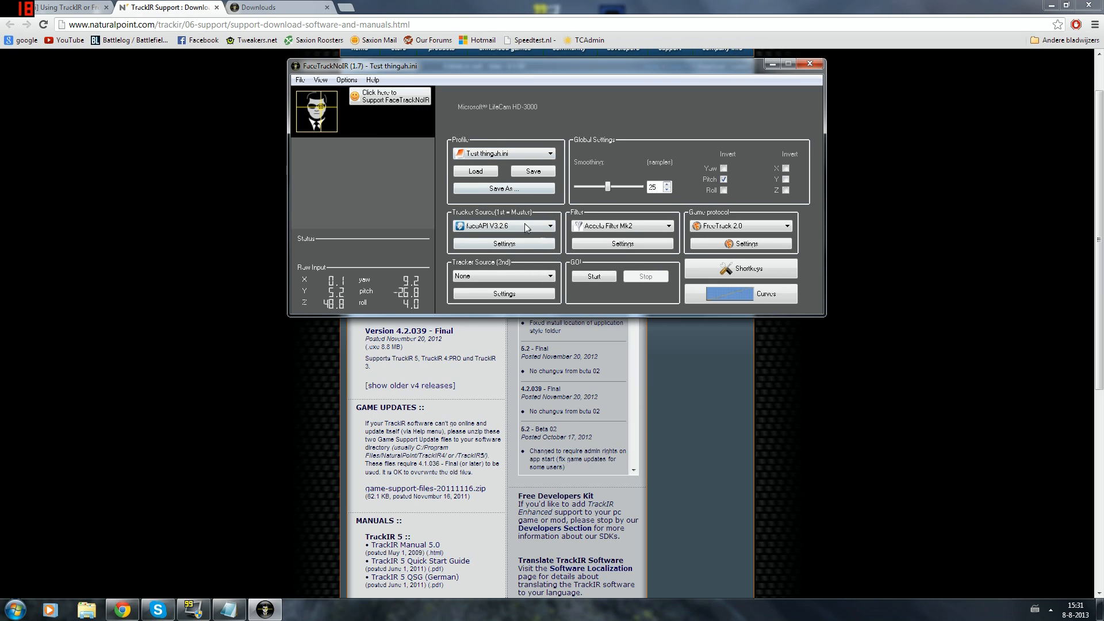
click(594, 276)
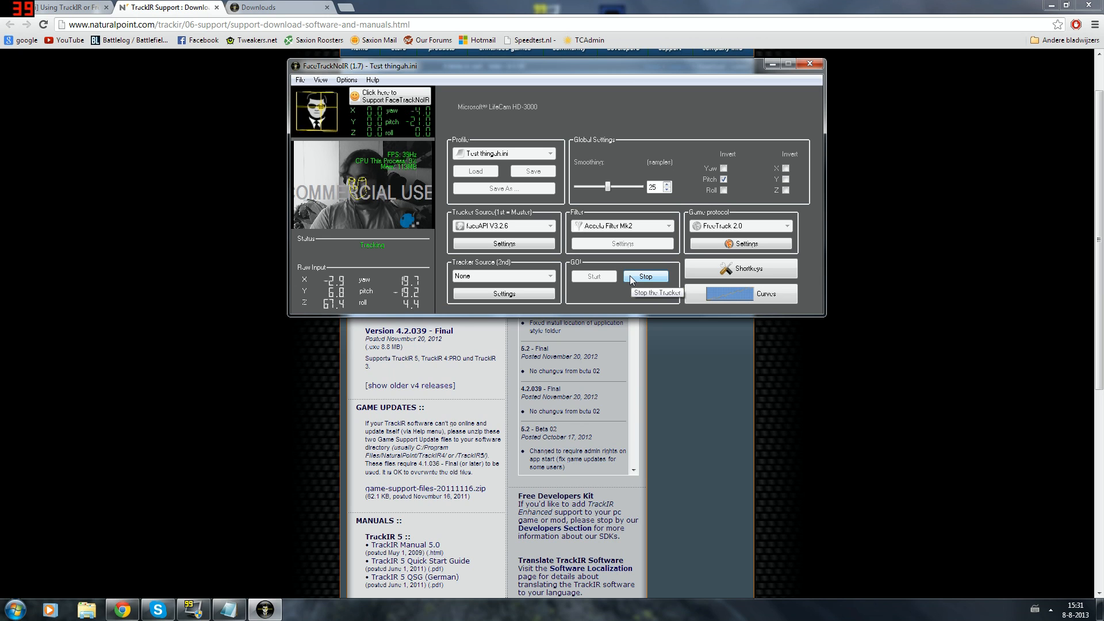
click(773, 294)
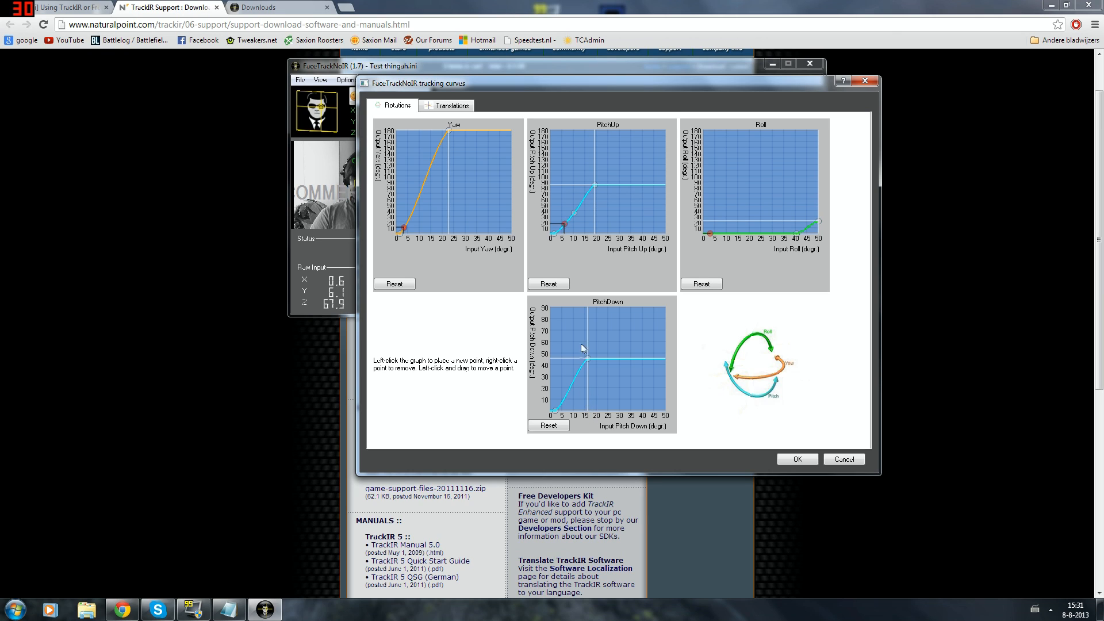
mouse_move(484, 151)
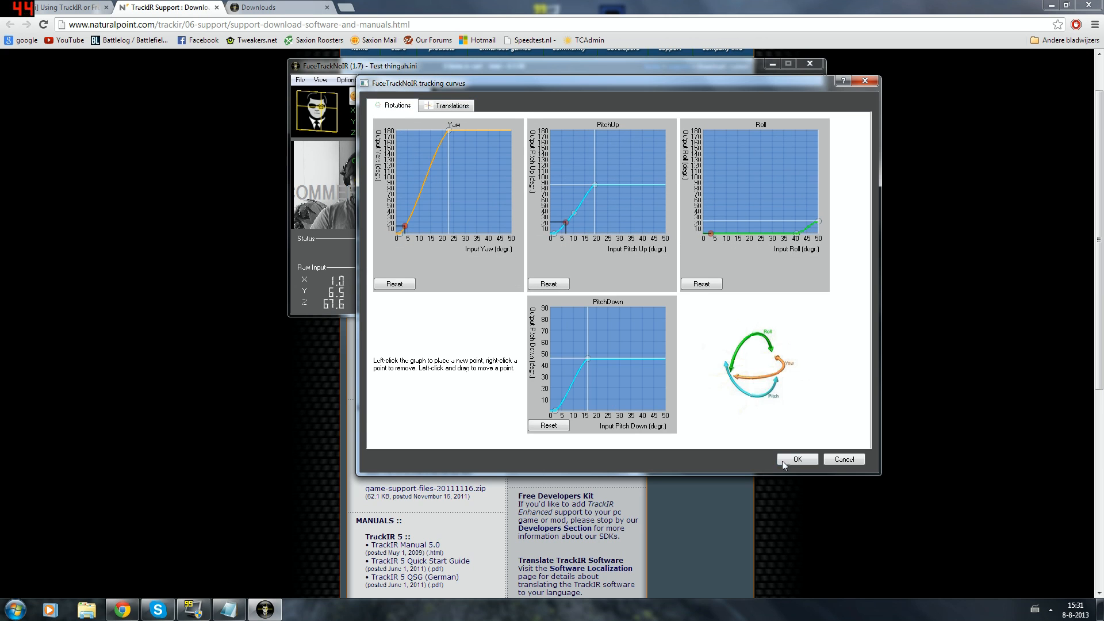
- Confirm the yaw, pitch and roll curves with OK and show the Help menu entries
click(796, 459)
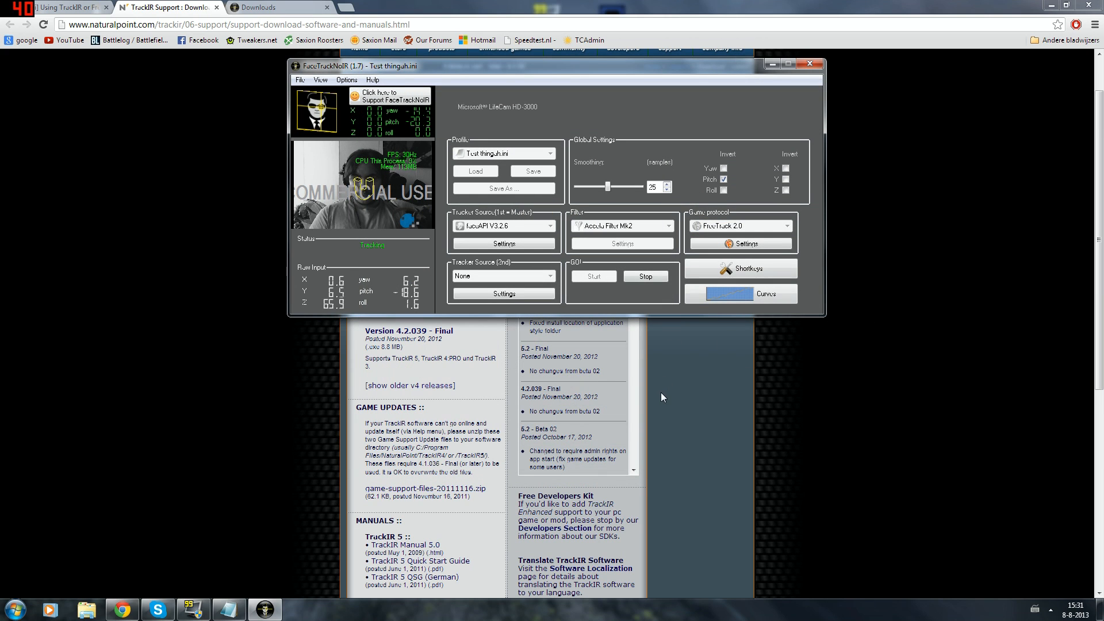
click(371, 79)
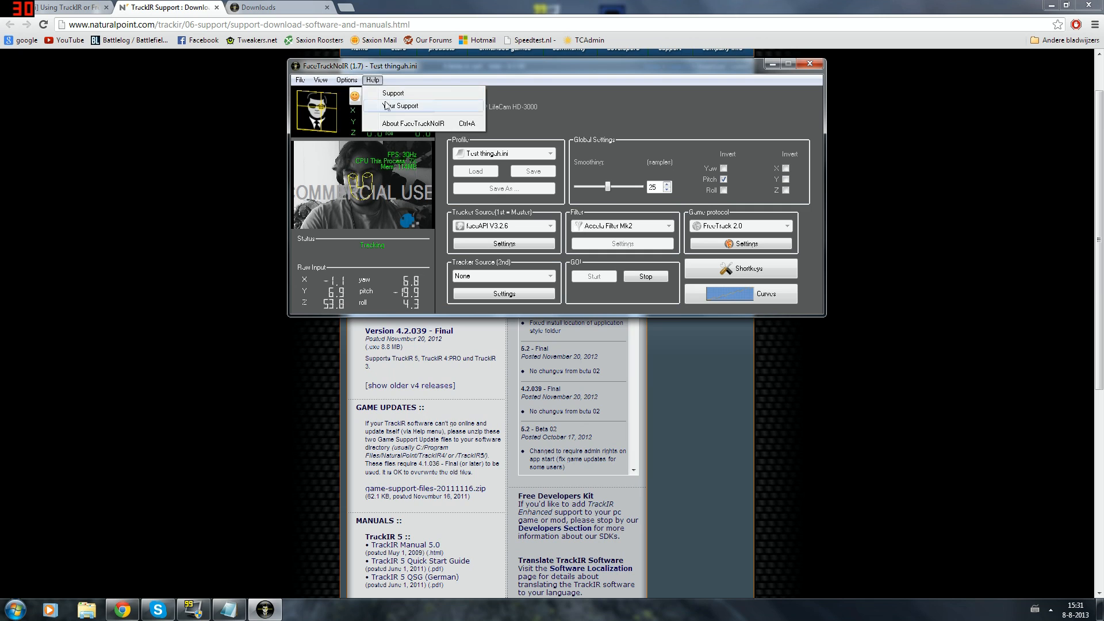
click(346, 79)
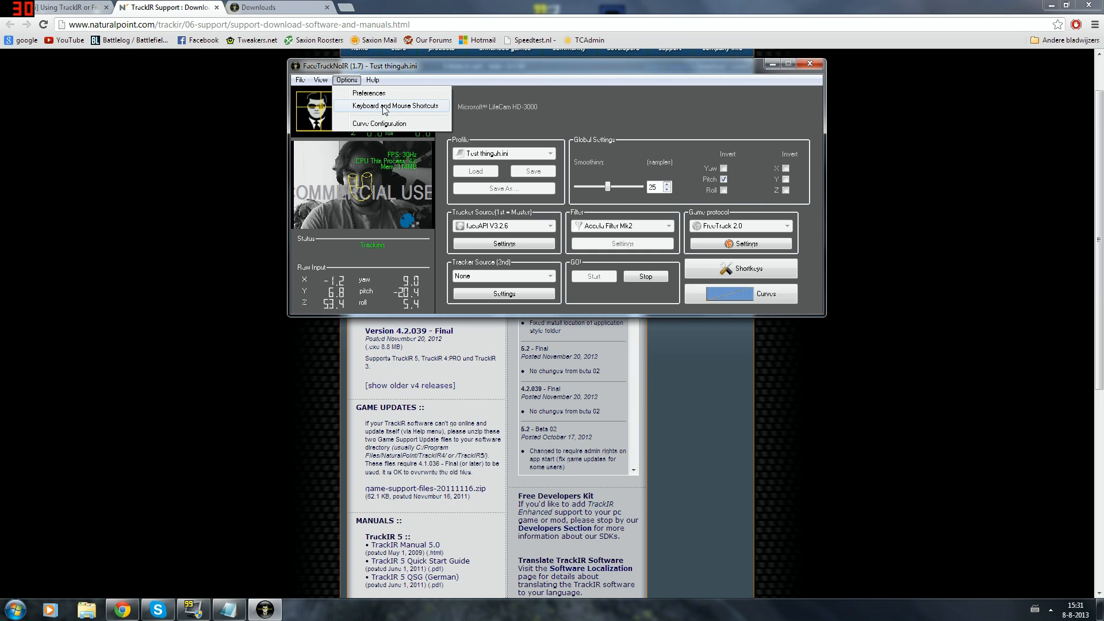
click(393, 105)
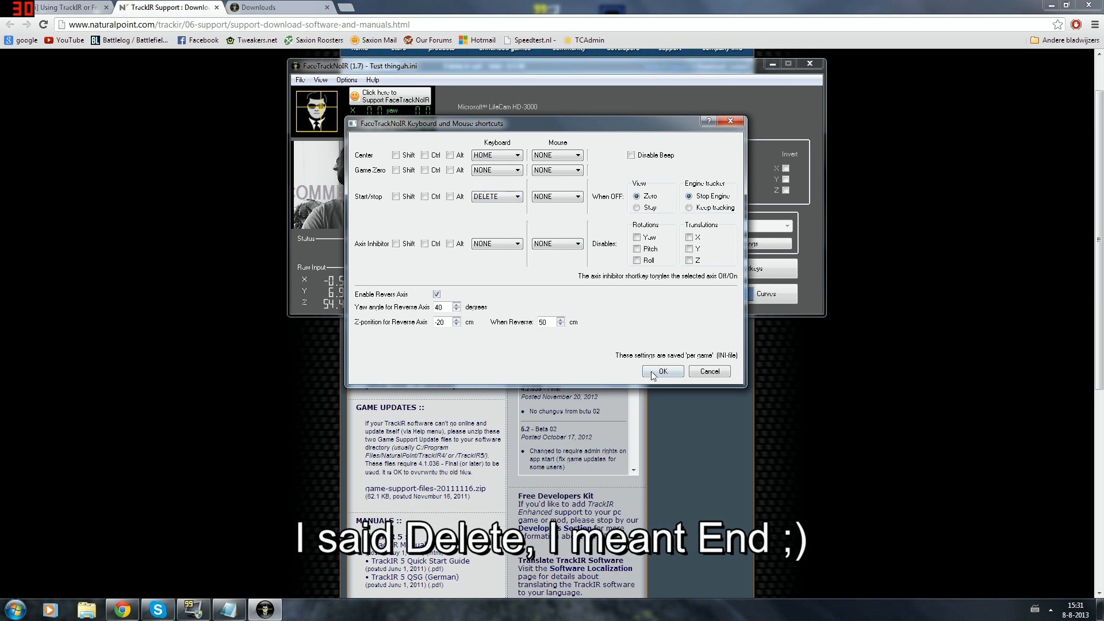
click(662, 371)
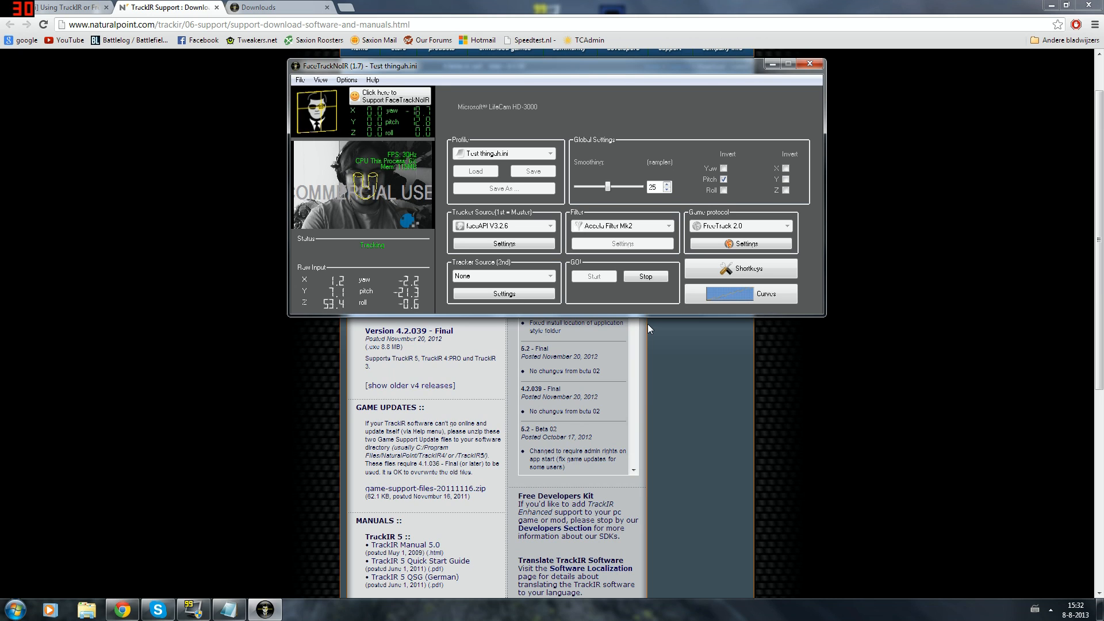
- In Keyboard and Mouse Shortcuts, assign END as the start/stop tracking key and confirm
click(346, 79)
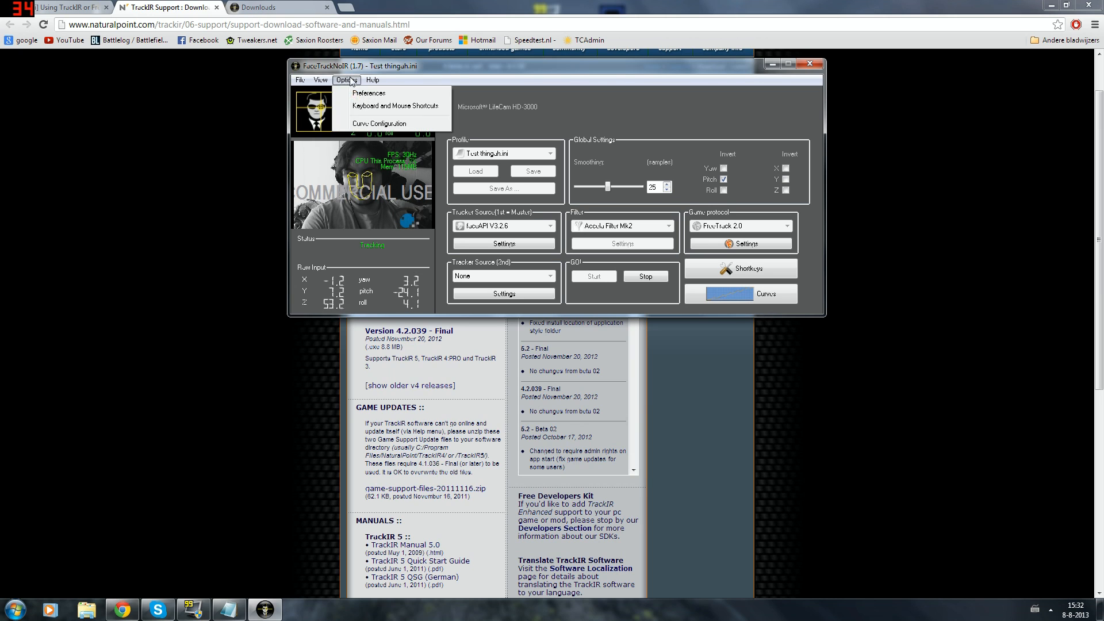
click(396, 106)
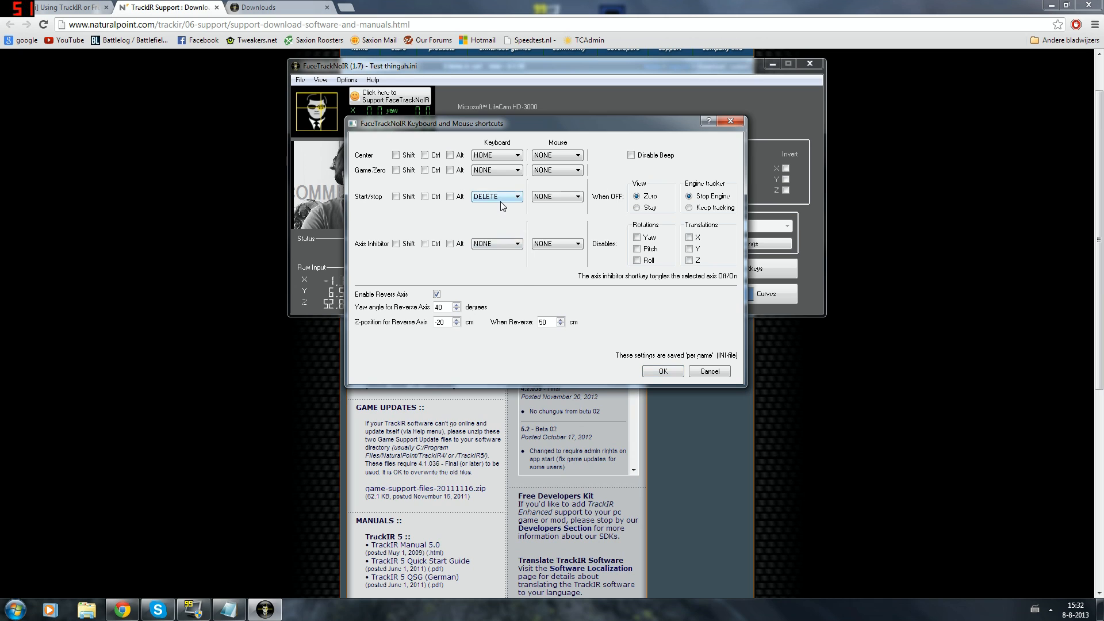
click(518, 197)
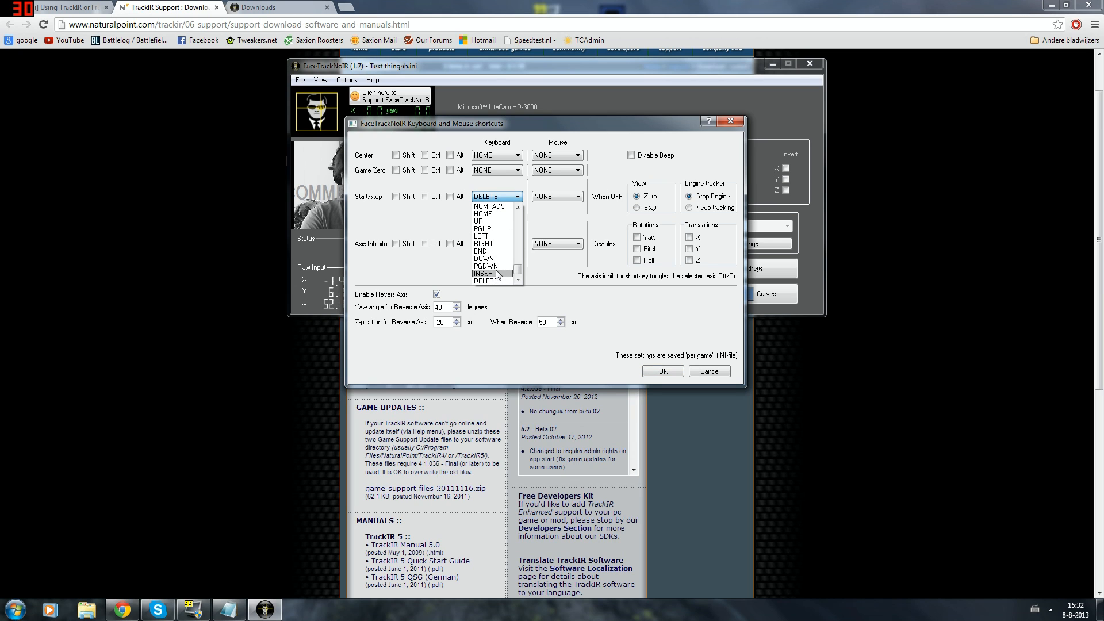
click(482, 251)
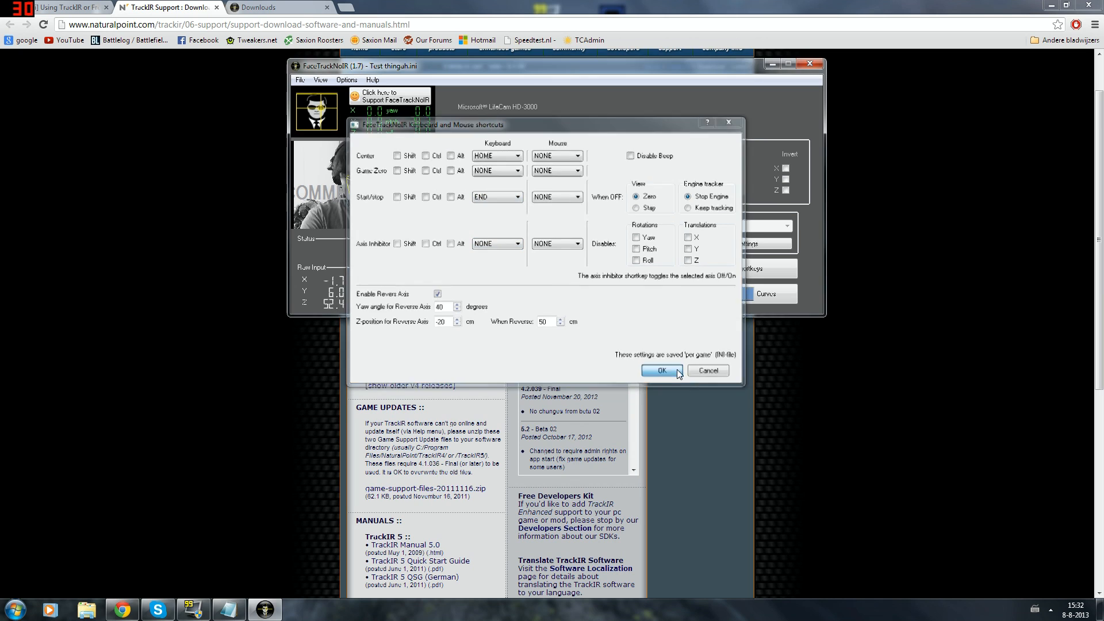
click(658, 371)
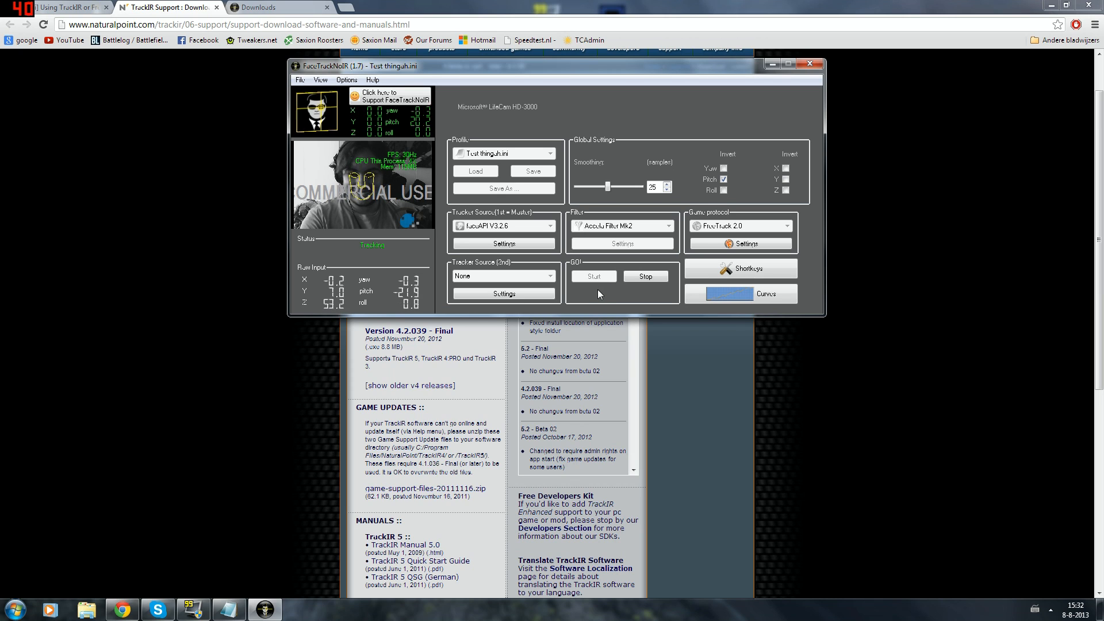
mouse_move(595, 296)
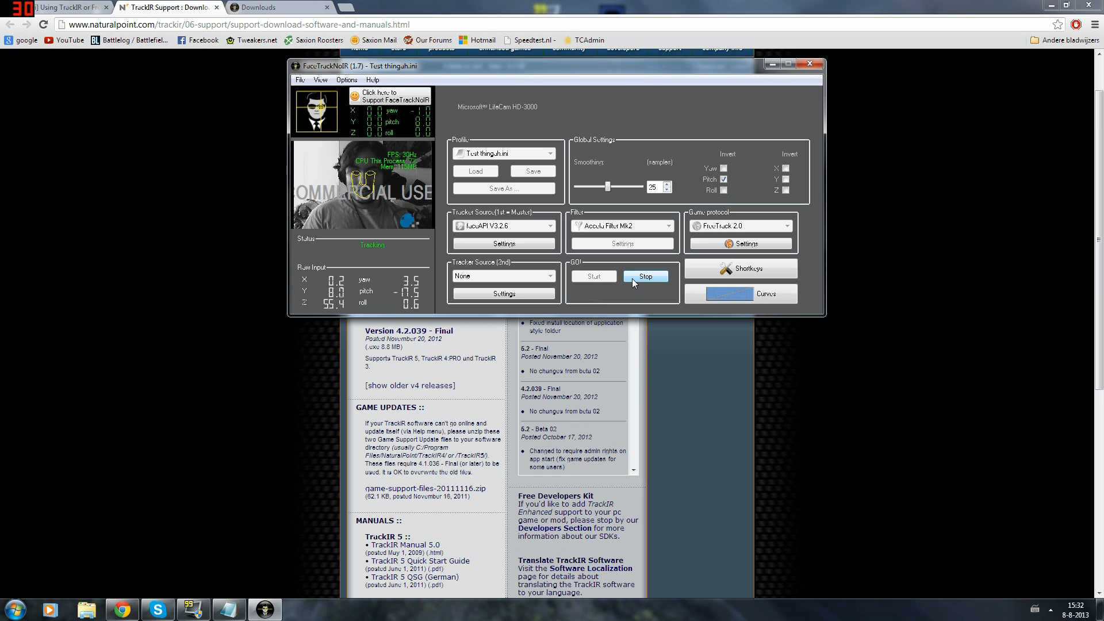
mouse_move(644, 275)
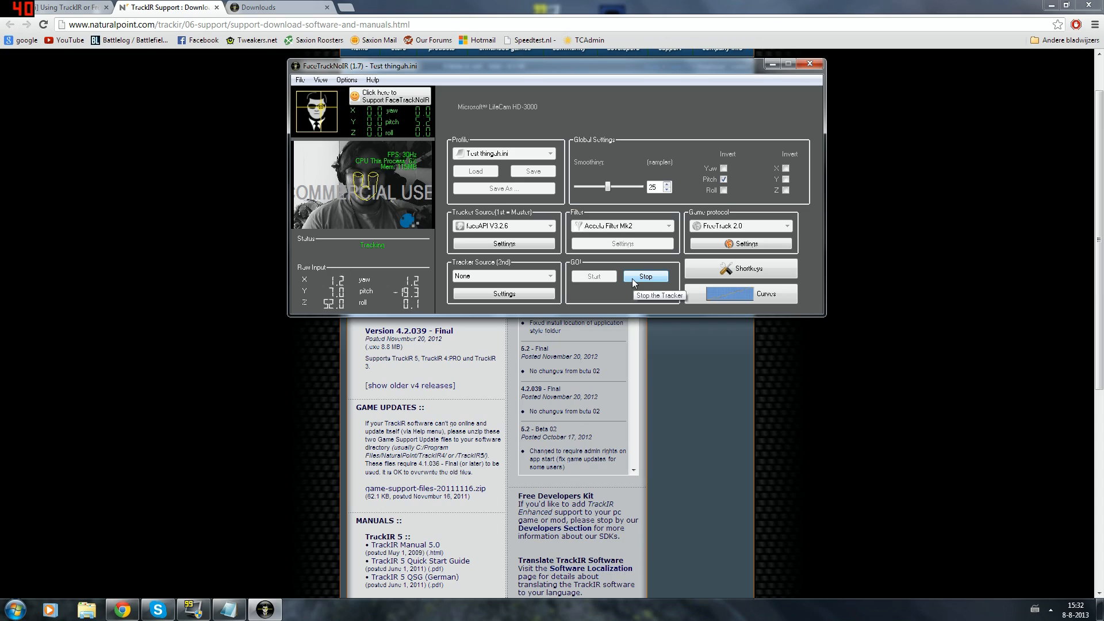
click(644, 276)
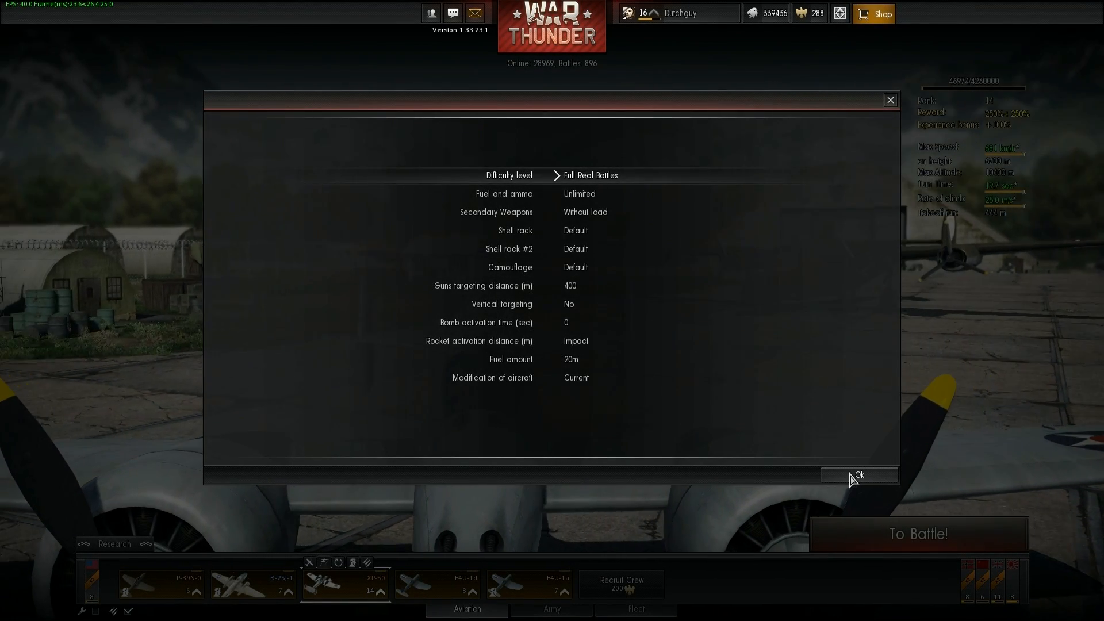
- Start the XP-50 test flight keeping Full Real Battles difficulty
click(859, 474)
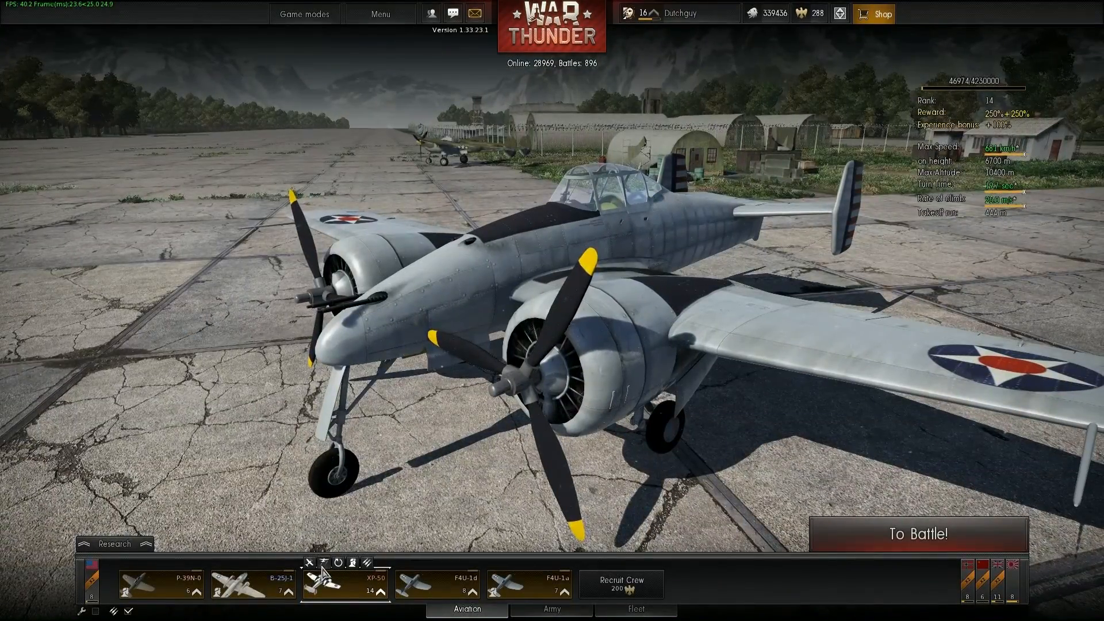
click(322, 563)
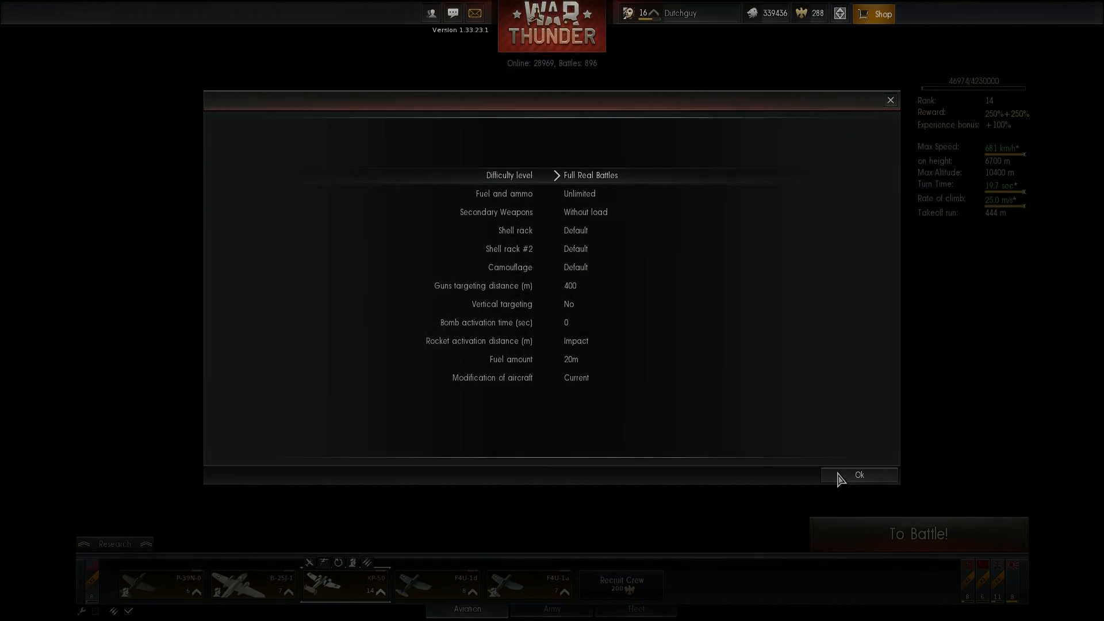
click(859, 475)
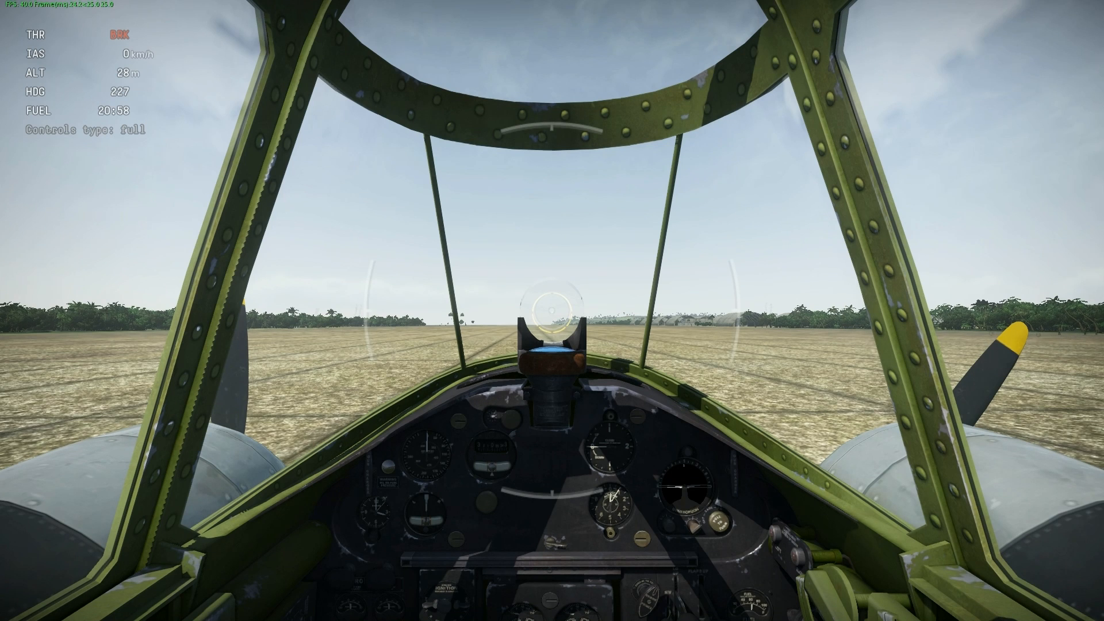
- Pause the flight, glance at the Controls window and dismiss the unassigned-button warning
key(Escape)
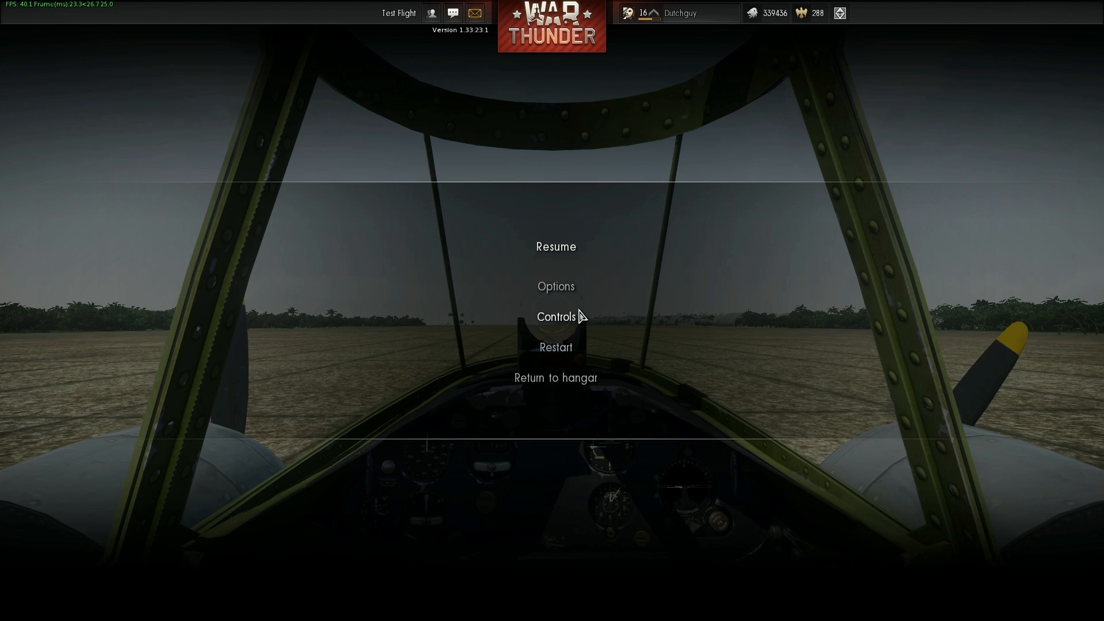
mouse_move(556, 286)
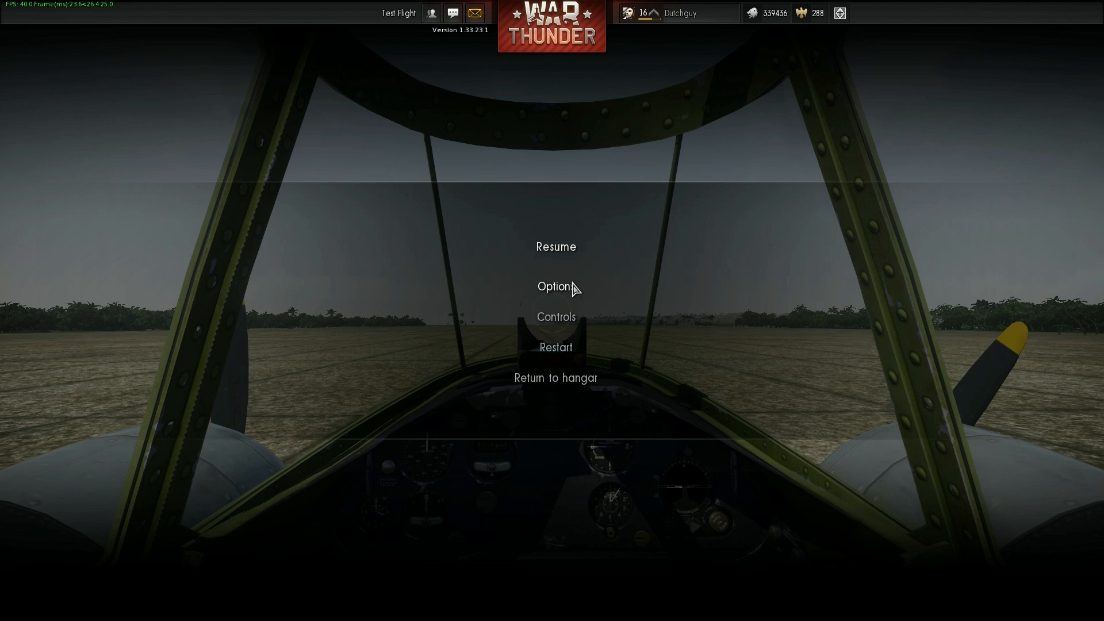
click(555, 316)
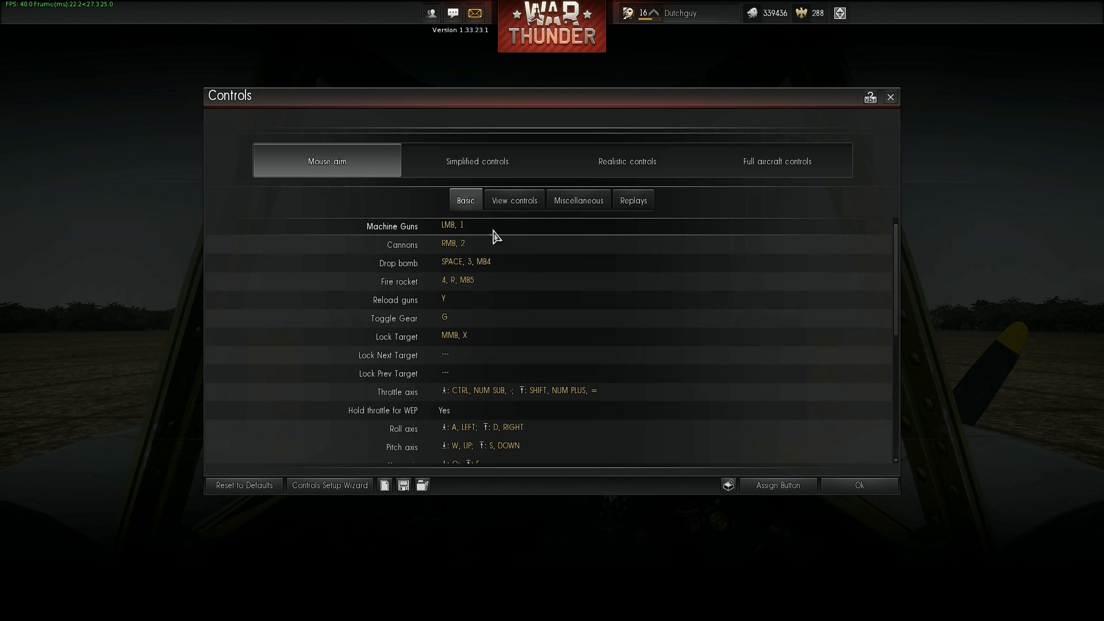
click(857, 485)
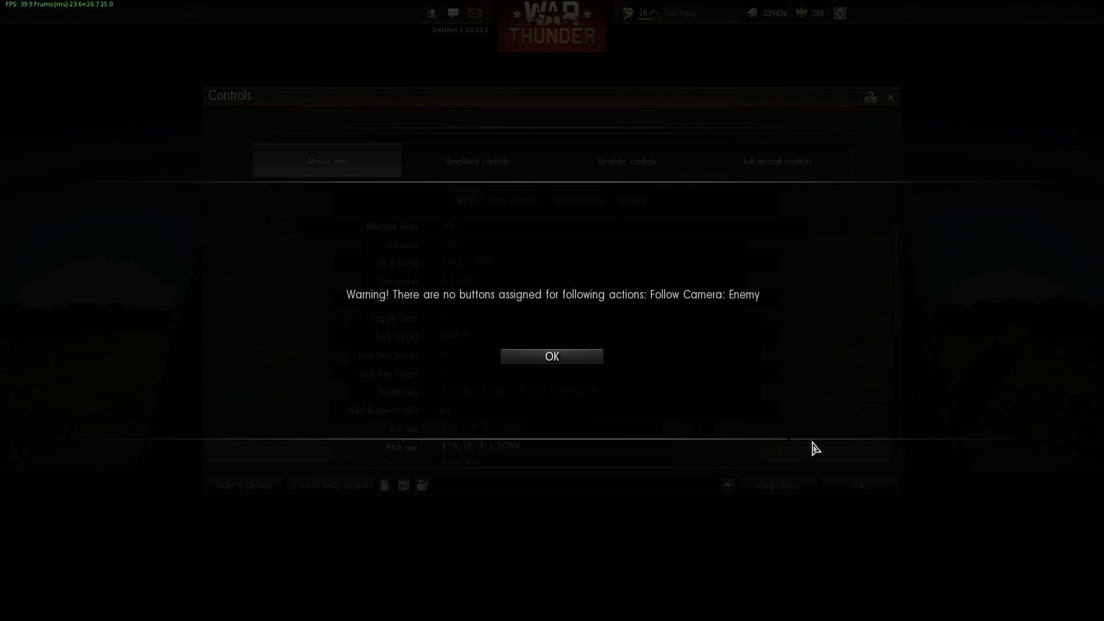
click(551, 355)
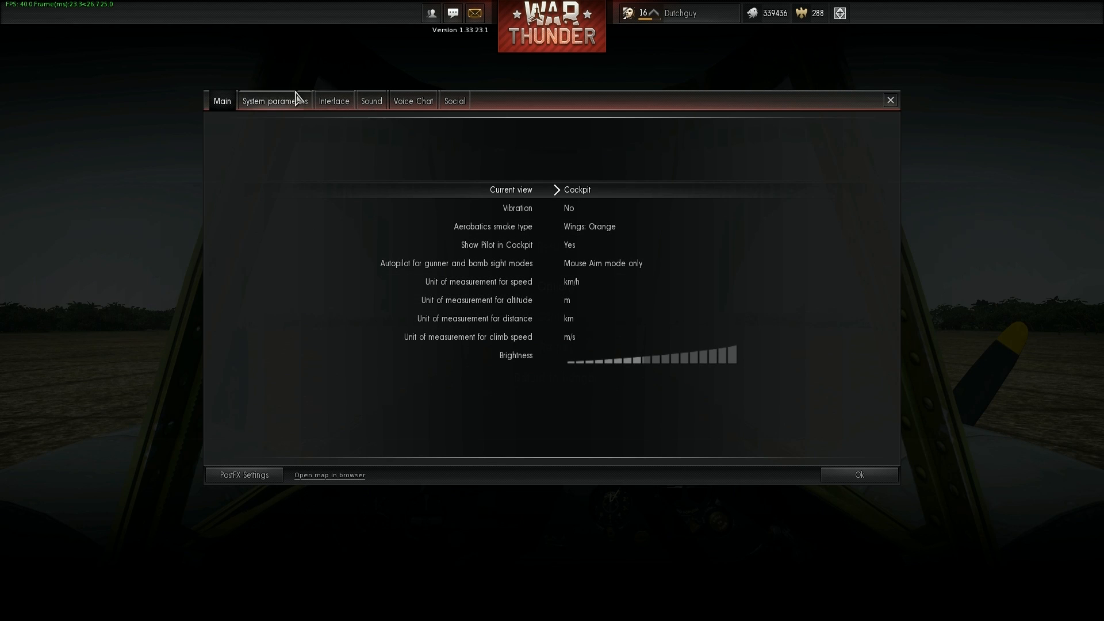
- Browse the System, Interface, Sound and Voice Chat option tabs, ending on Controls
click(273, 101)
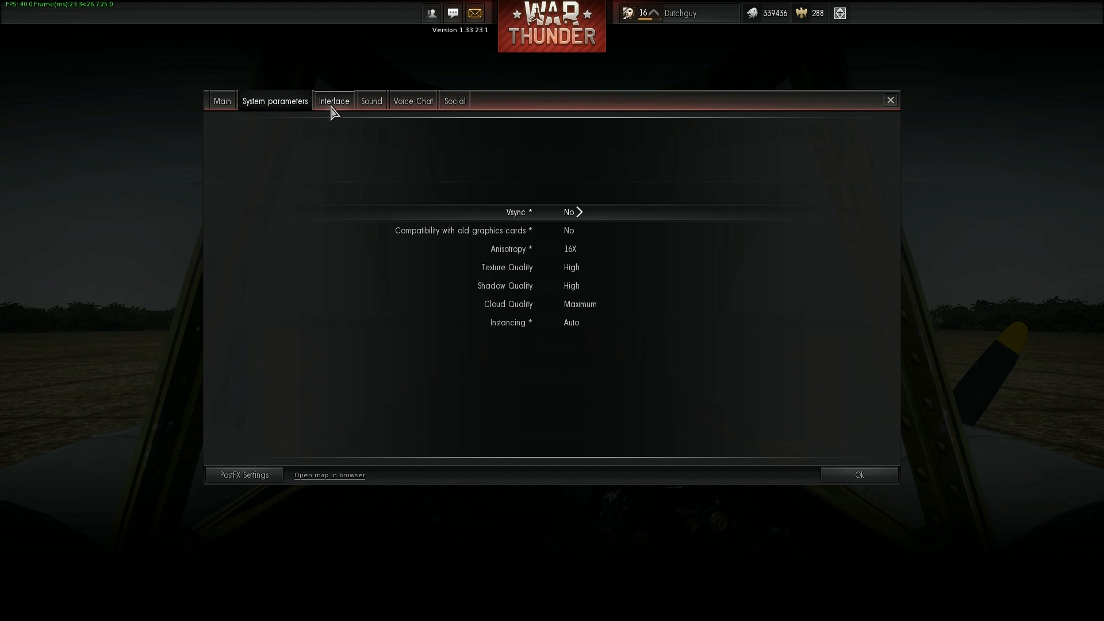
click(334, 101)
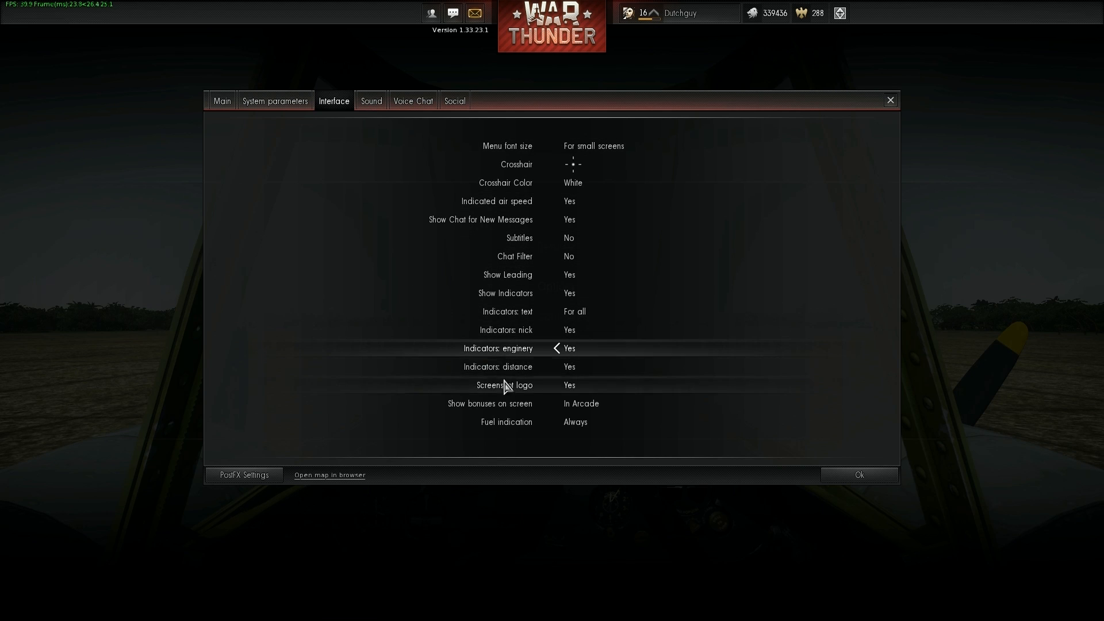
mouse_move(455, 201)
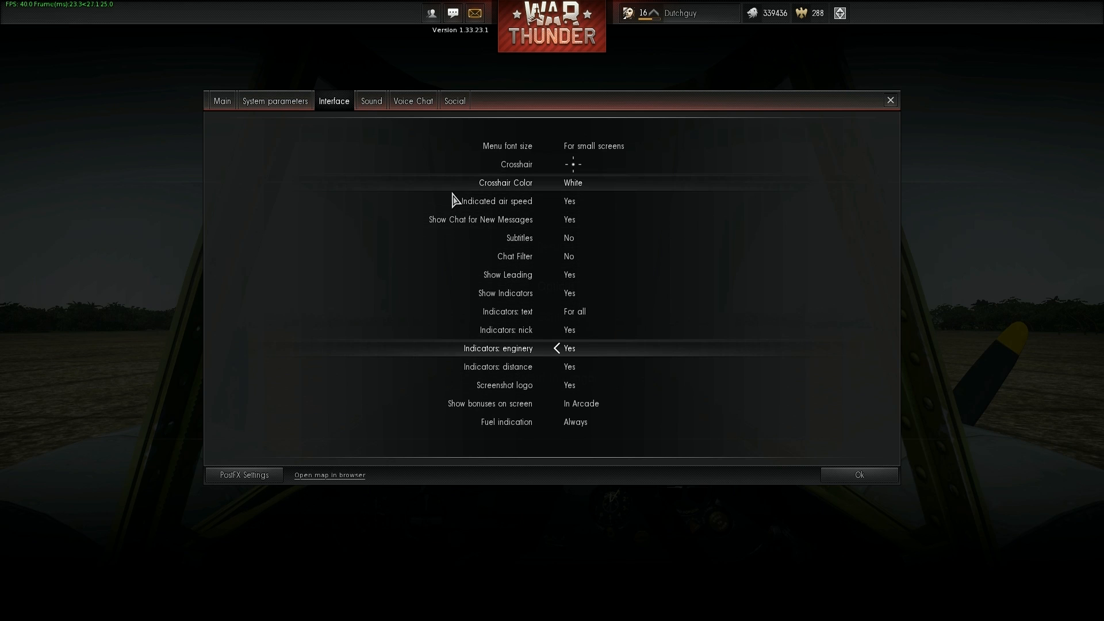
click(370, 100)
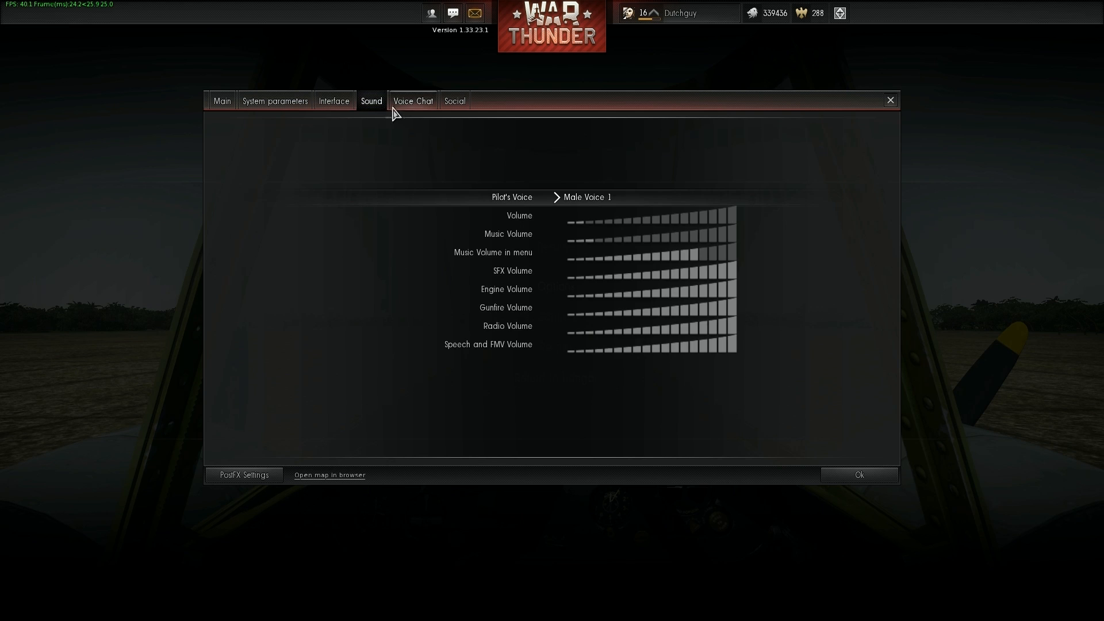
click(413, 101)
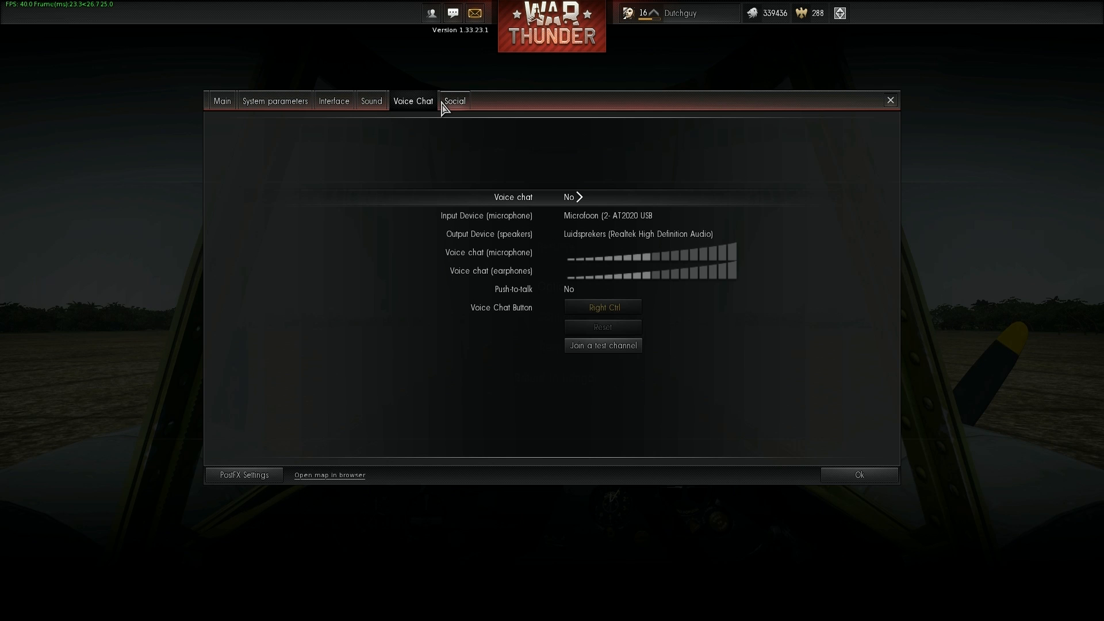
click(454, 101)
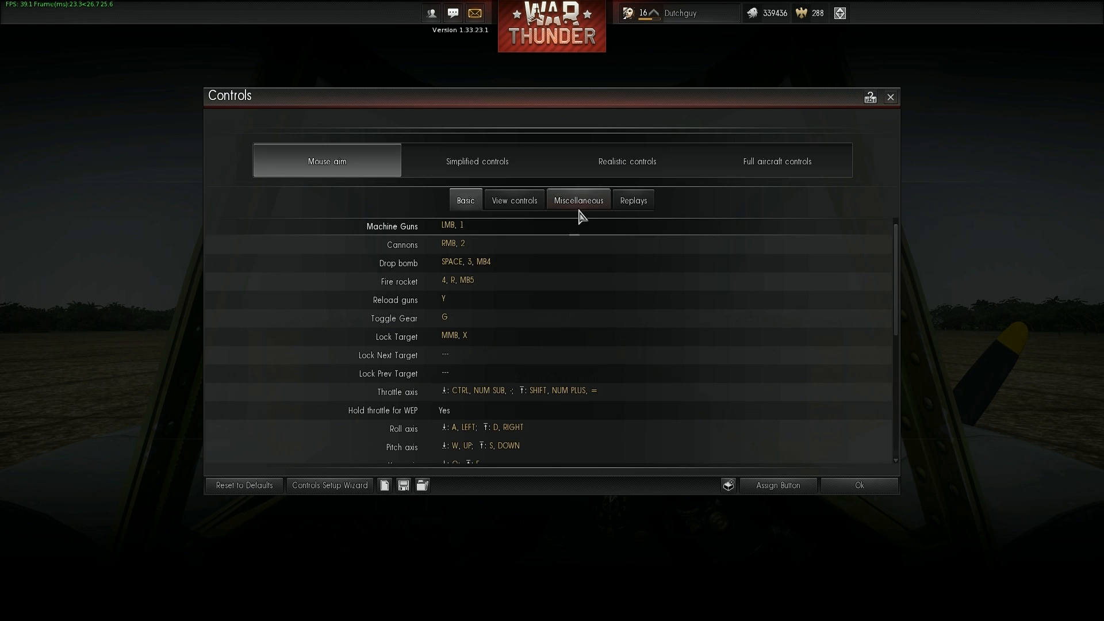
mouse_move(759, 175)
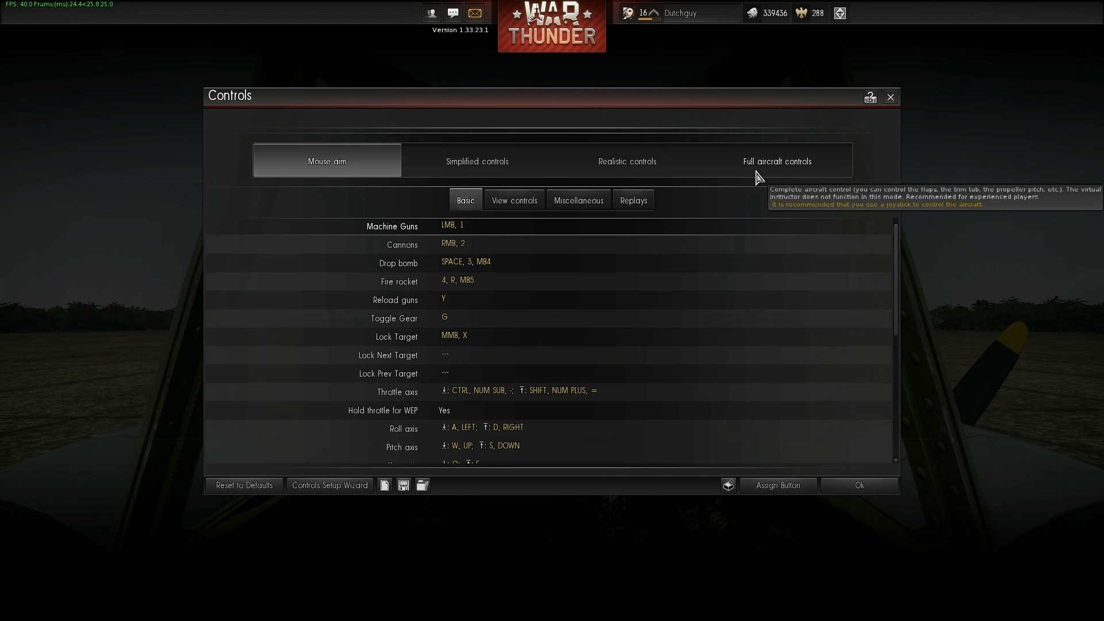
- Select Full aircraft controls and review the View controls head-tracking bindings
click(777, 160)
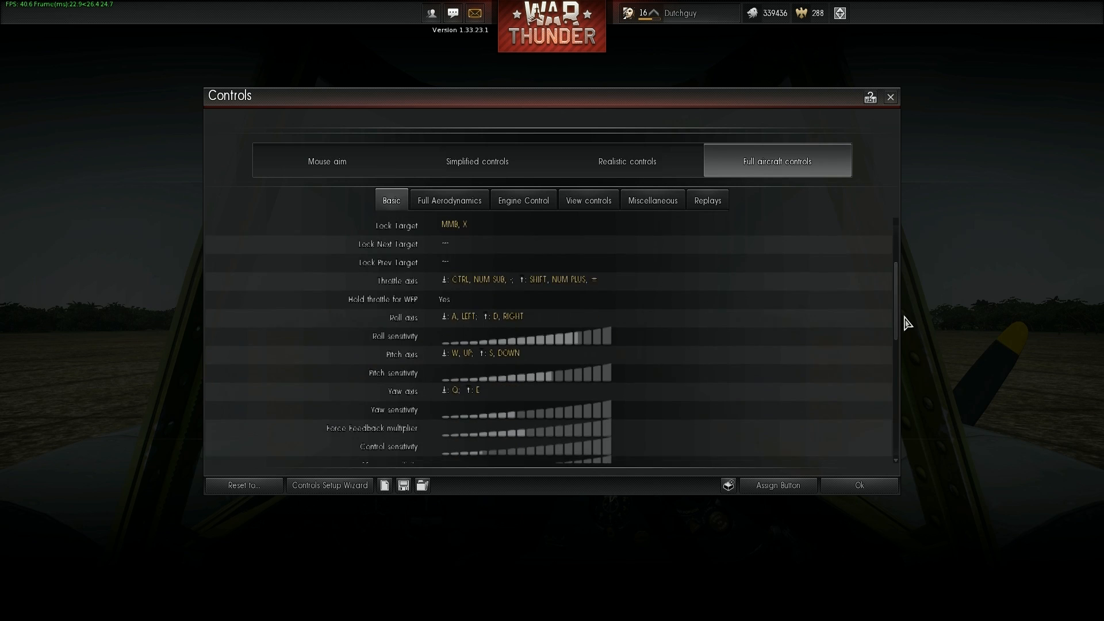
scroll(down, 3)
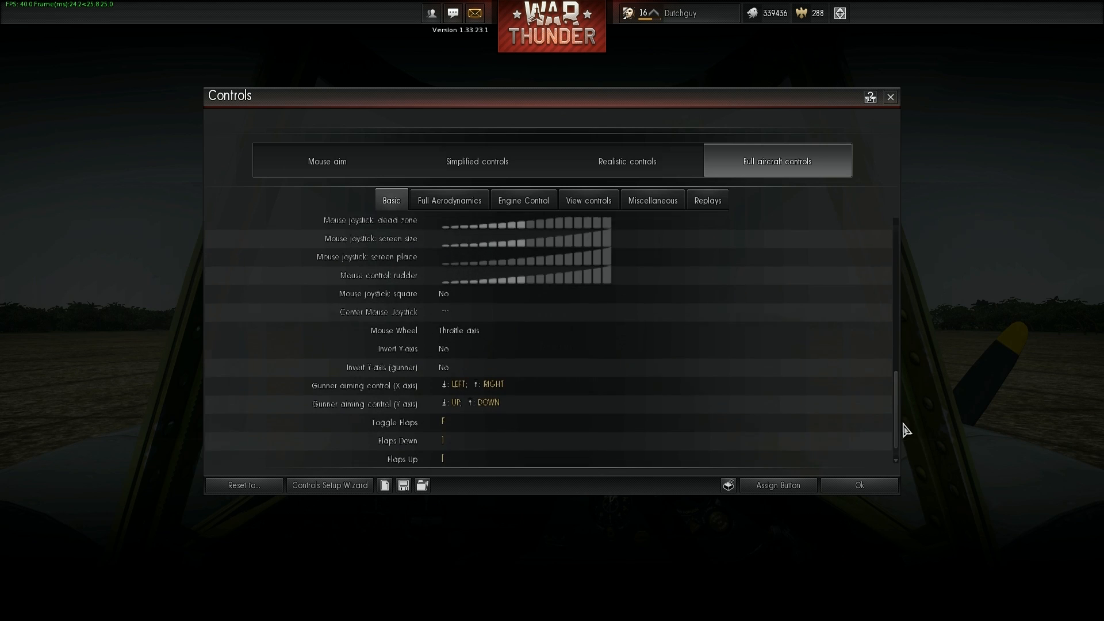
scroll(up, 3)
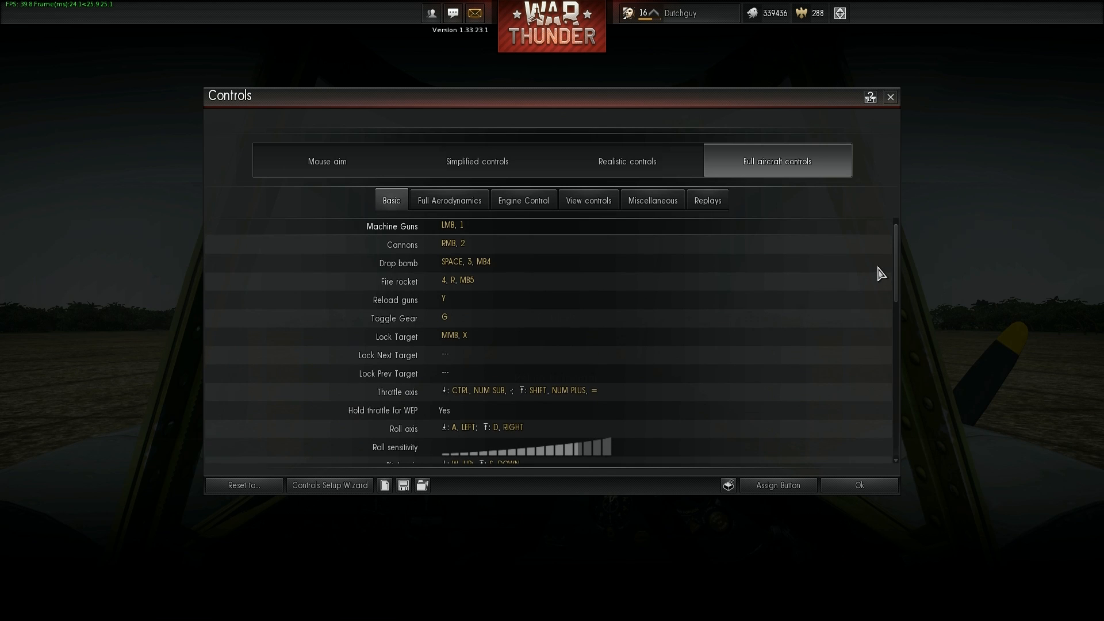
click(587, 199)
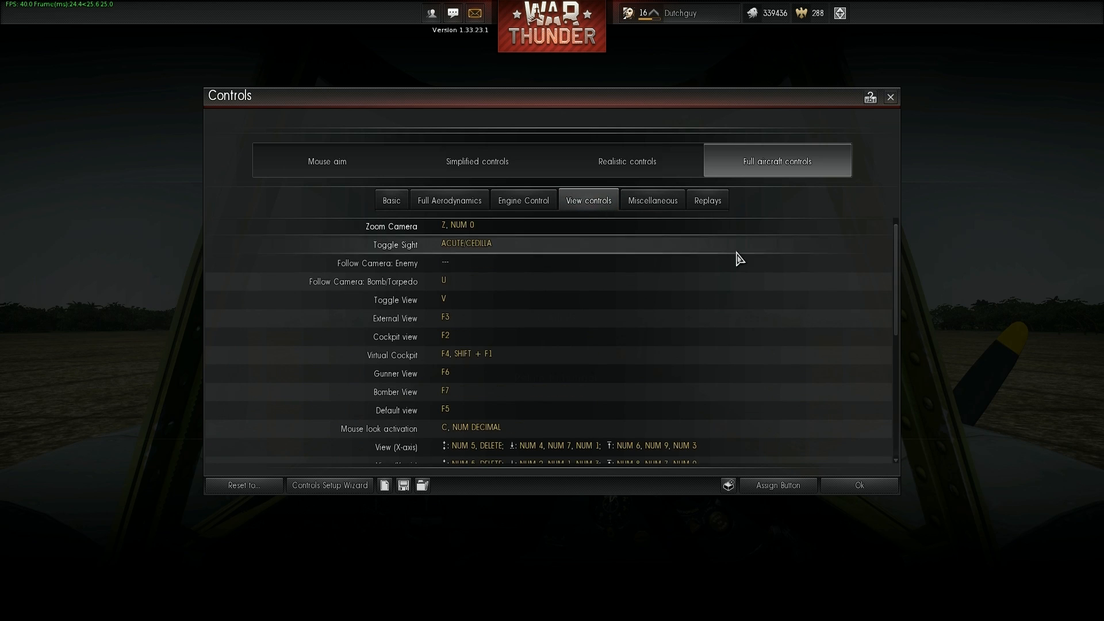
scroll(down, 3)
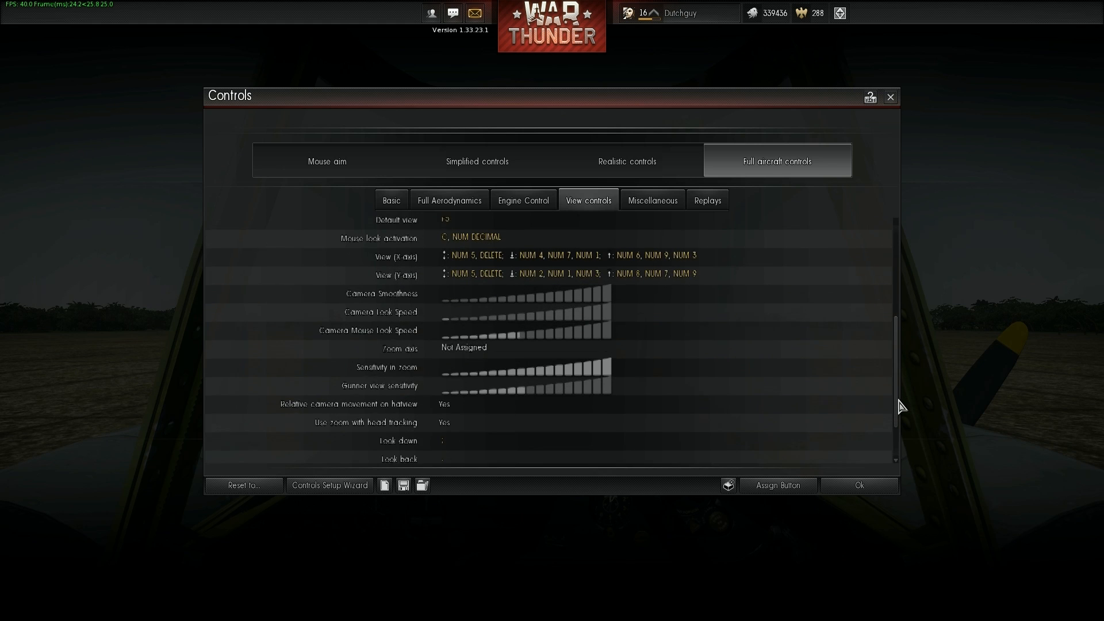
scroll(down, 3)
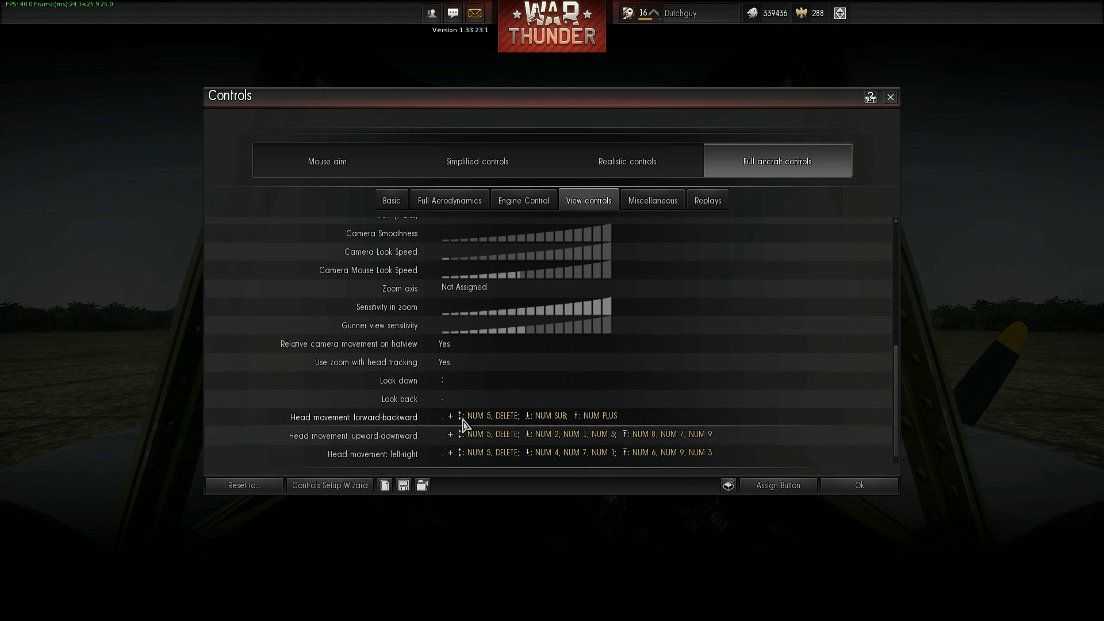
mouse_move(359, 362)
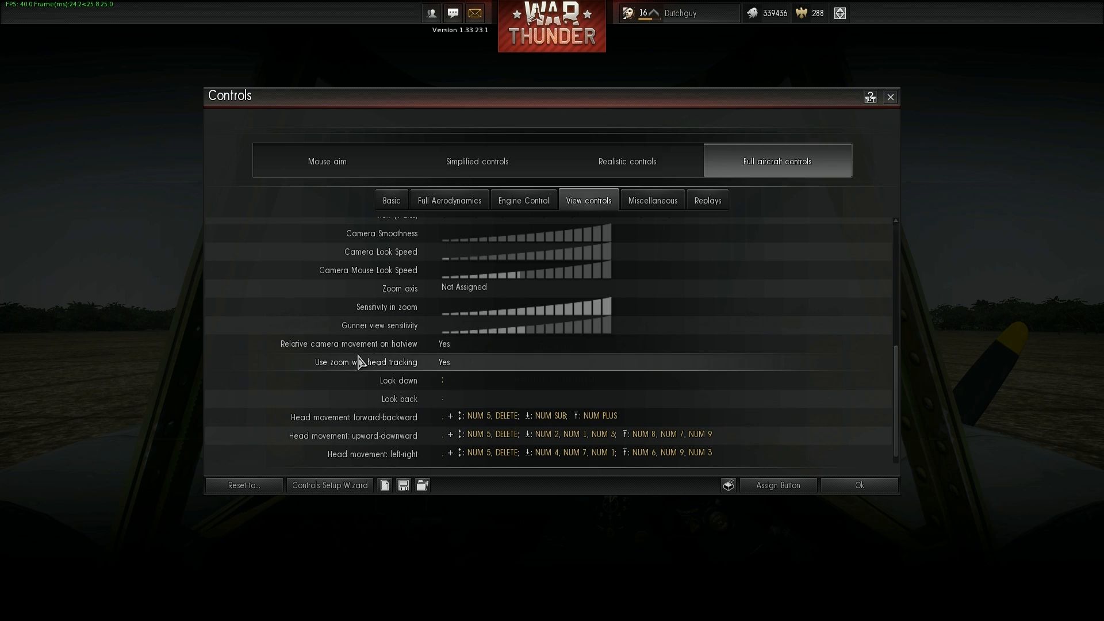
mouse_move(440, 370)
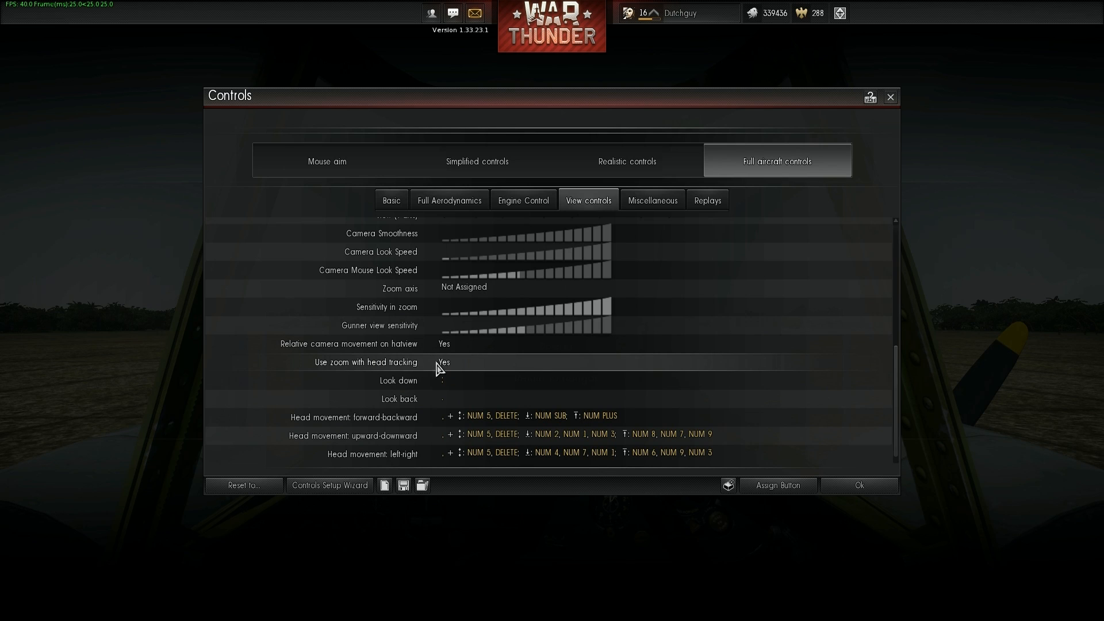
mouse_move(426, 364)
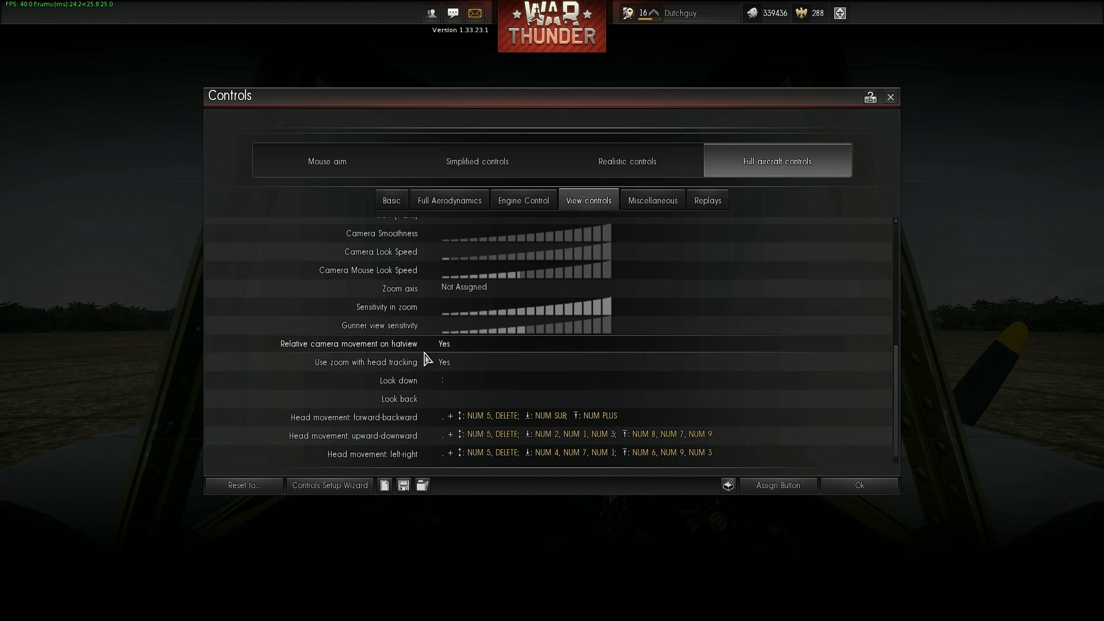
mouse_move(457, 359)
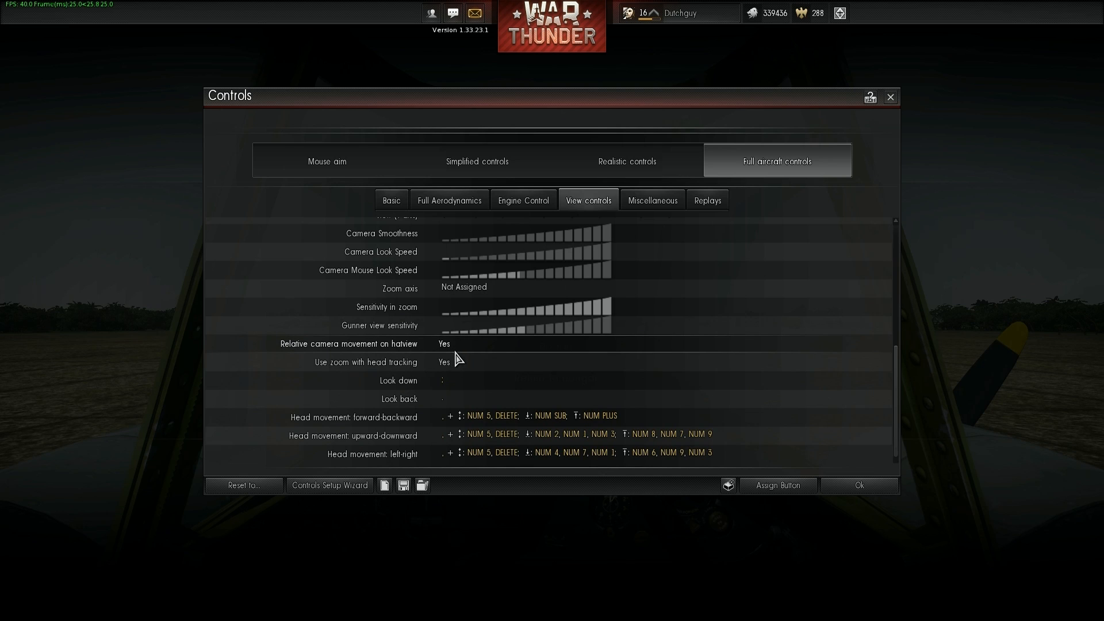
mouse_move(655, 422)
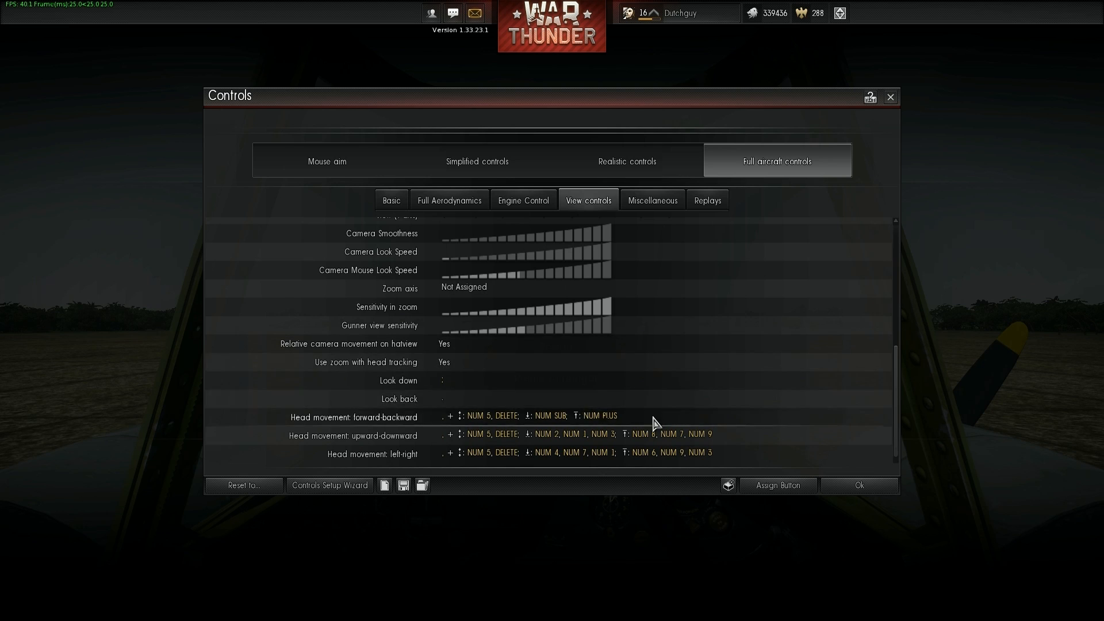
scroll(up, 3)
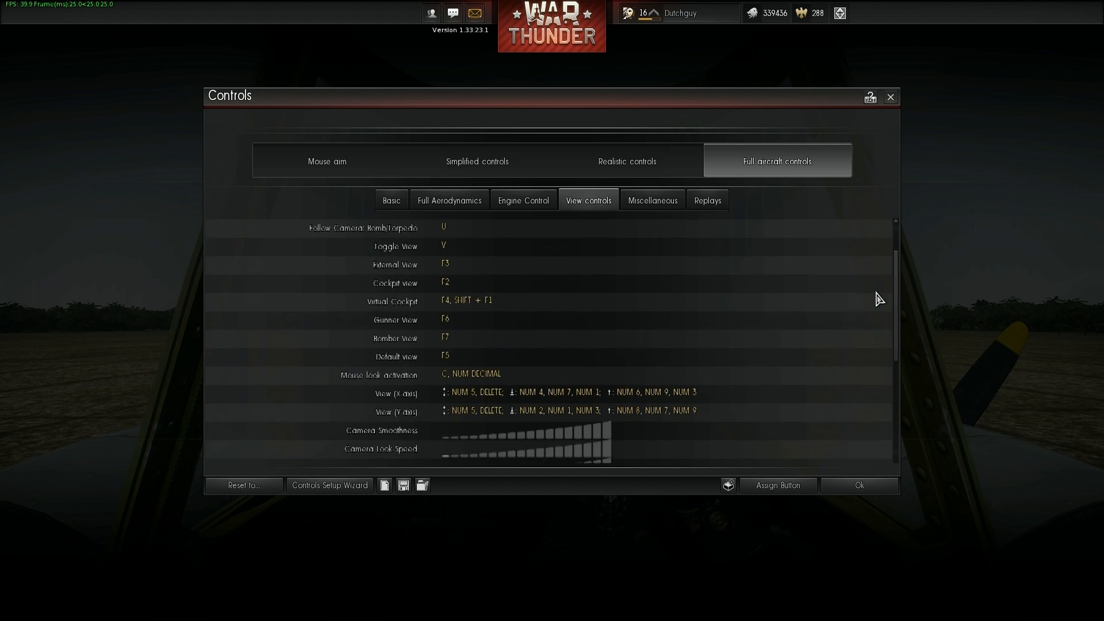
- Check the Miscellaneous bindings, apply with Ok and dismiss the unassigned buttons warning
click(651, 200)
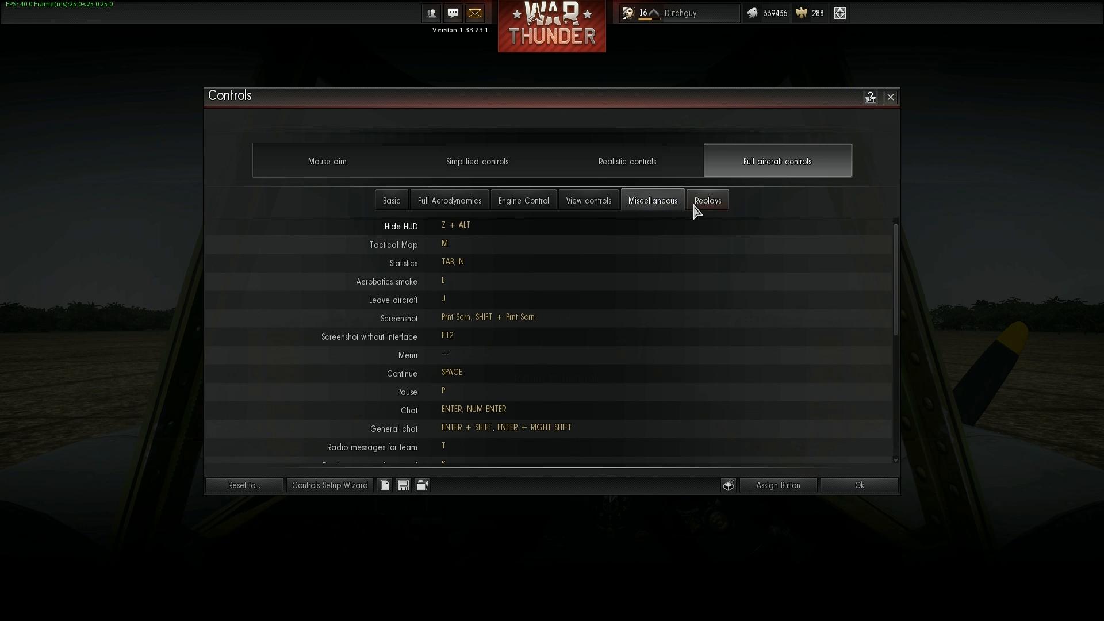
scroll(down, 3)
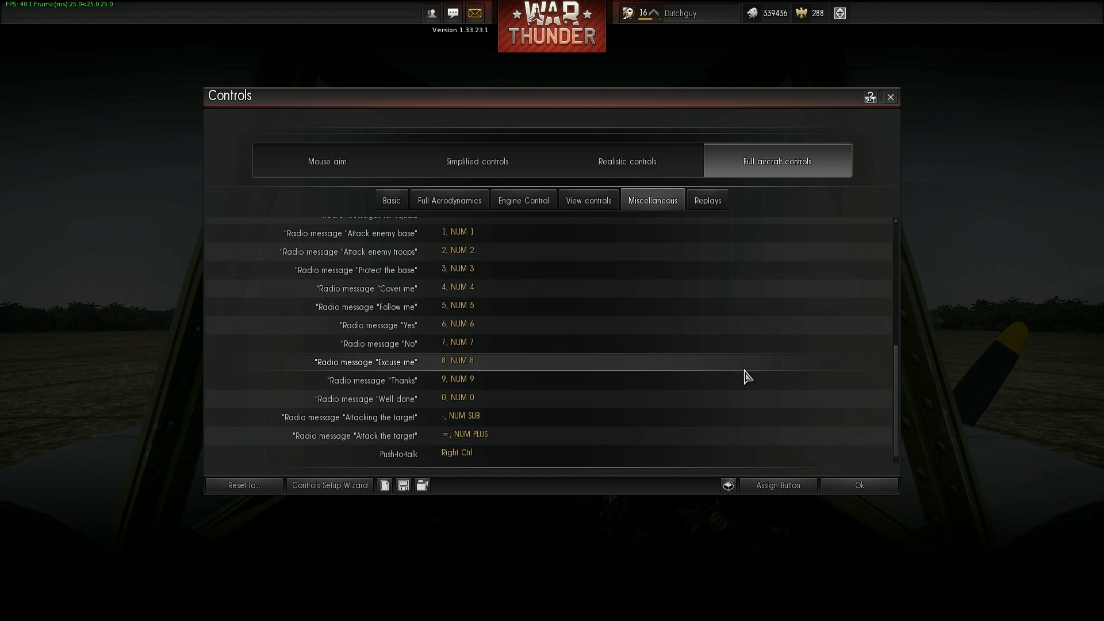
click(858, 485)
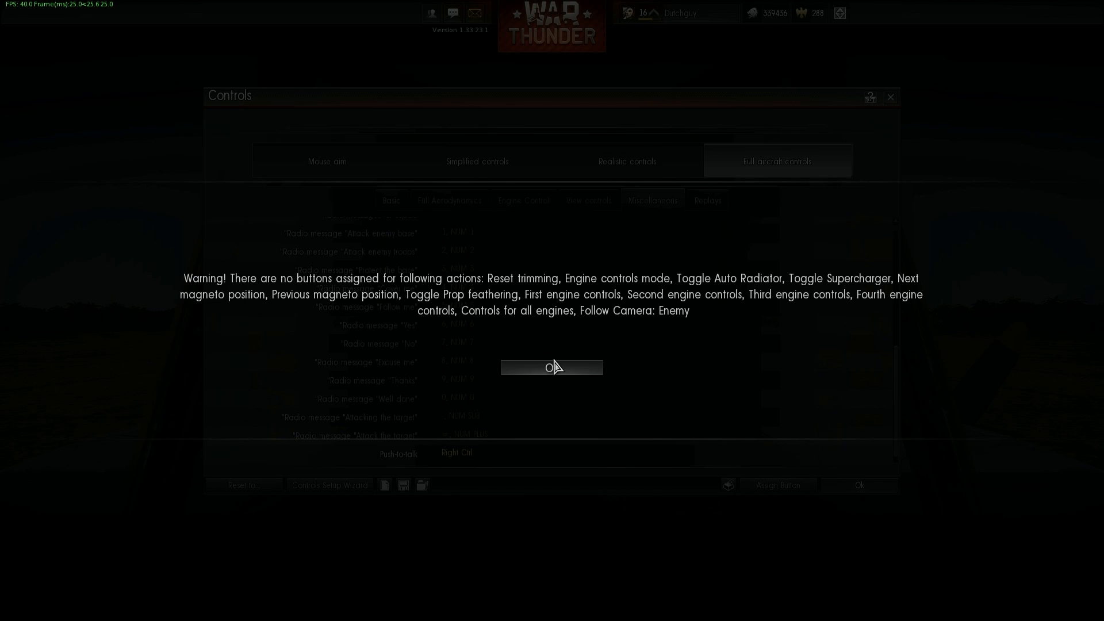
click(552, 367)
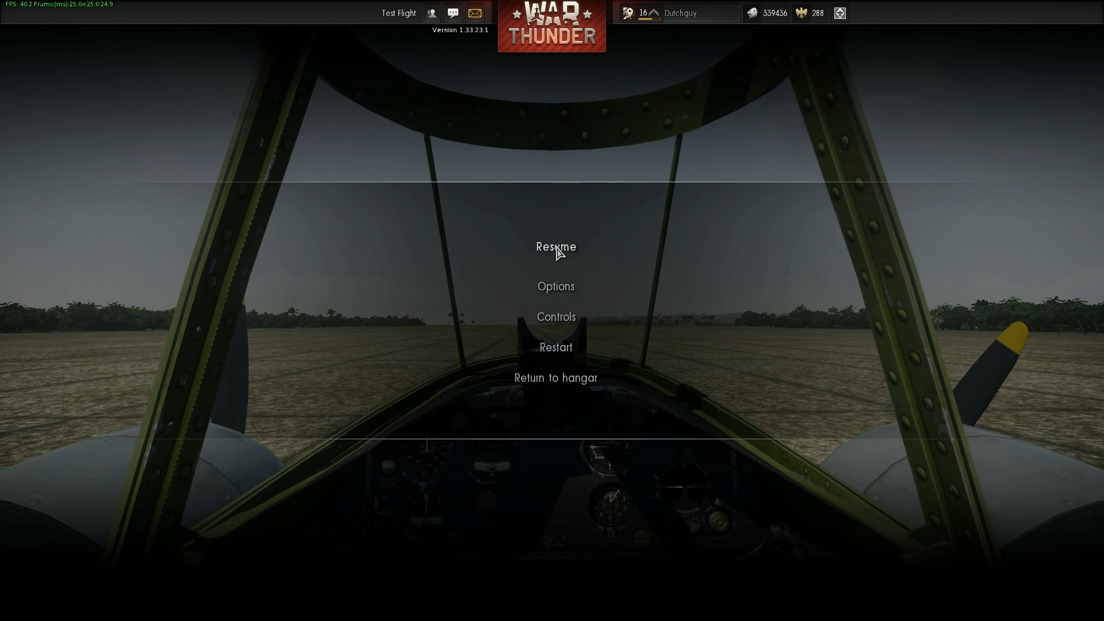
- Resume the paused test flight back to the cockpit view
click(556, 248)
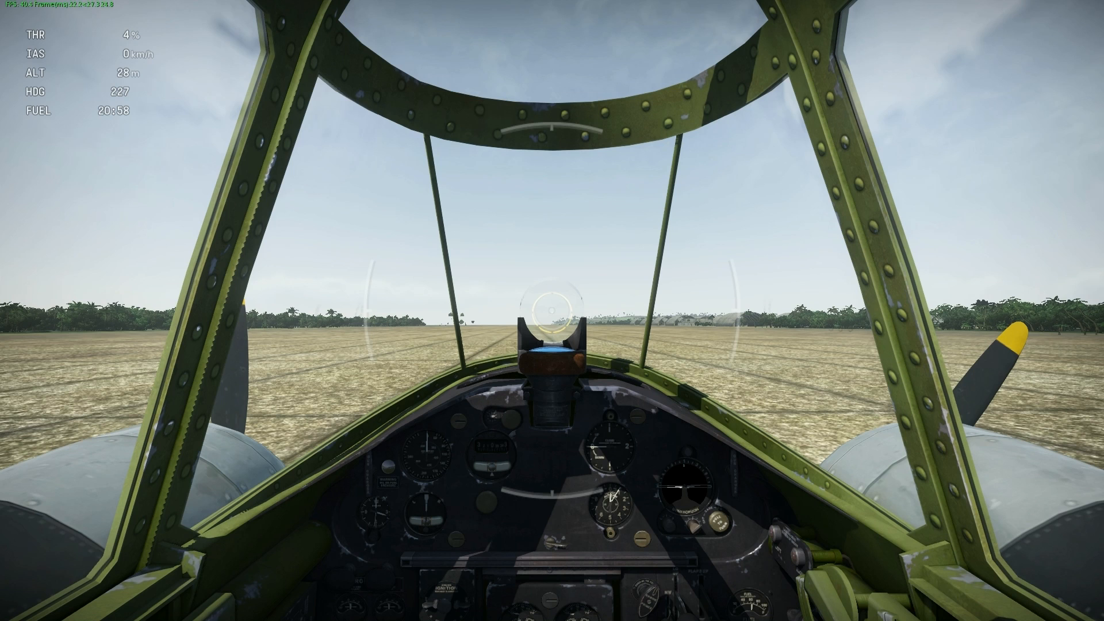
mouse_move(617, 283)
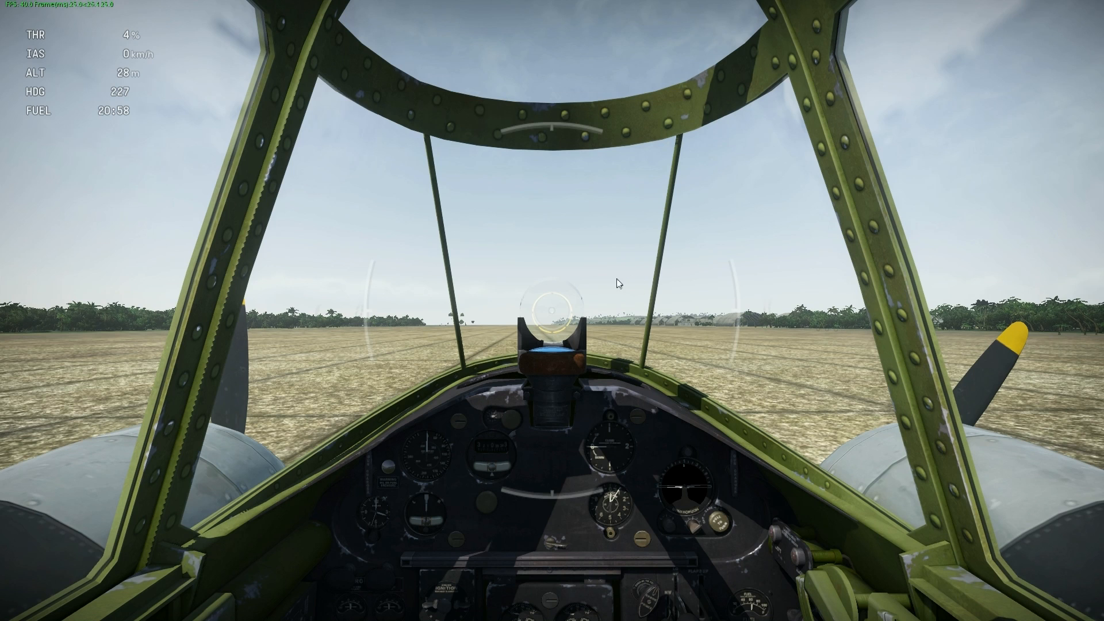